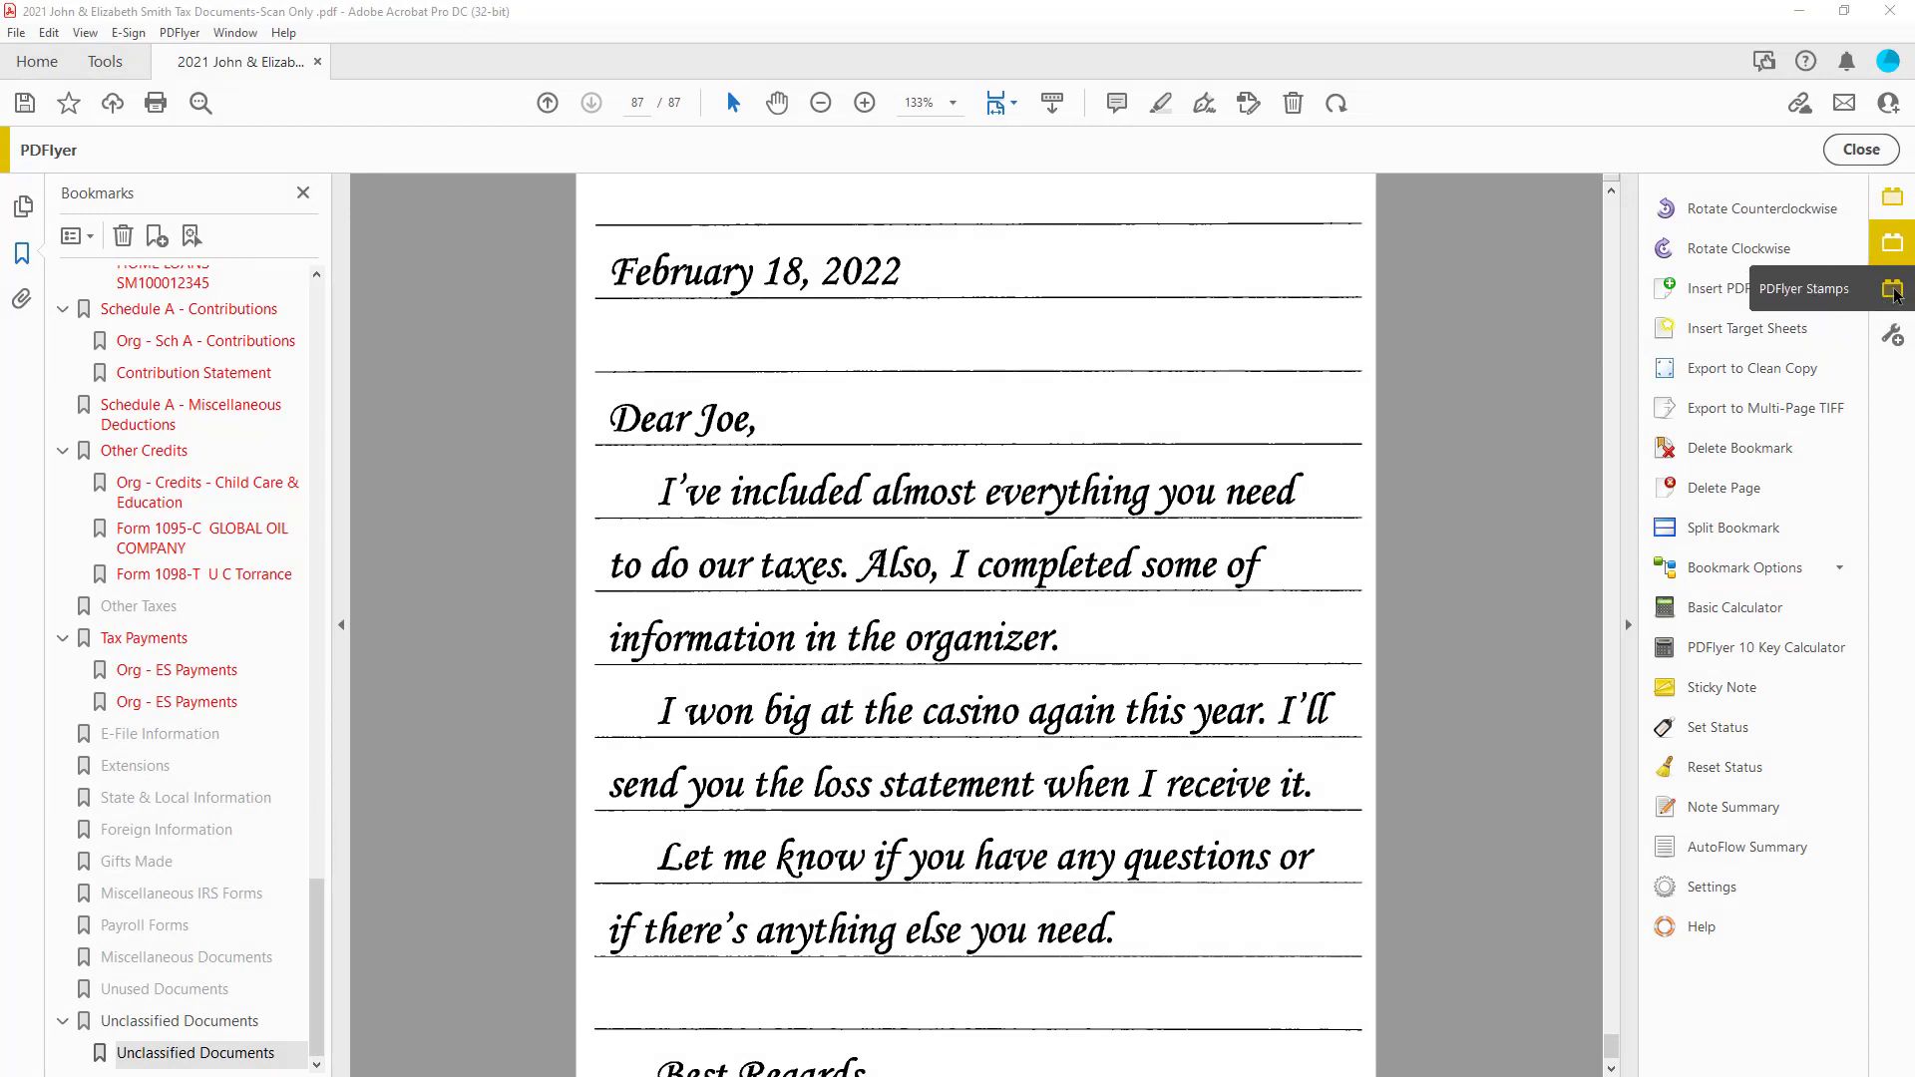
pyautogui.moveTo(1747, 327)
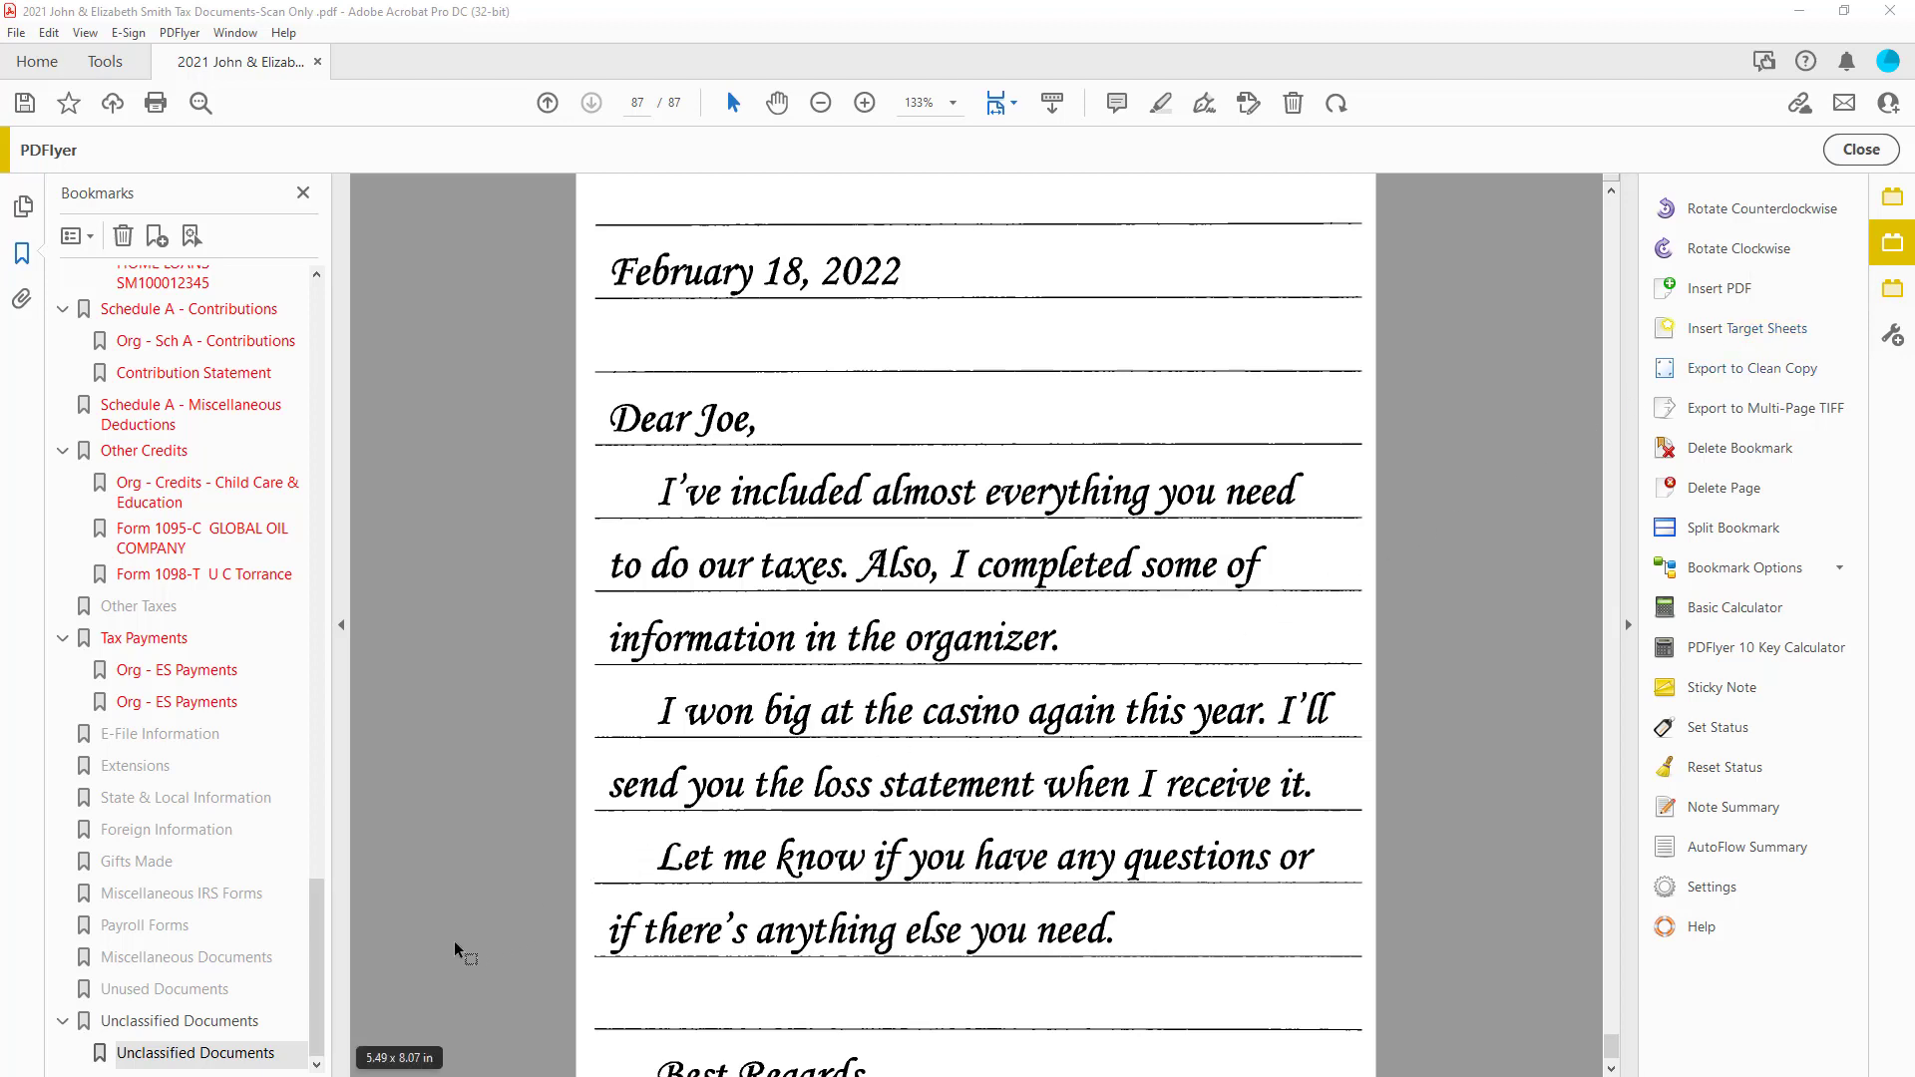
# Step: Drag the Unclassified Documents letter bookmark up to sit after Schedule A - Miscellaneous Deductions
pyautogui.click(198, 1054)
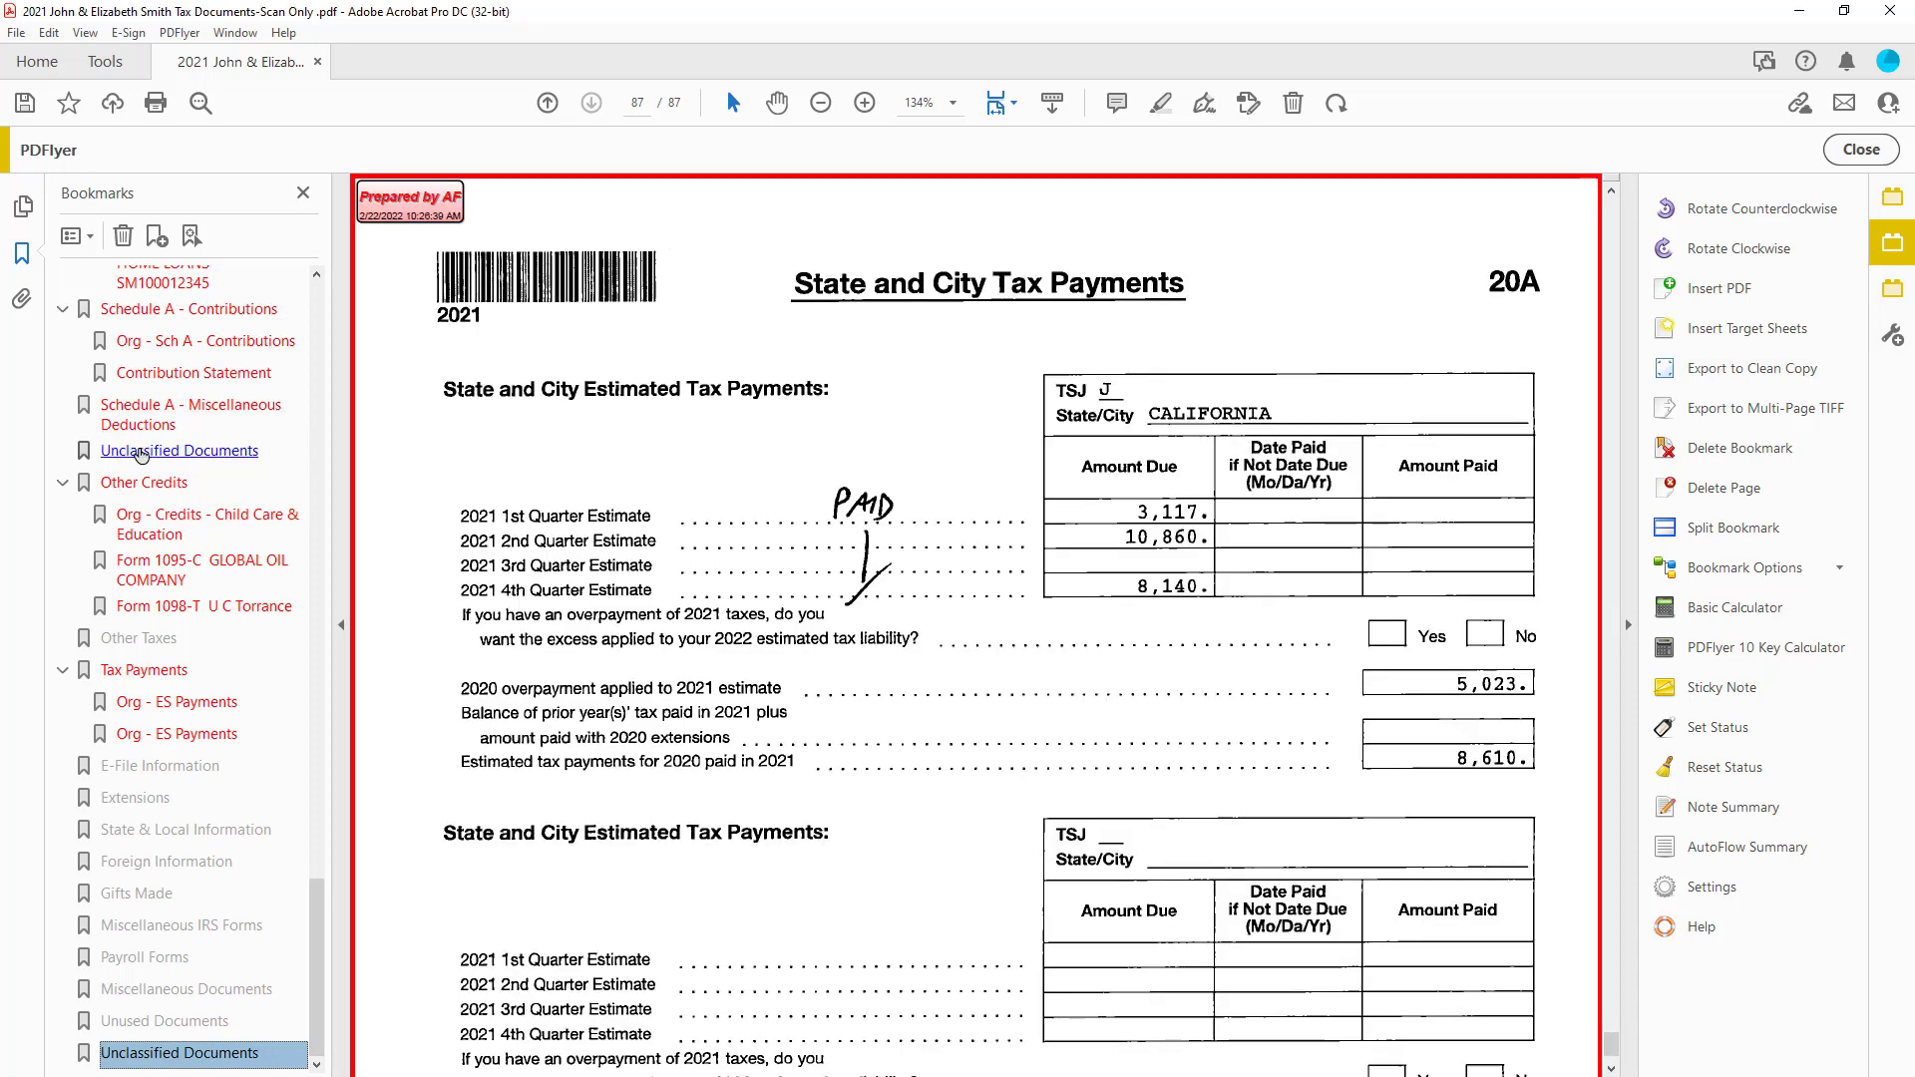
pyautogui.click(179, 451)
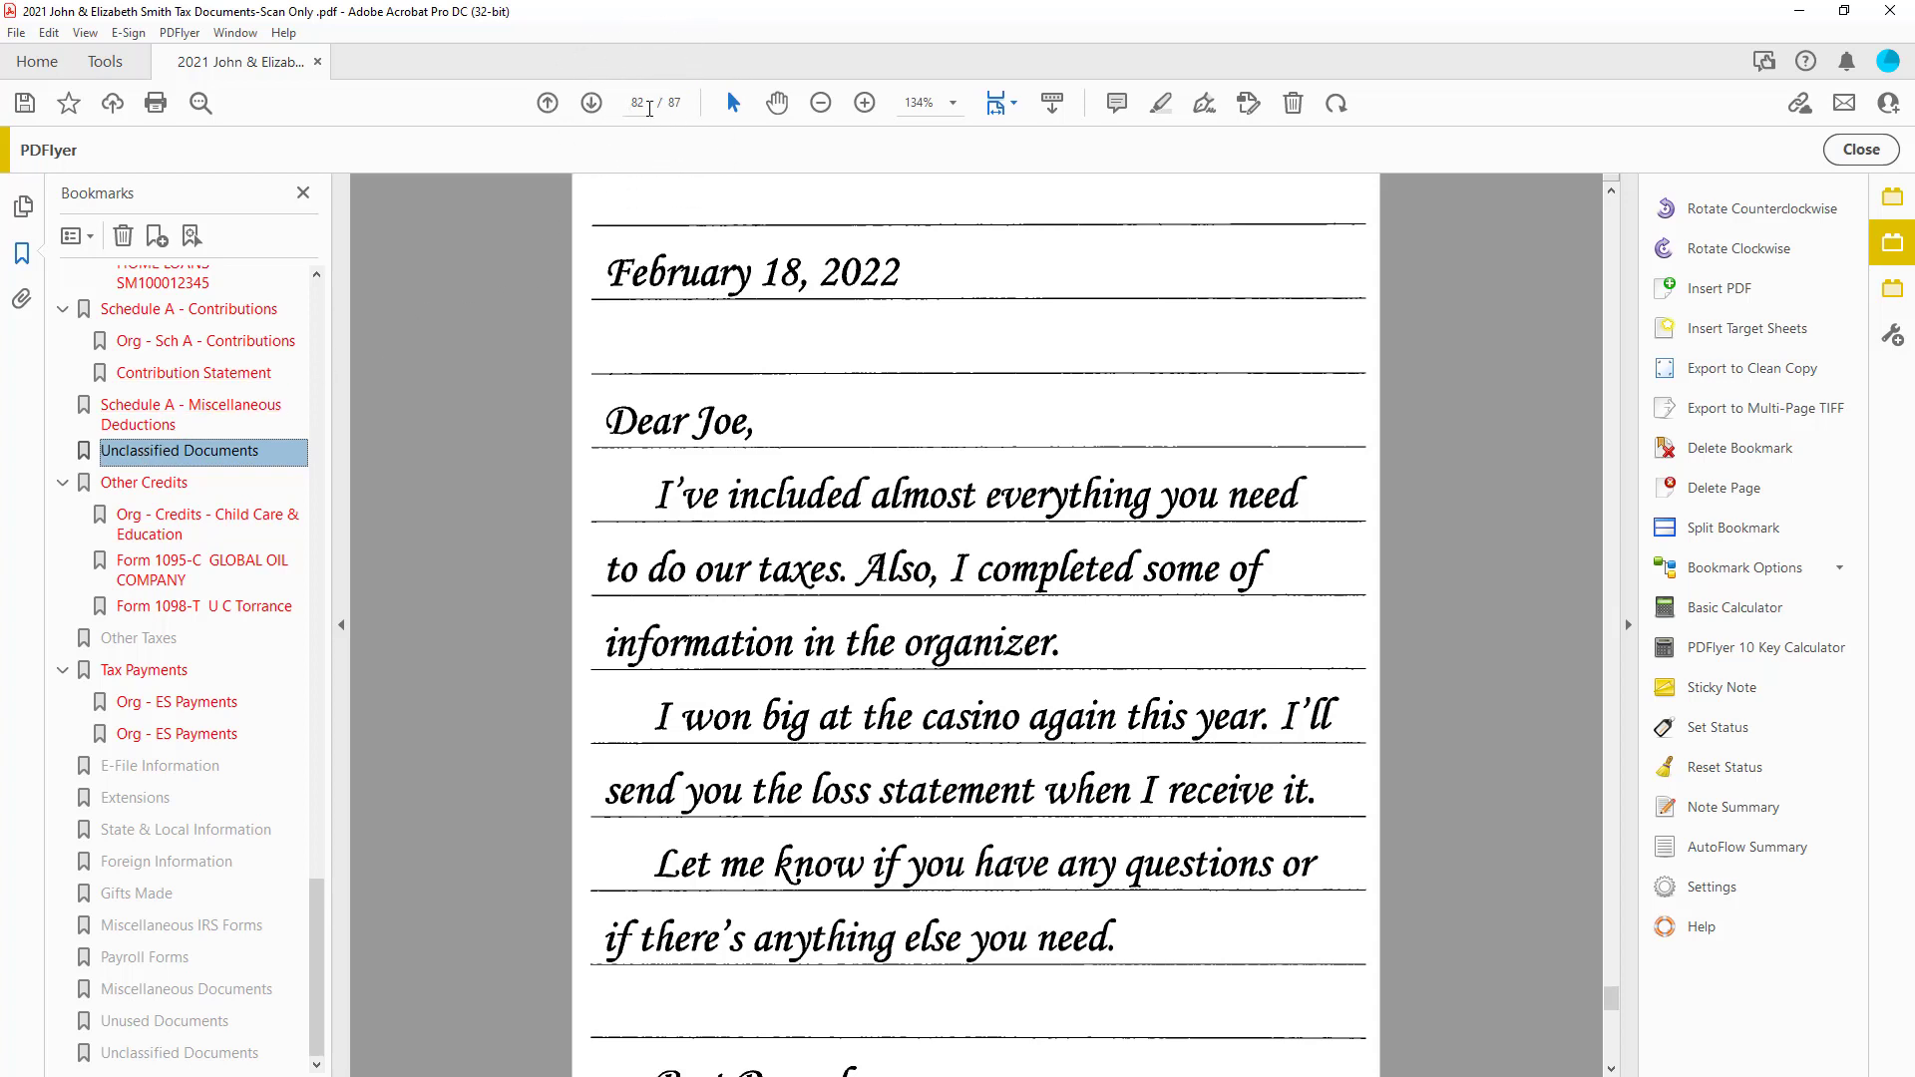
pyautogui.moveTo(1285, 754)
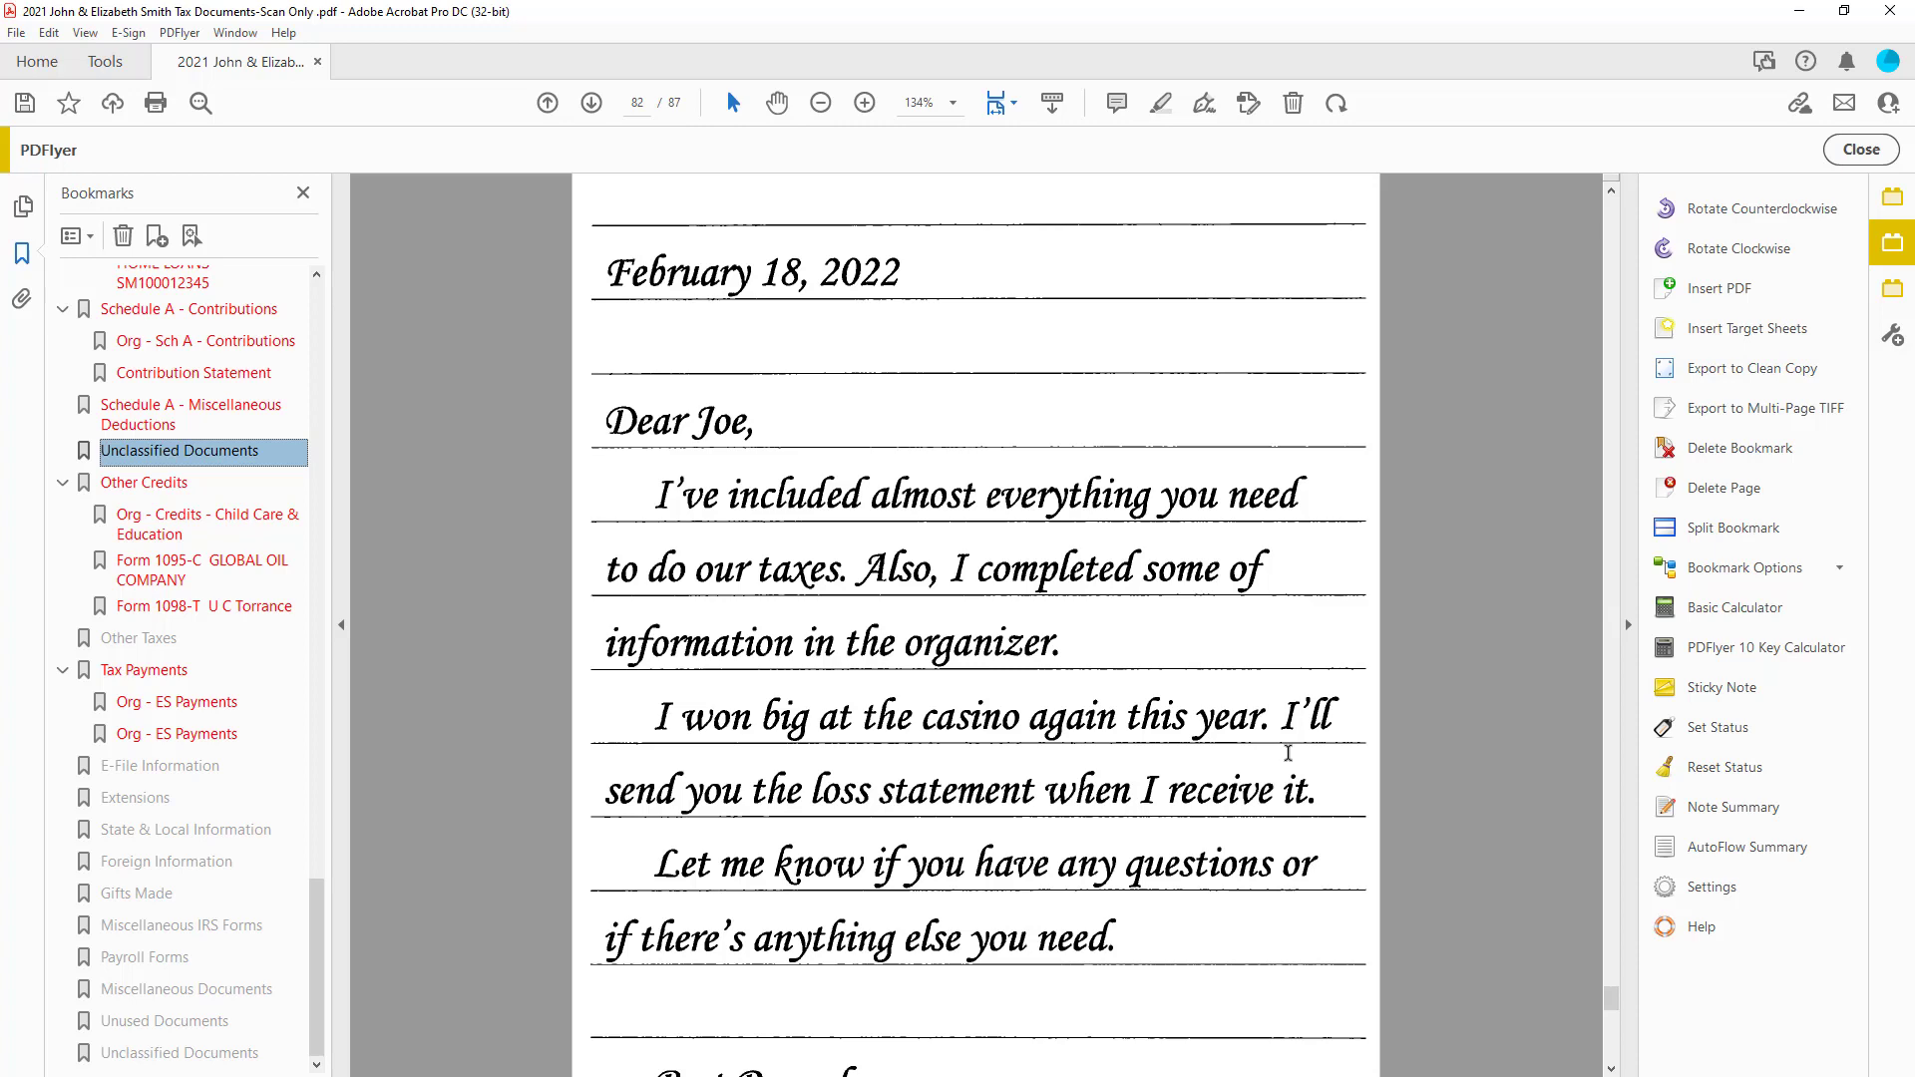
# Step: Show the Note Summary of notes and tapes and jump to the Missing Open Items note on page 3
pyautogui.click(1729, 806)
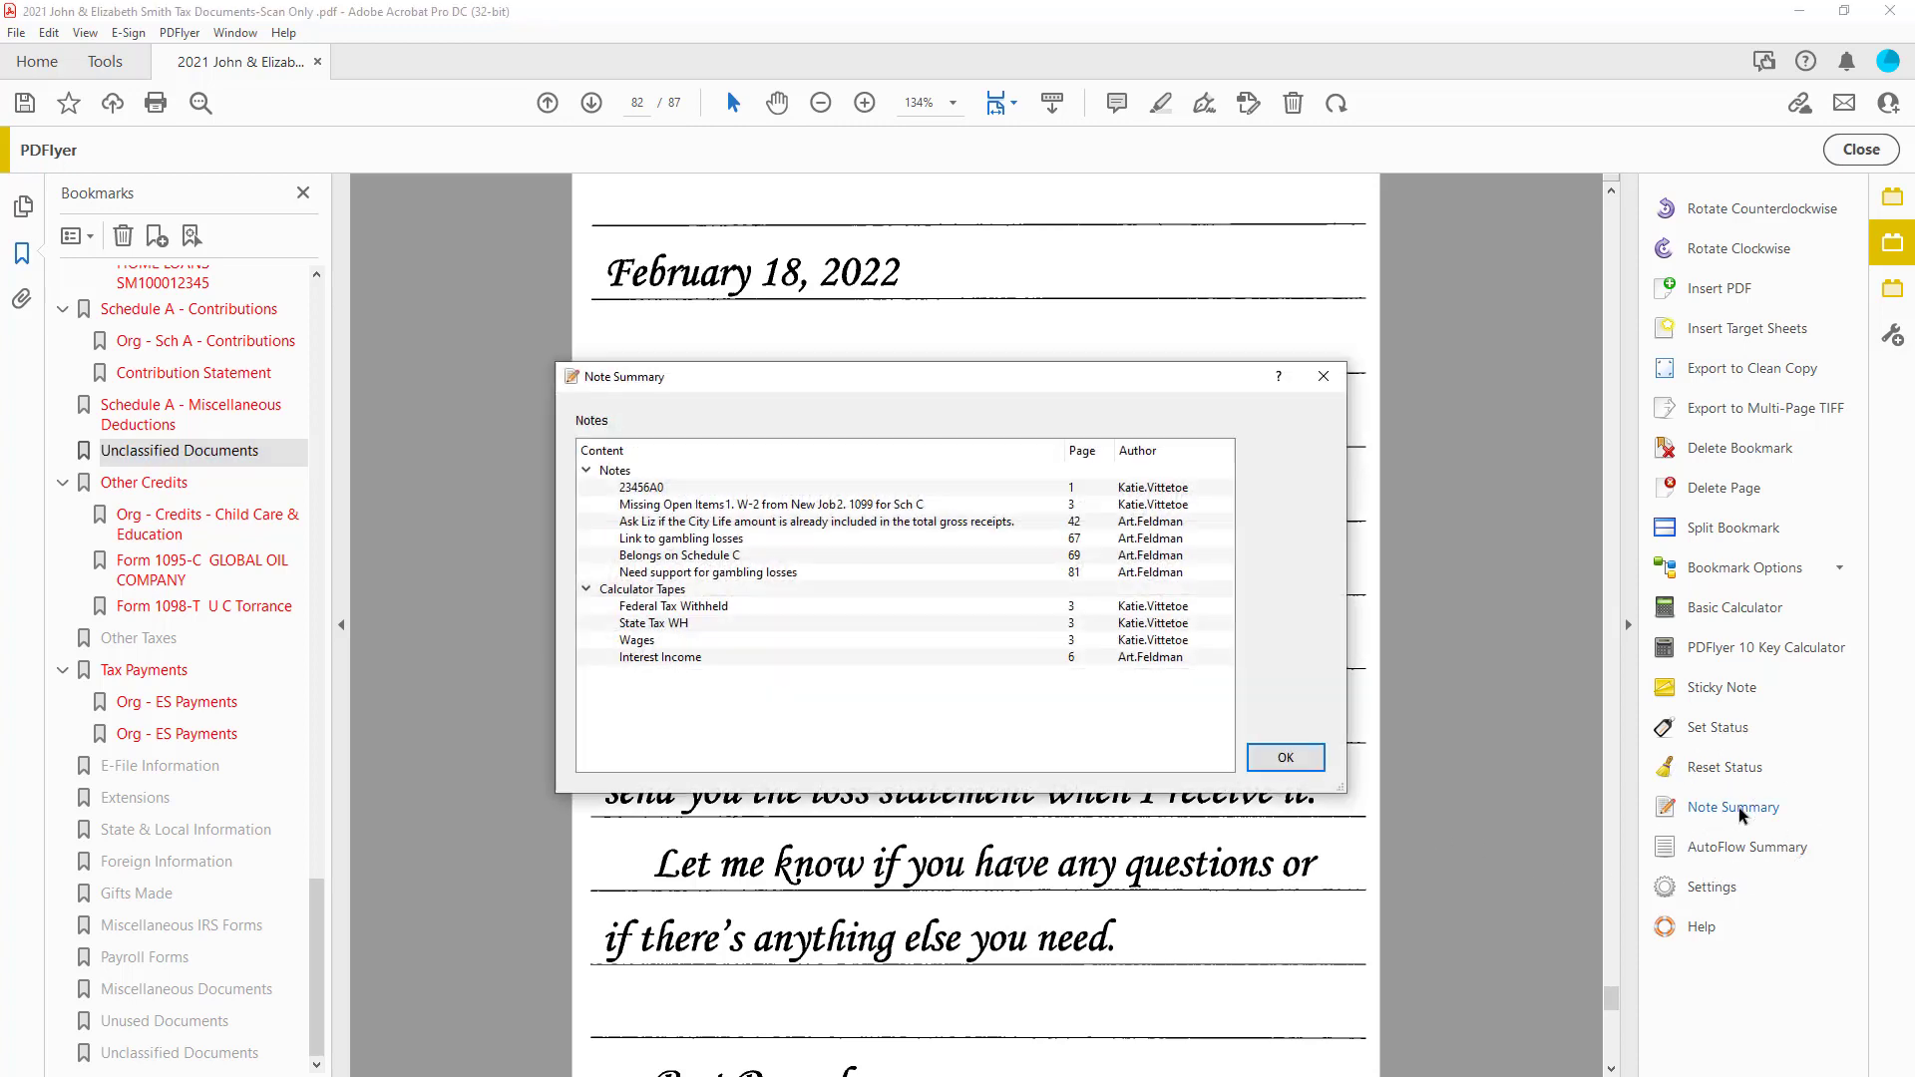
pyautogui.click(794, 505)
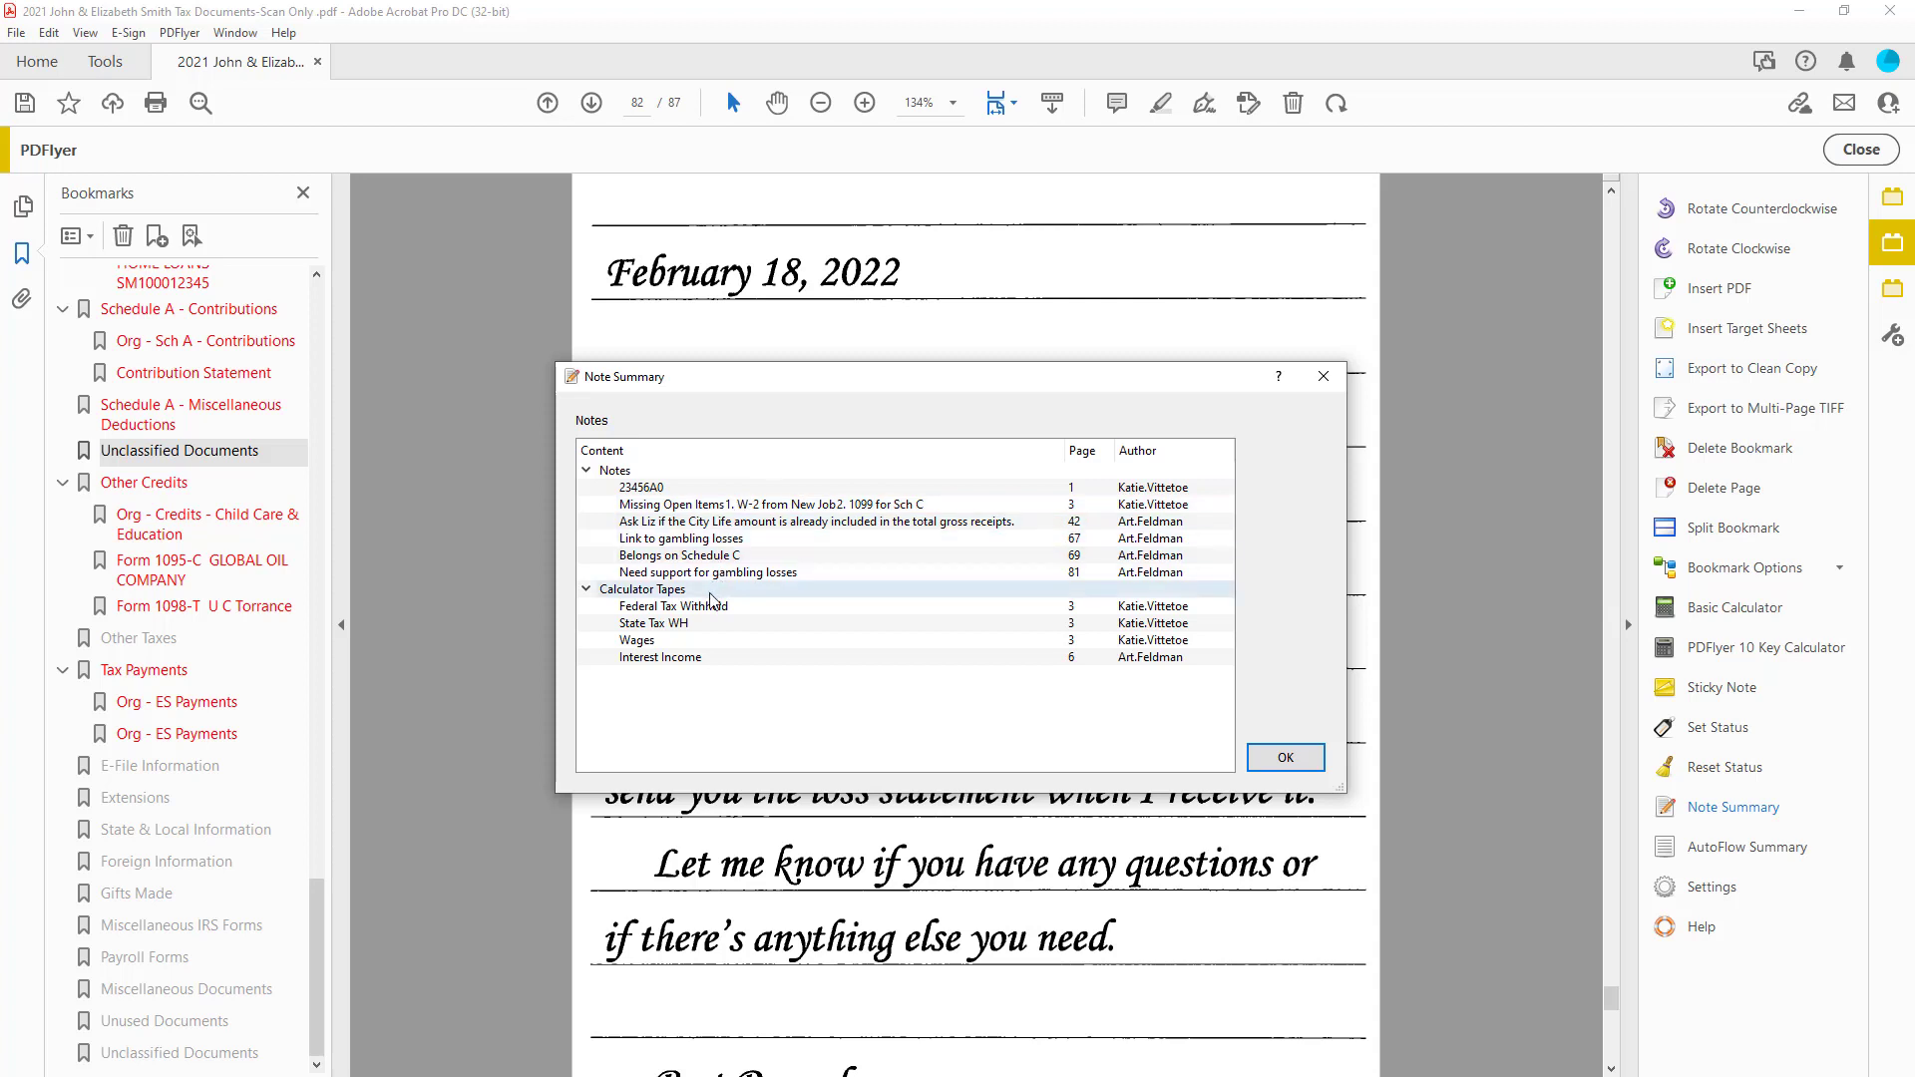
pyautogui.moveTo(706, 601)
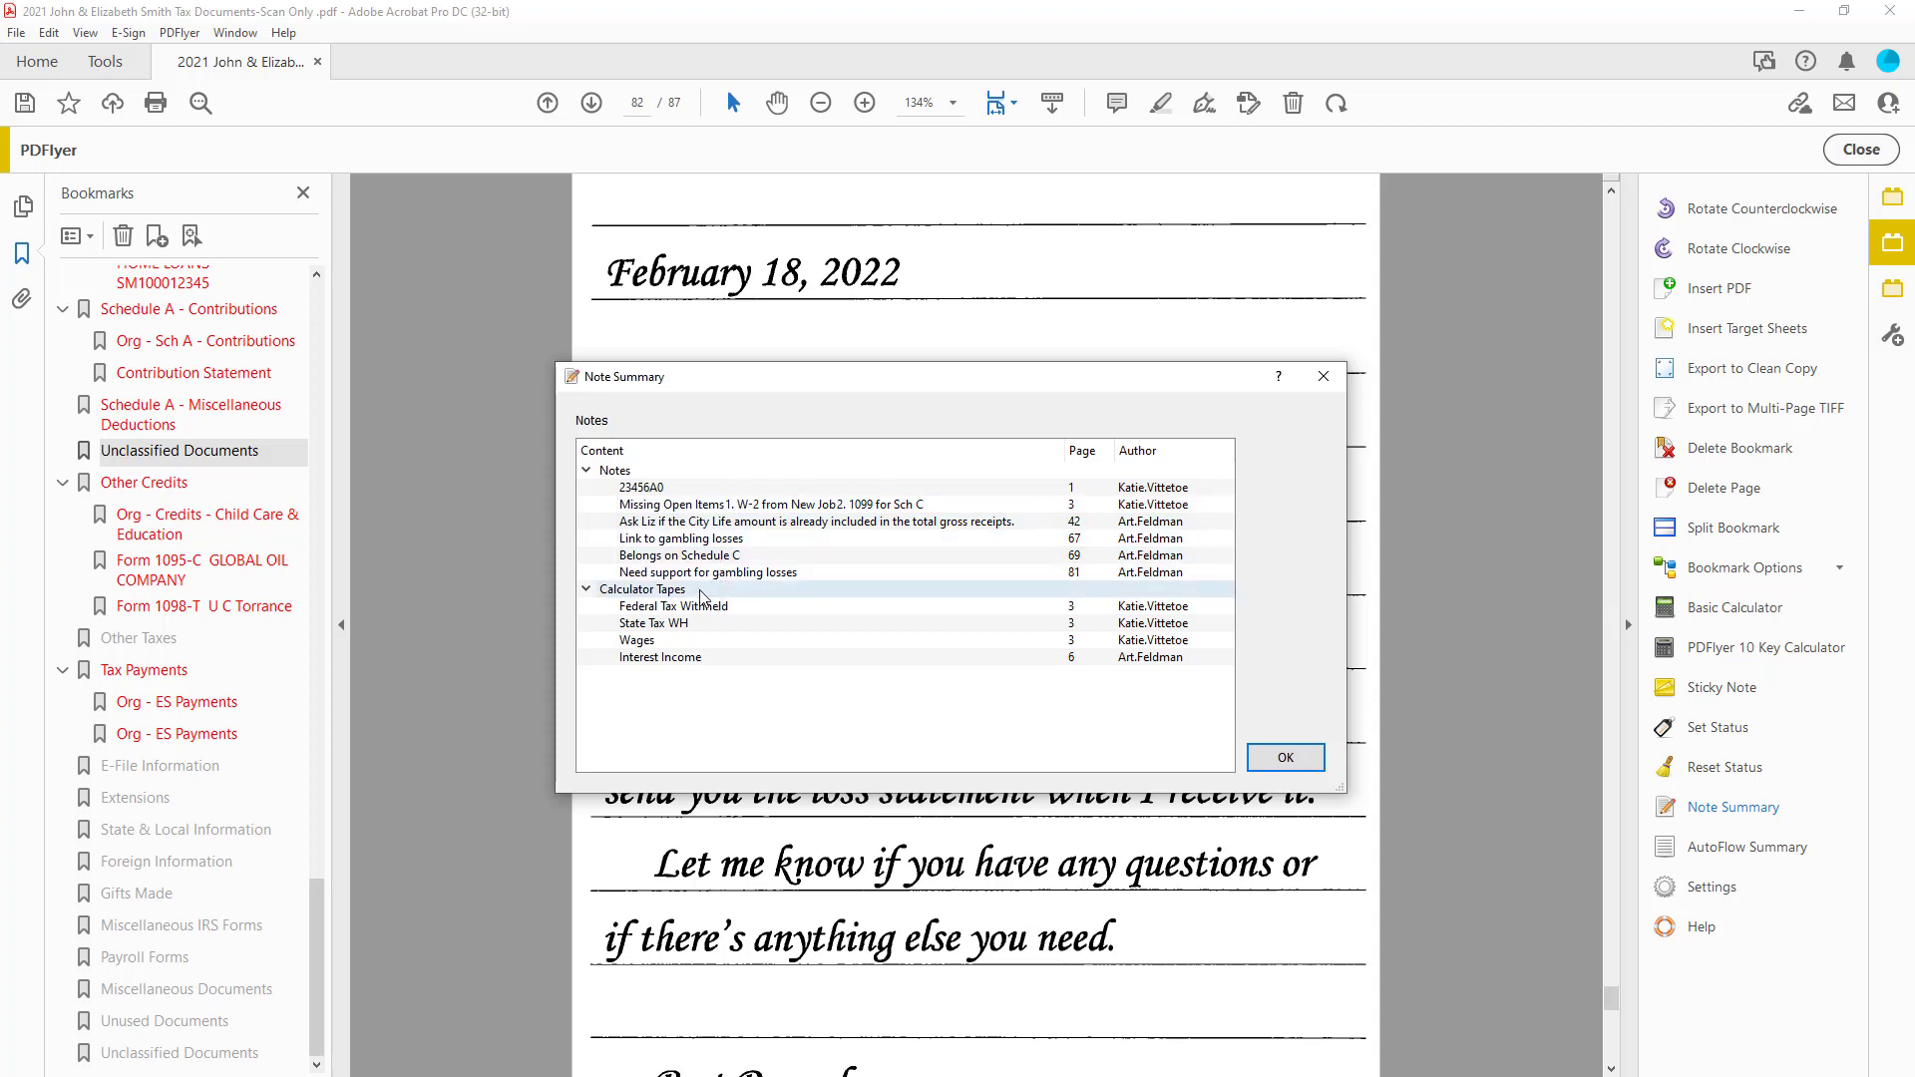
pyautogui.click(708, 573)
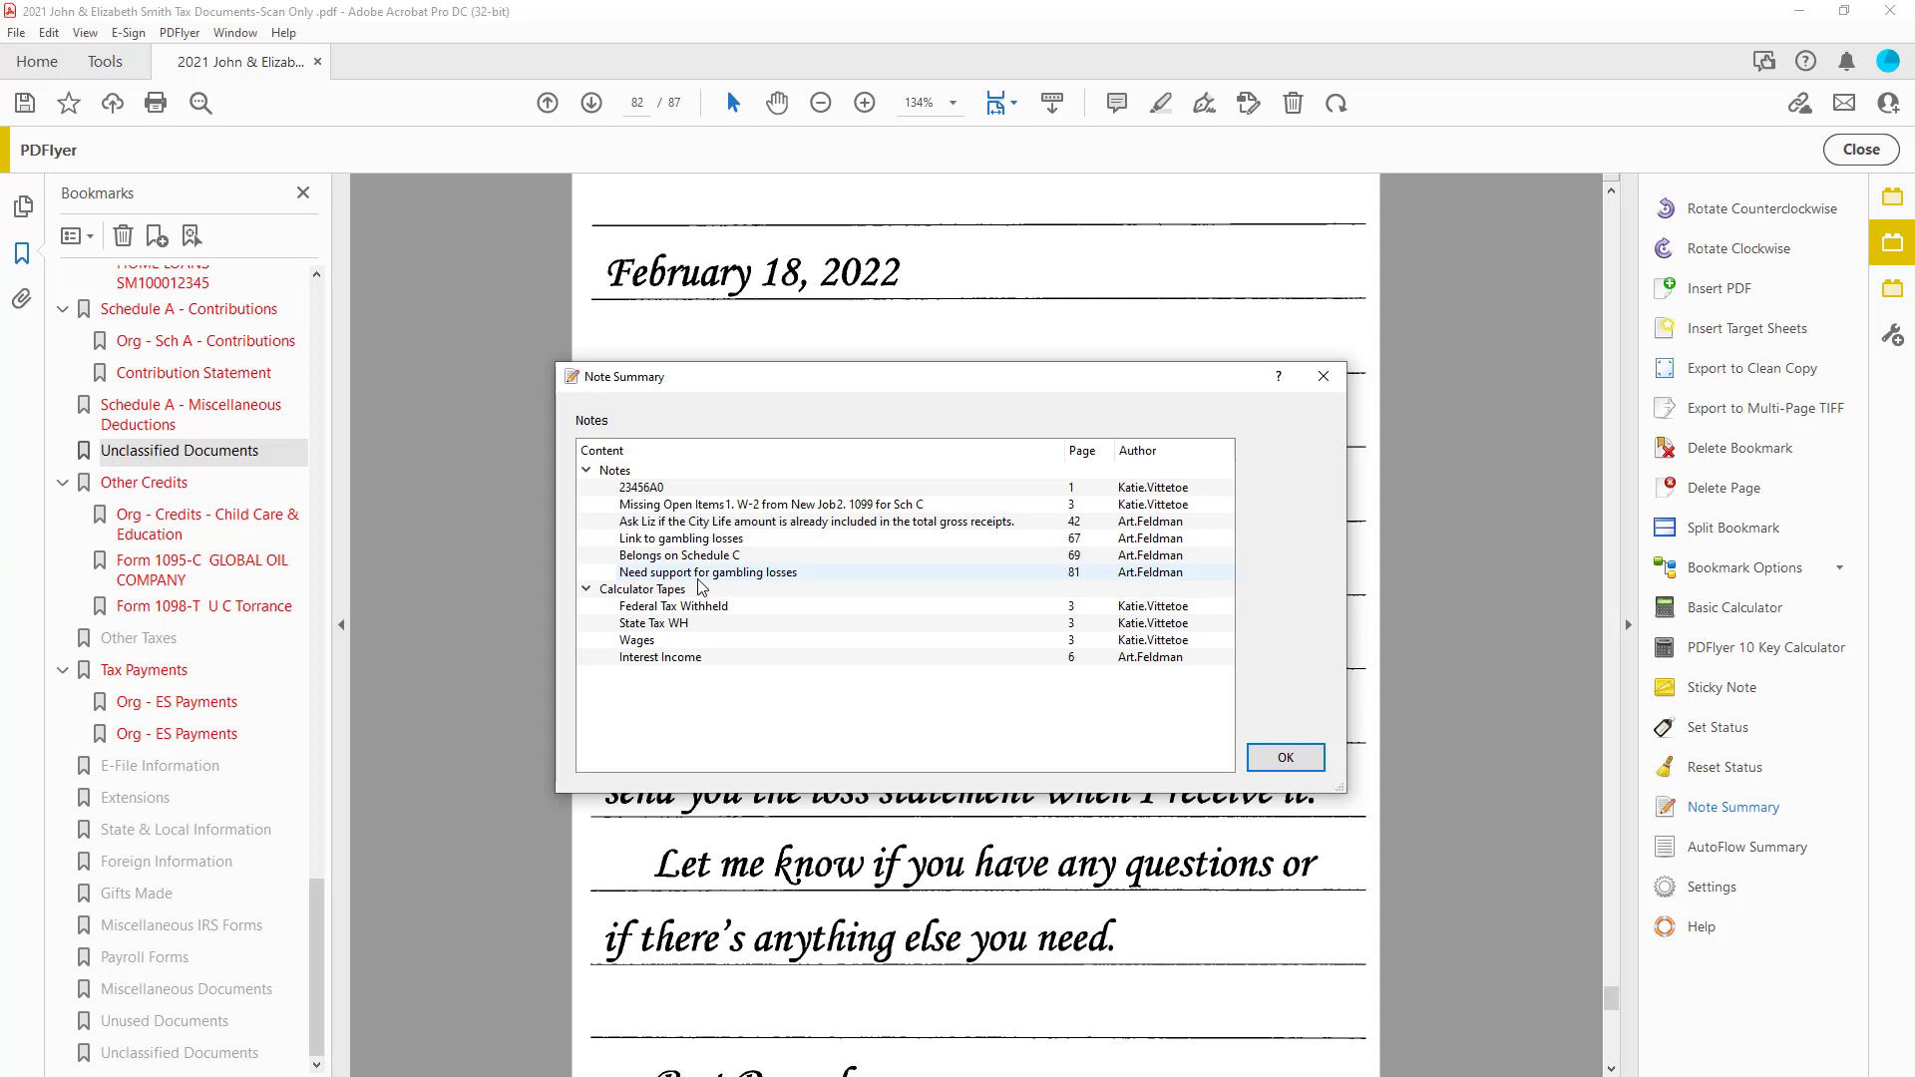
pyautogui.click(683, 539)
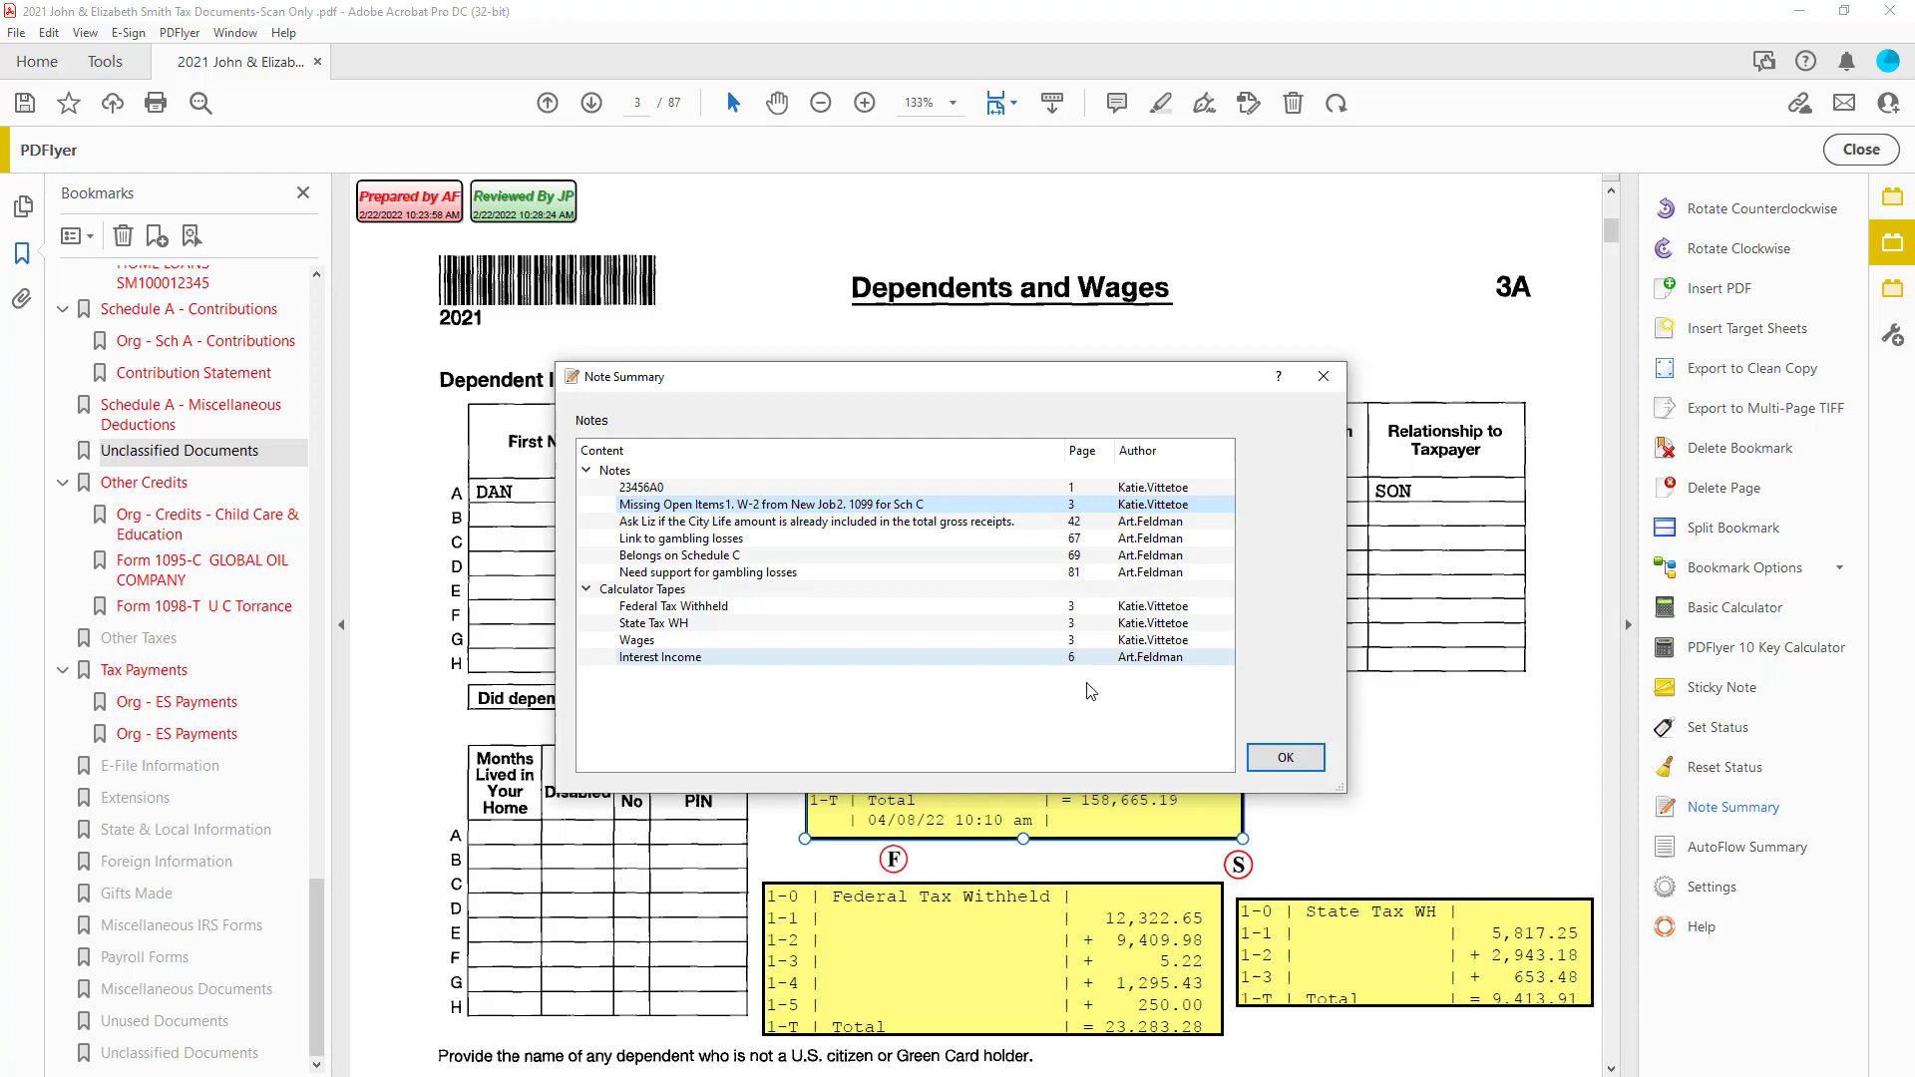
# Step: Dismiss the Note Summary, leaving page 3's Missing Open Items note and Wages tape visible
pyautogui.click(1283, 758)
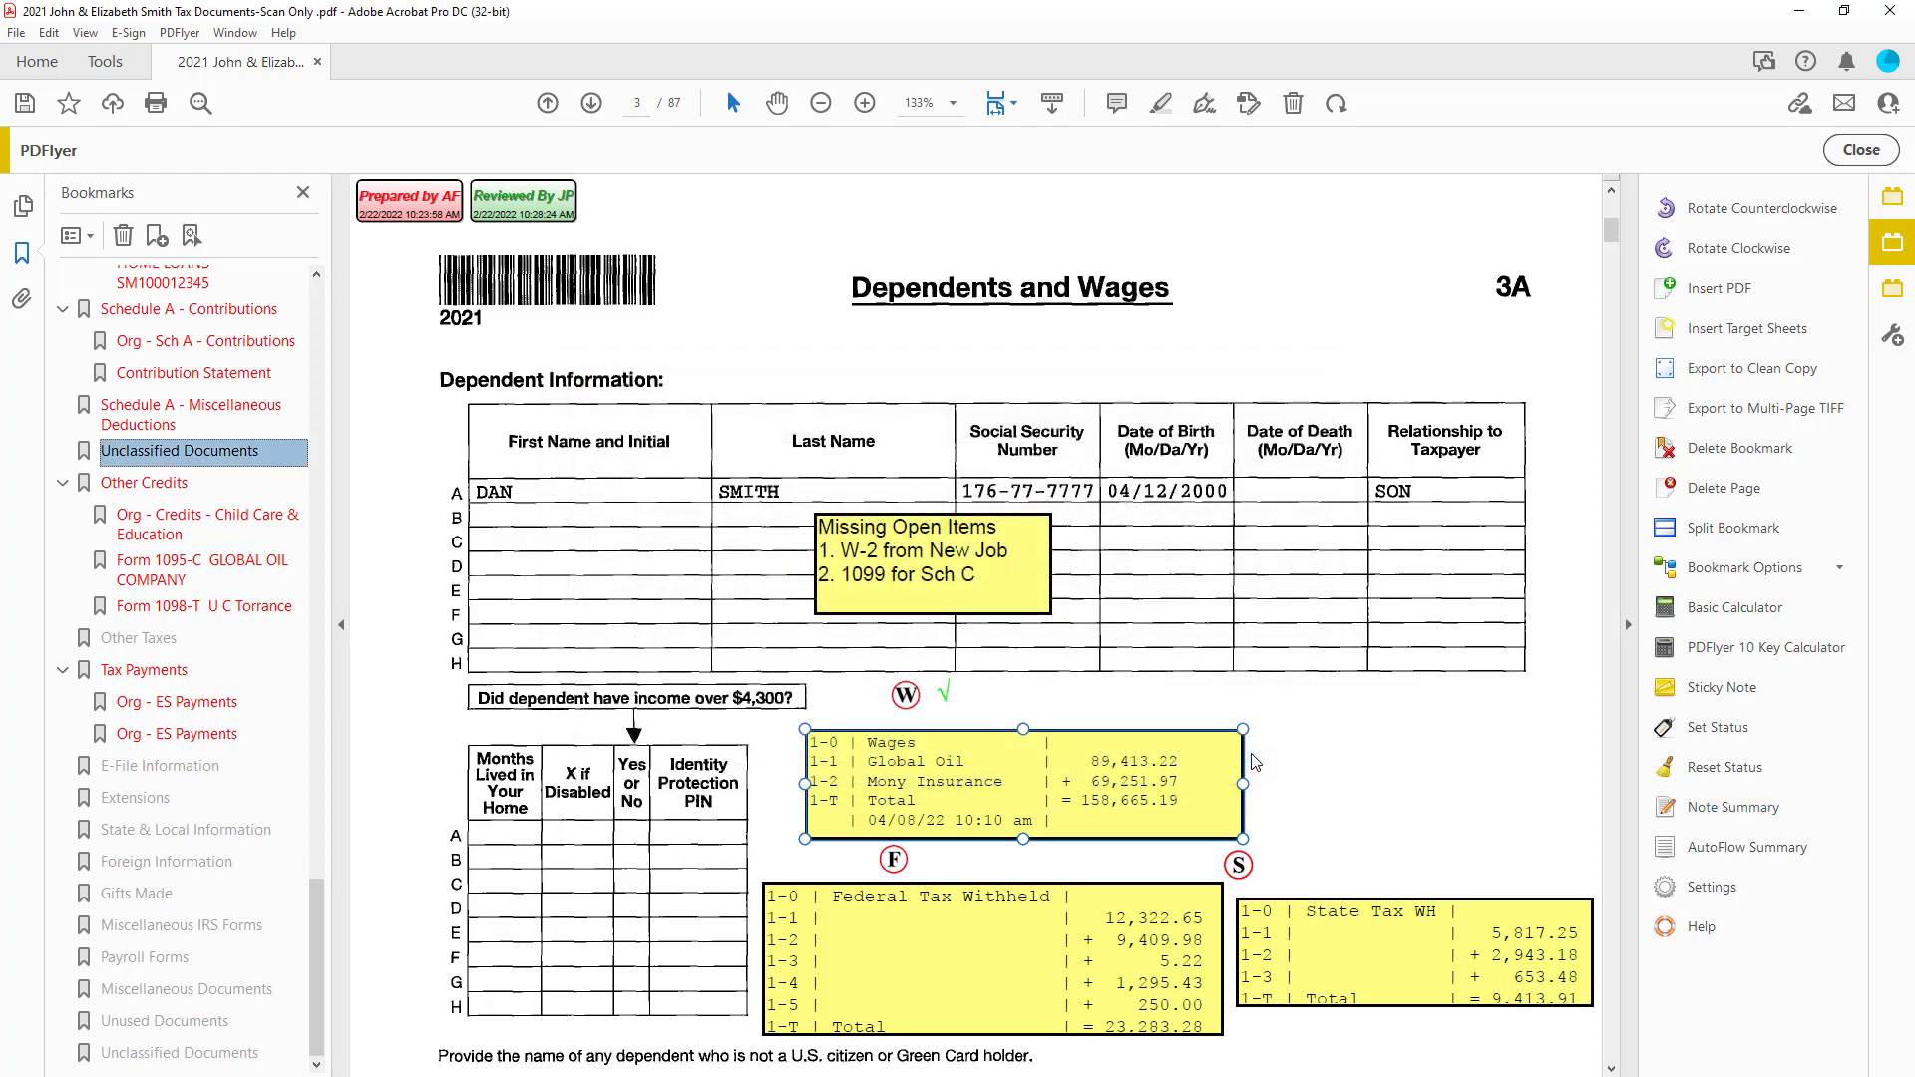
pyautogui.moveTo(559, 475)
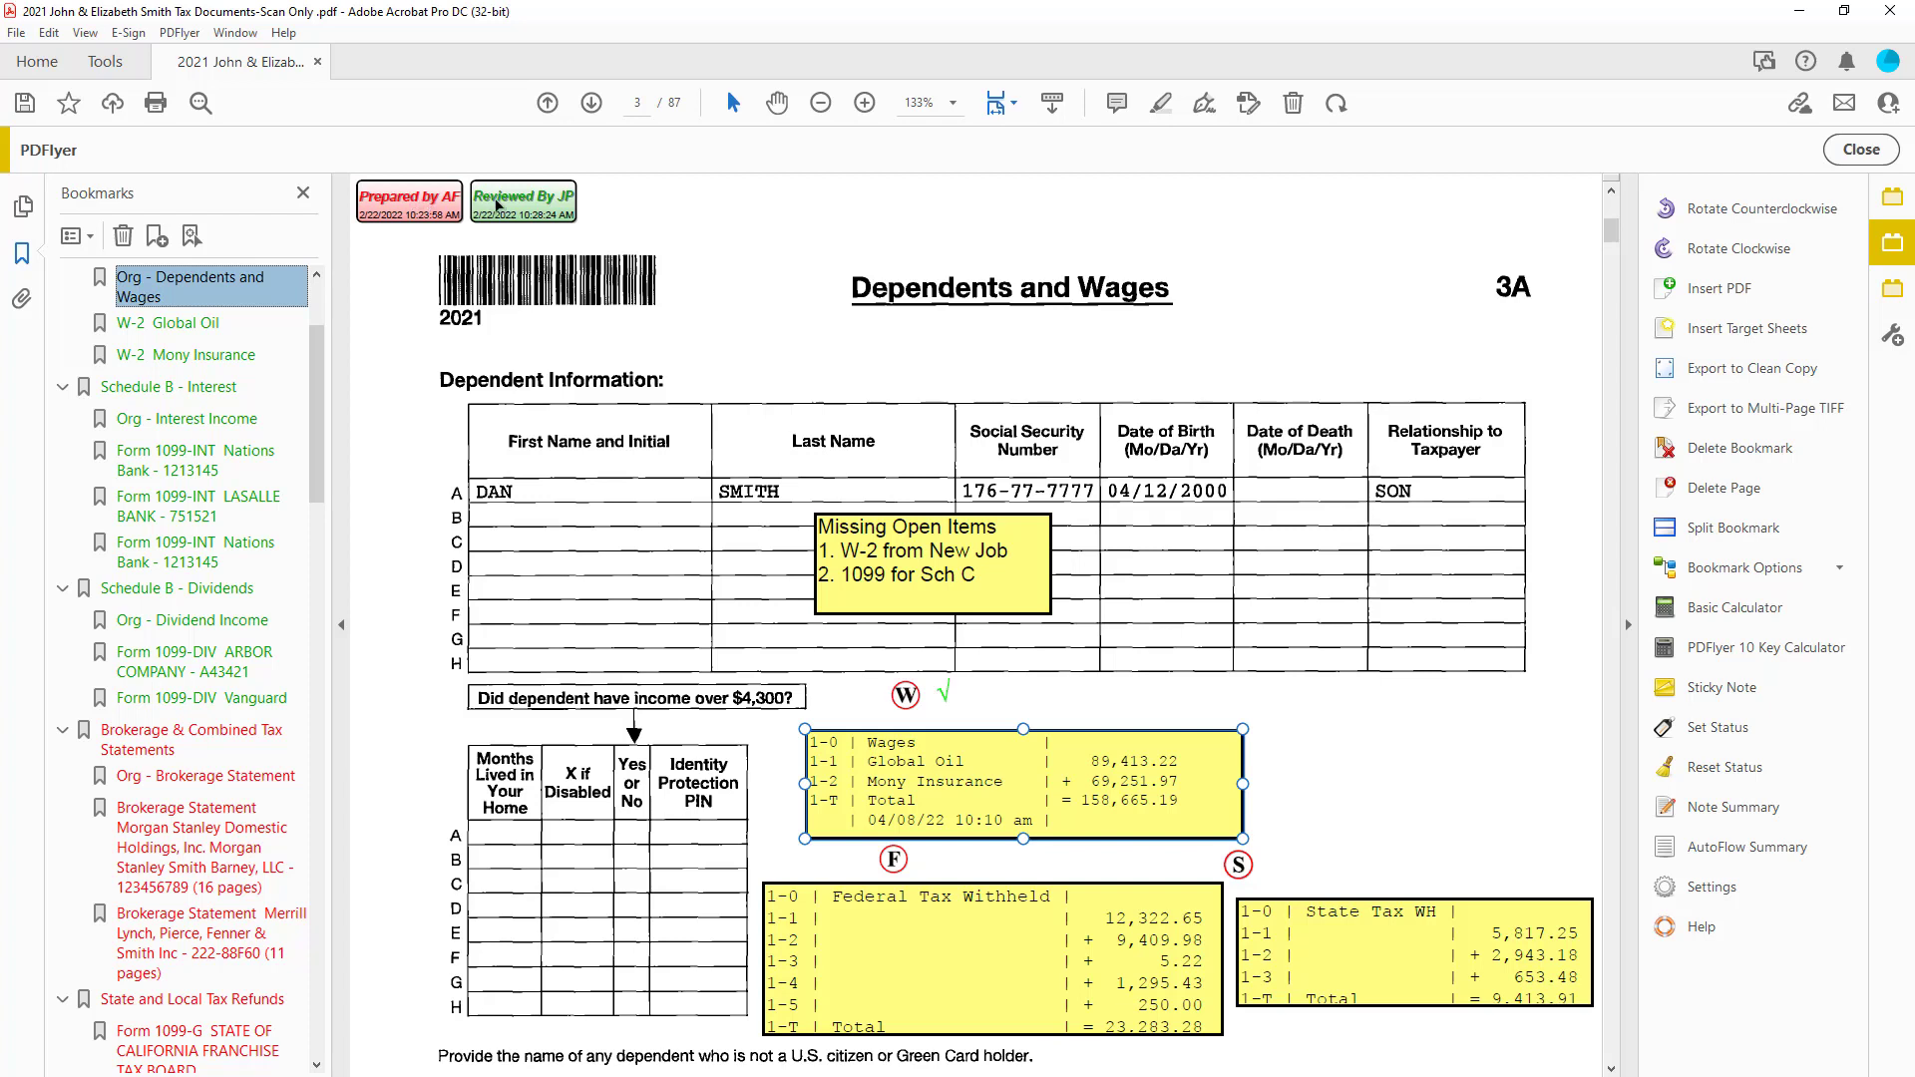
# Step: View the Reviewed By JP stamp's options menu and dismiss it without choosing anything
pyautogui.rightClick(523, 198)
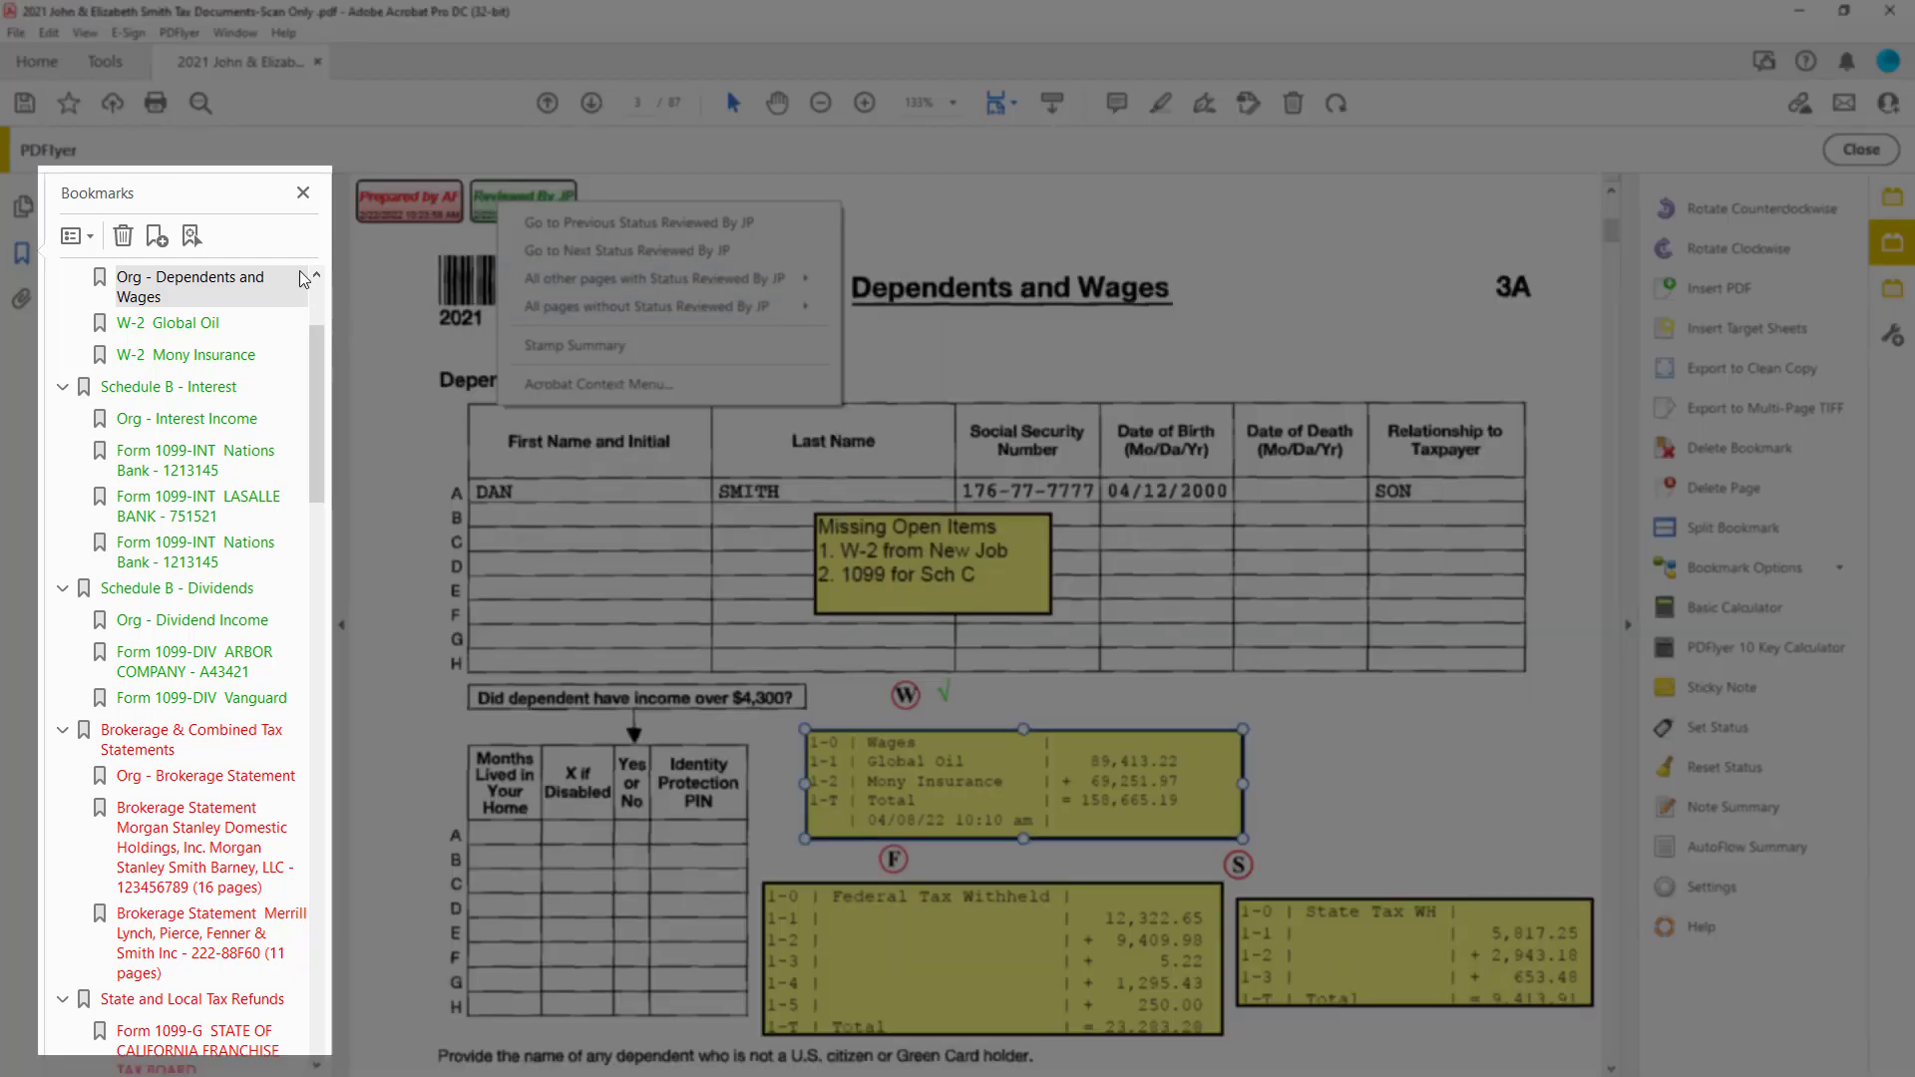
pyautogui.click(301, 229)
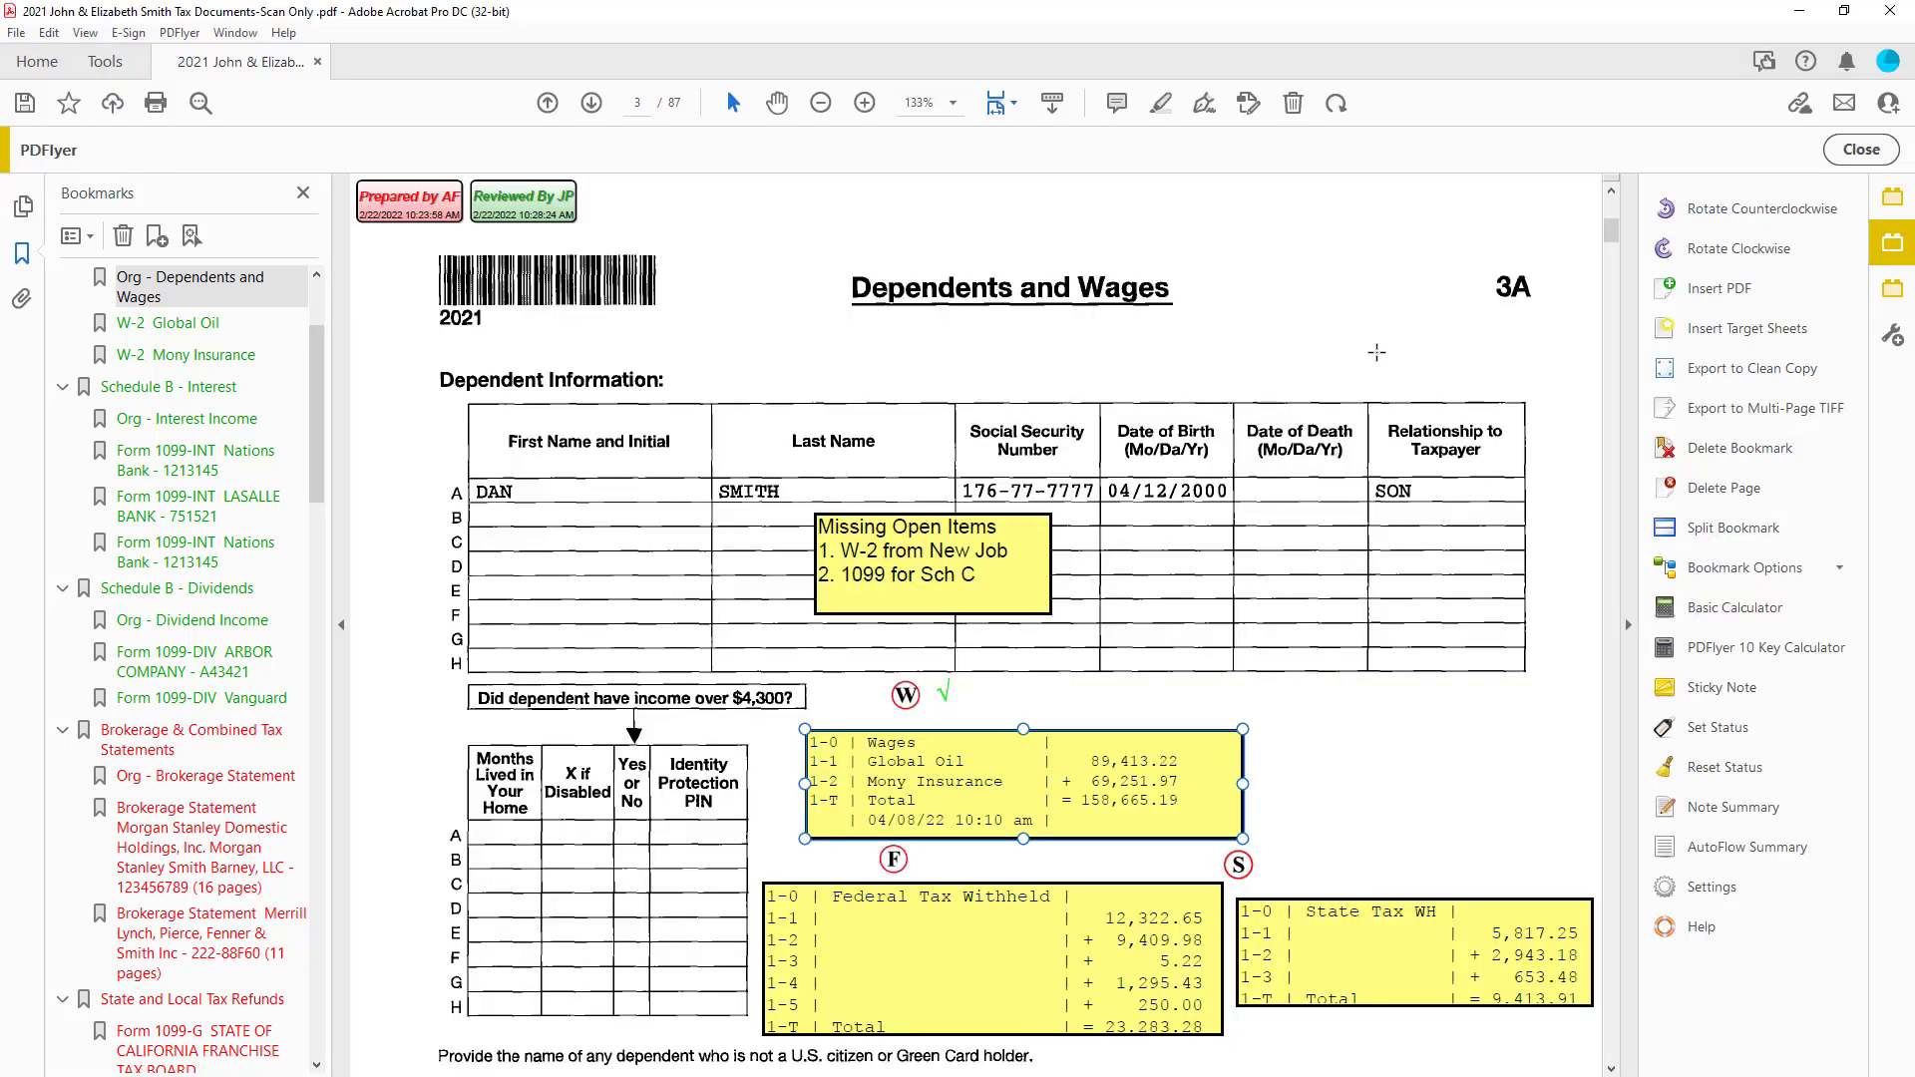
pyautogui.moveTo(1739, 449)
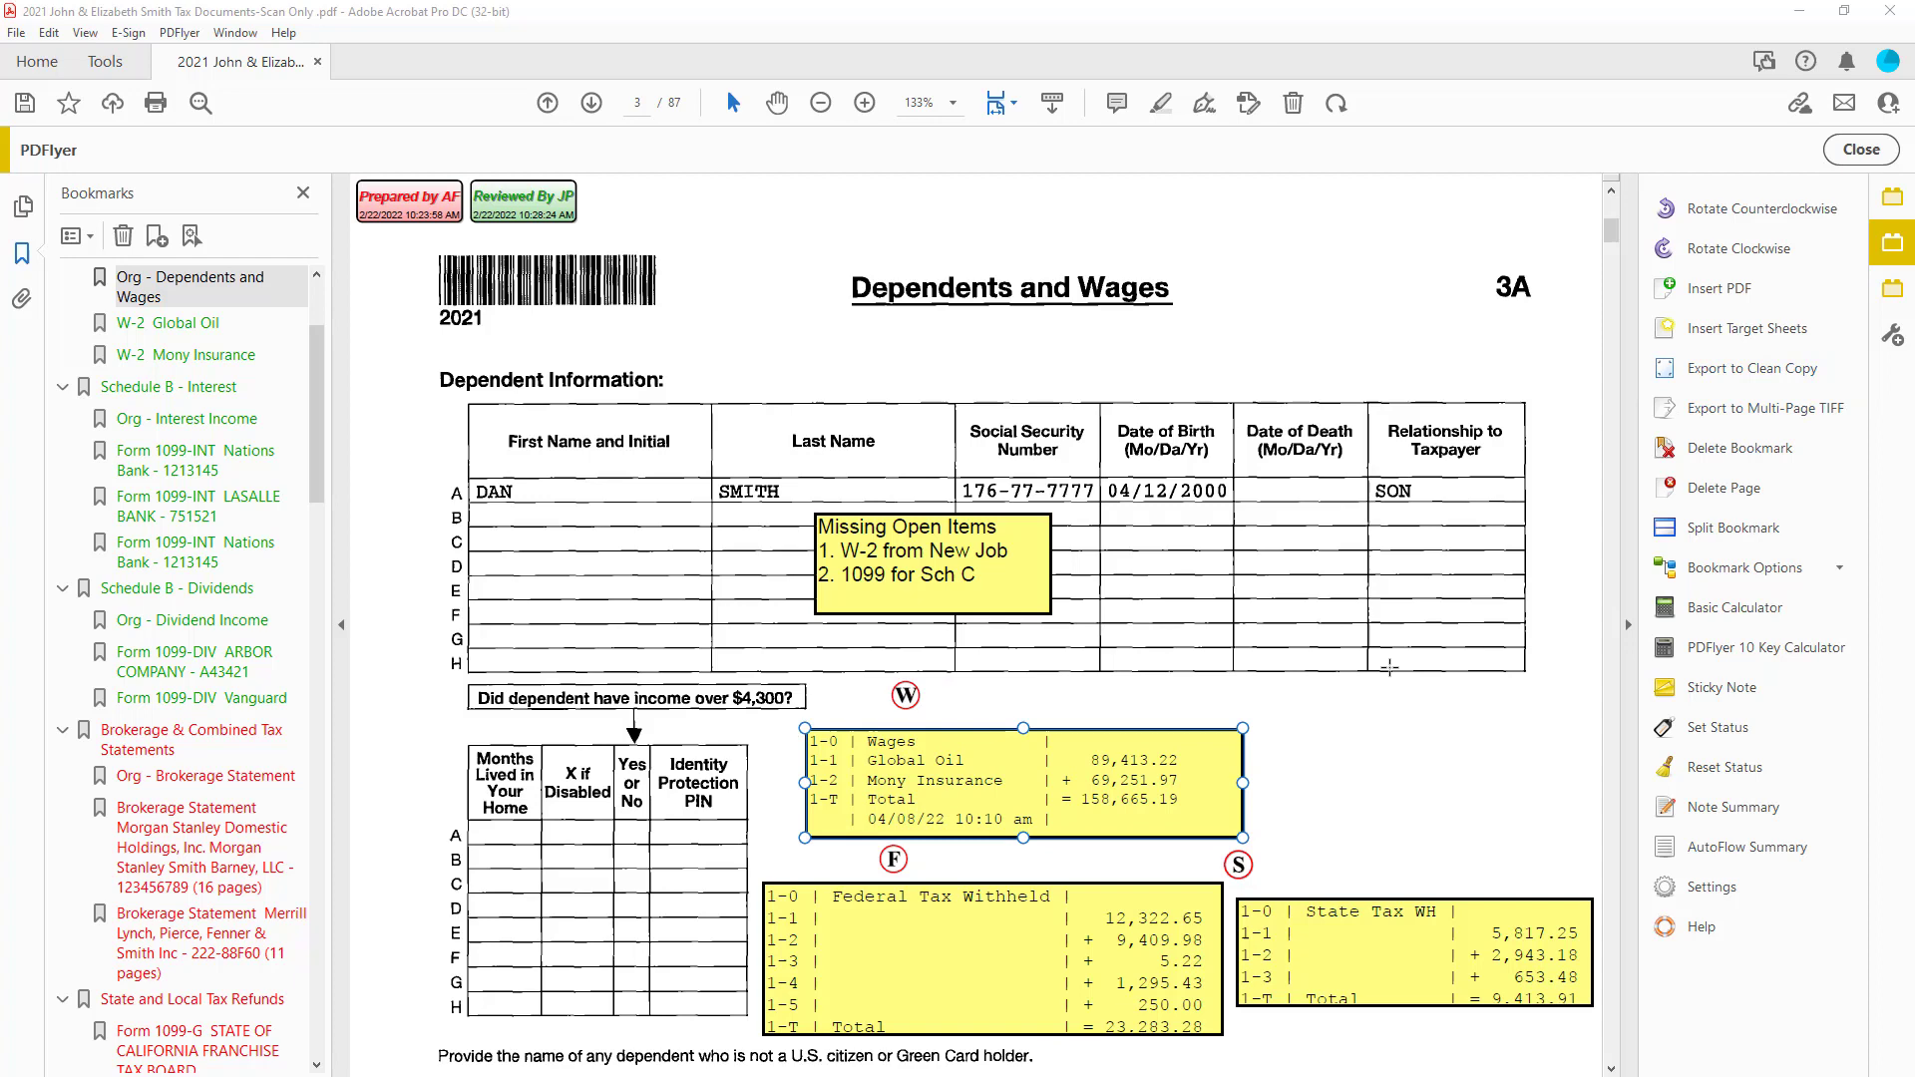
# Step: Load the Wages tape in the Basic Calculator and follow the W connector to its next occurrence
pyautogui.click(1734, 607)
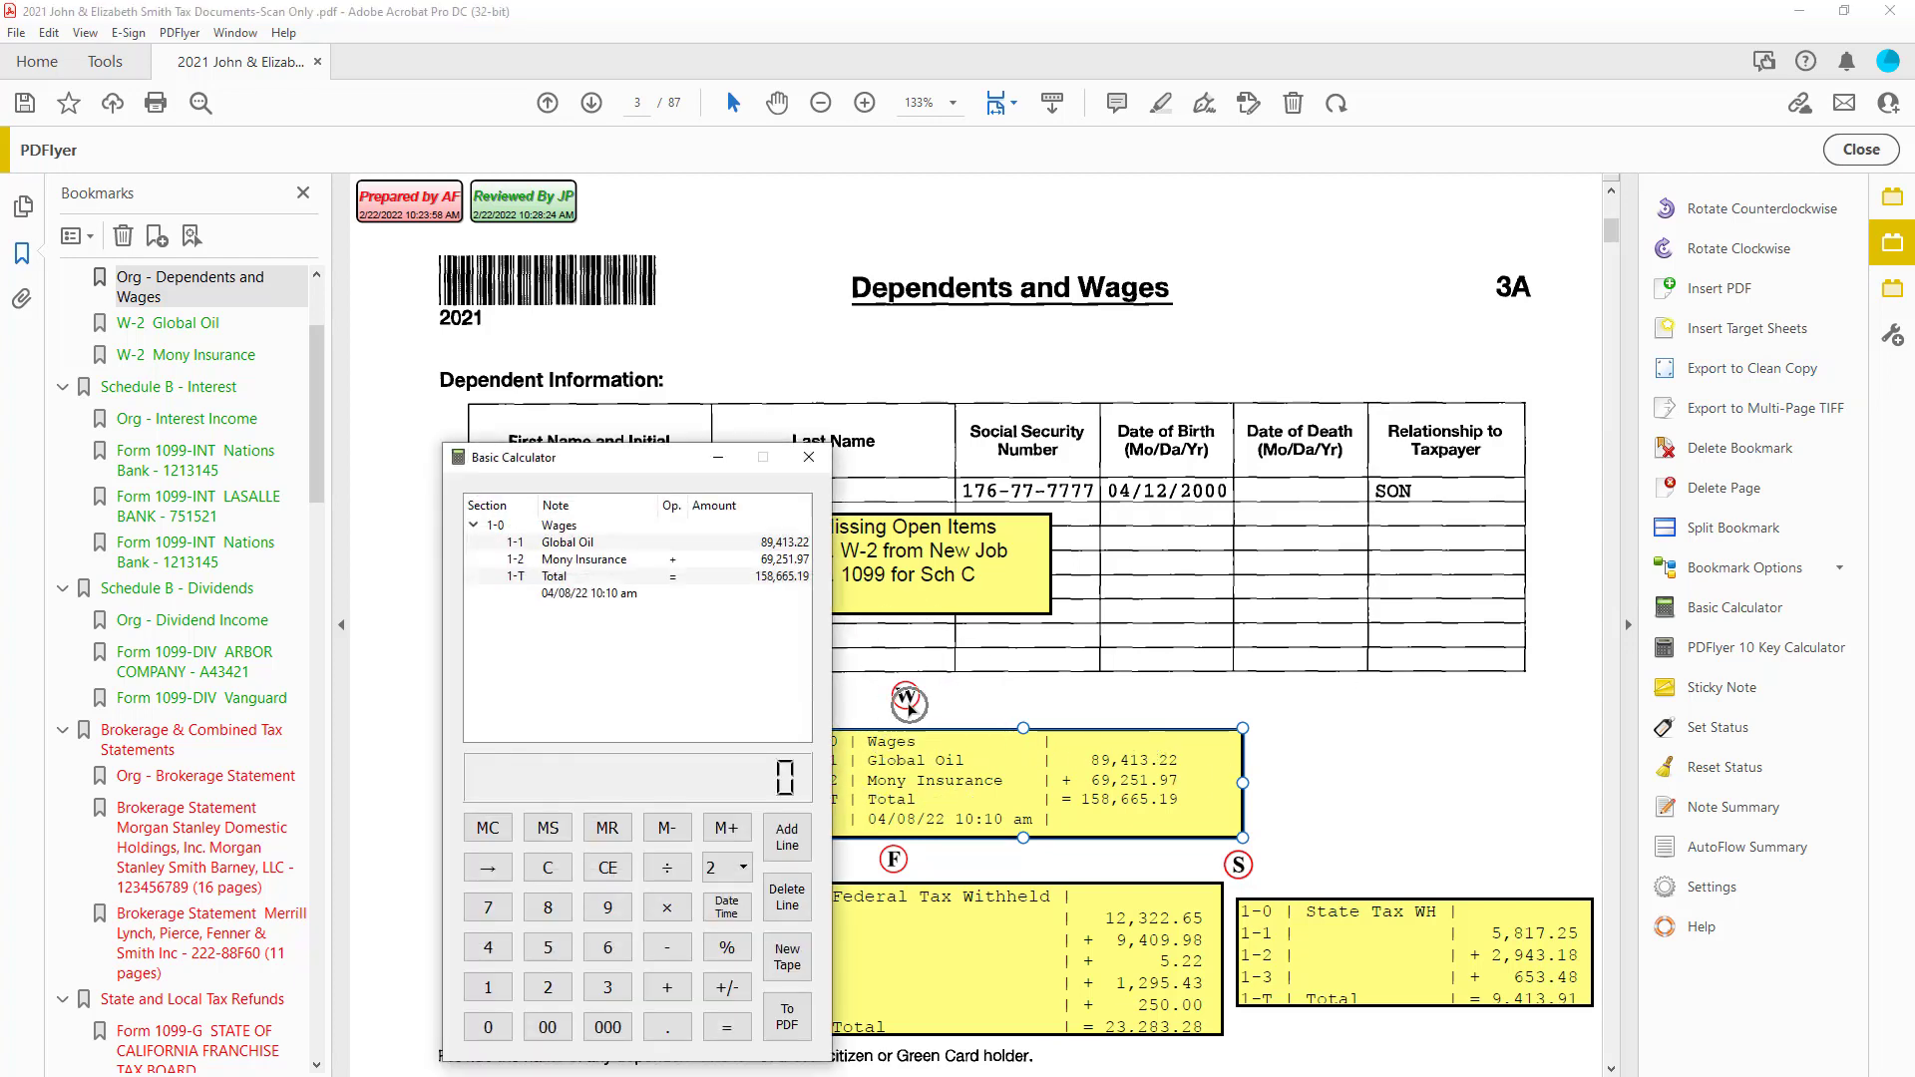
pyautogui.rightClick(906, 697)
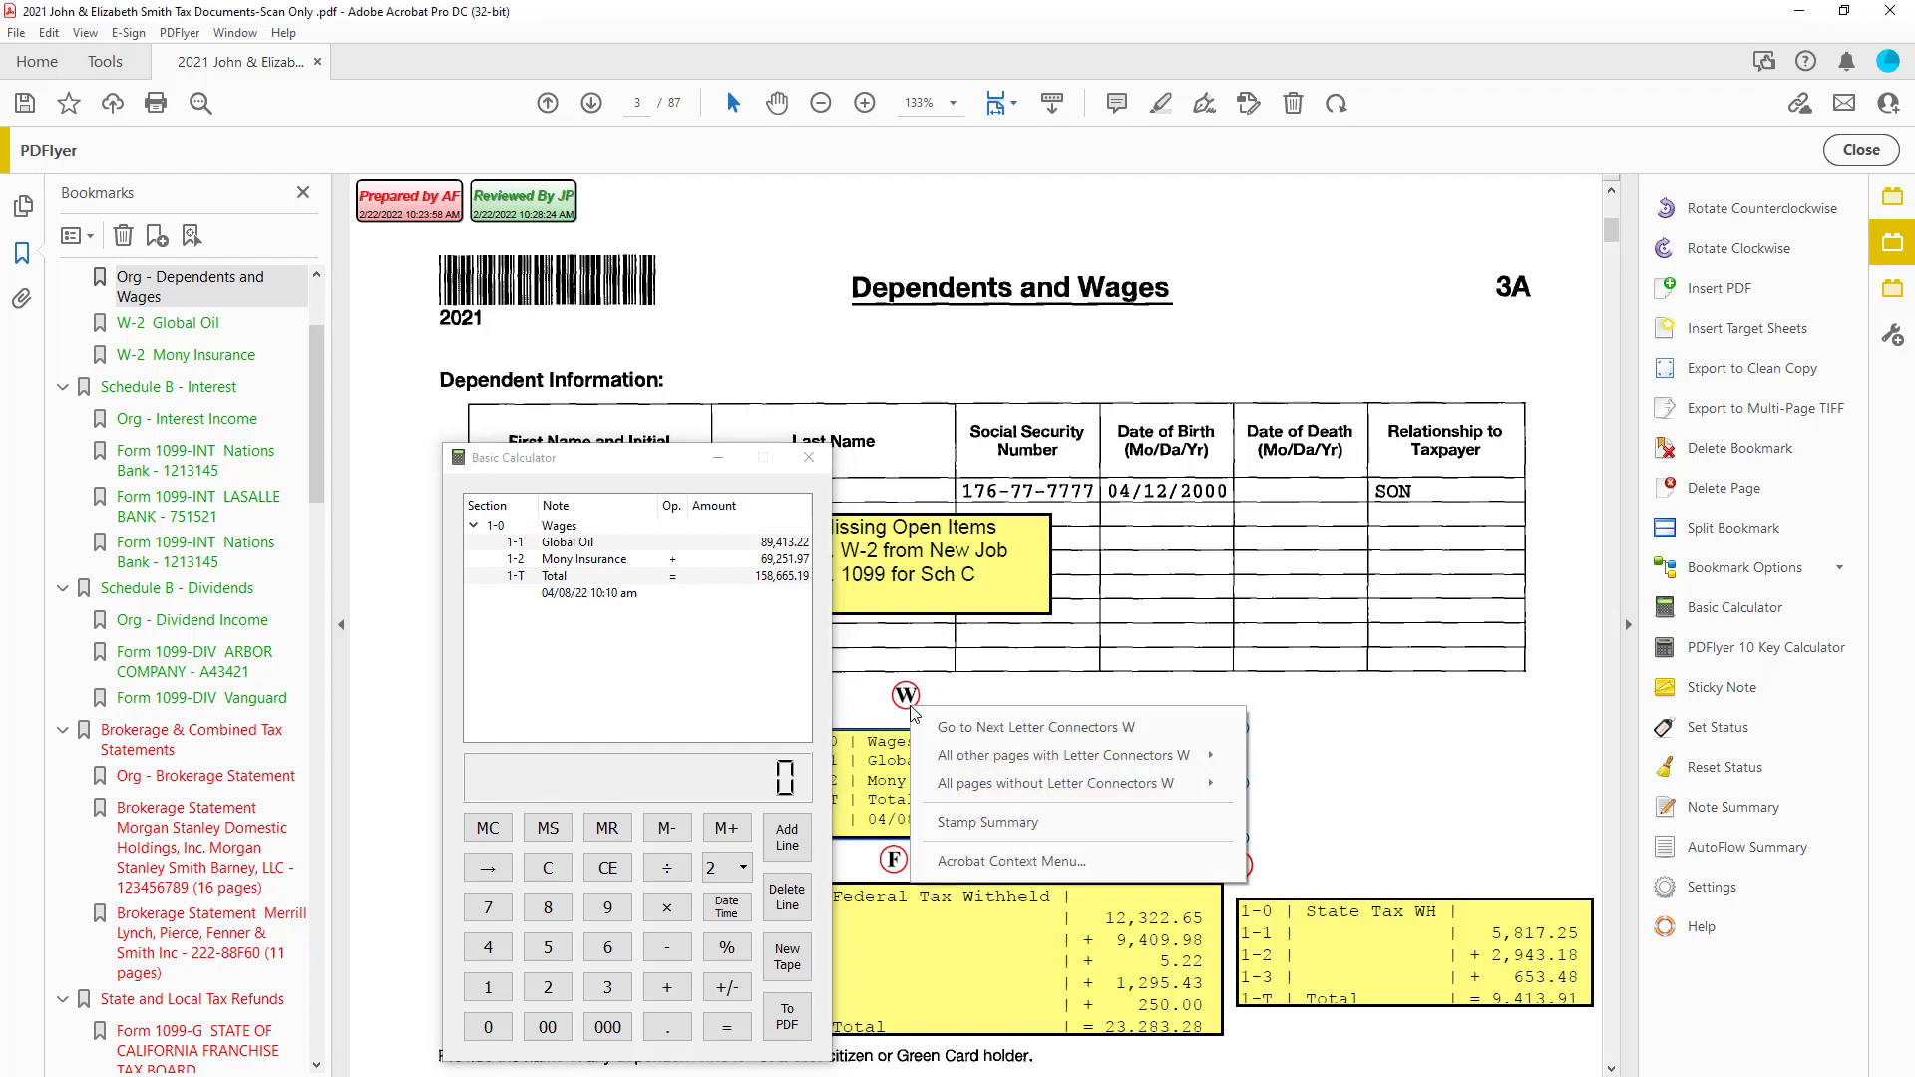
pyautogui.click(1035, 726)
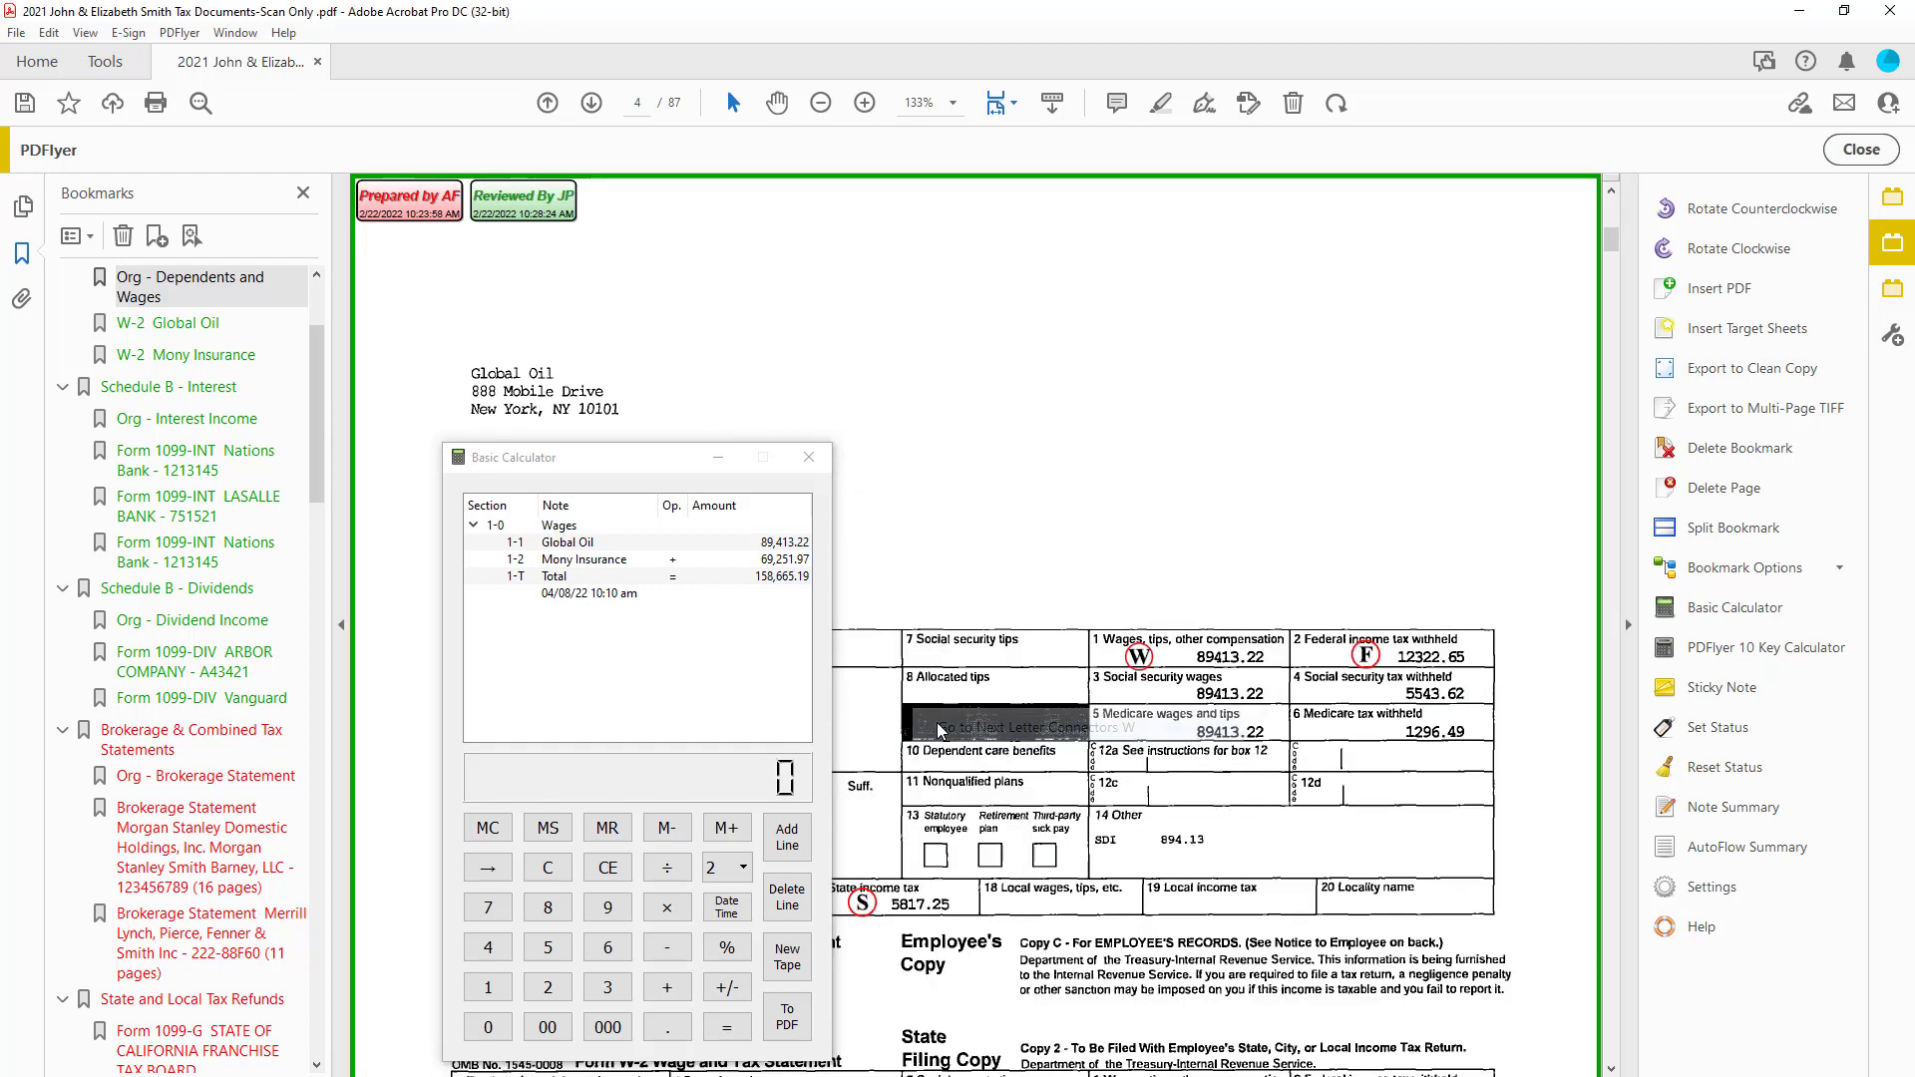
# Step: Follow the W connector on the W-2 page back to the Dependents and Wages page 3
pyautogui.rightClick(996, 726)
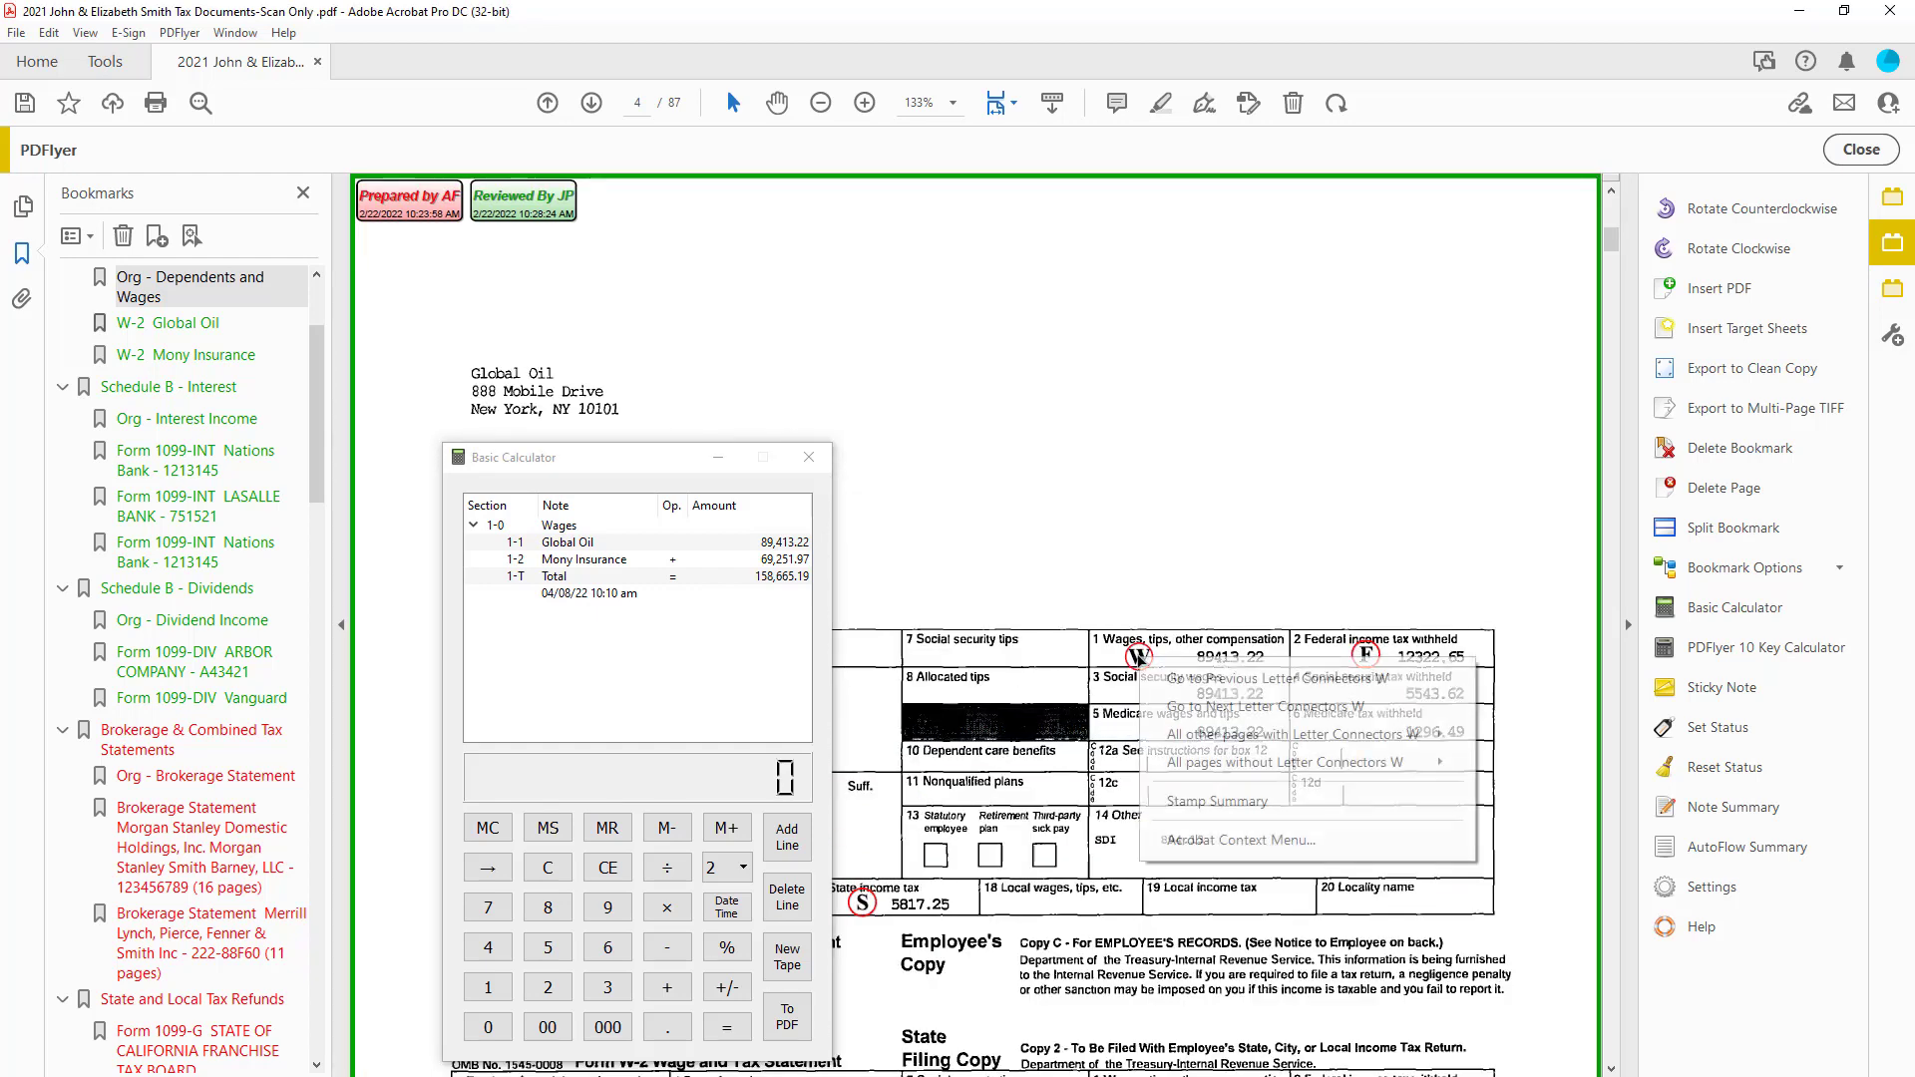
pyautogui.click(591, 101)
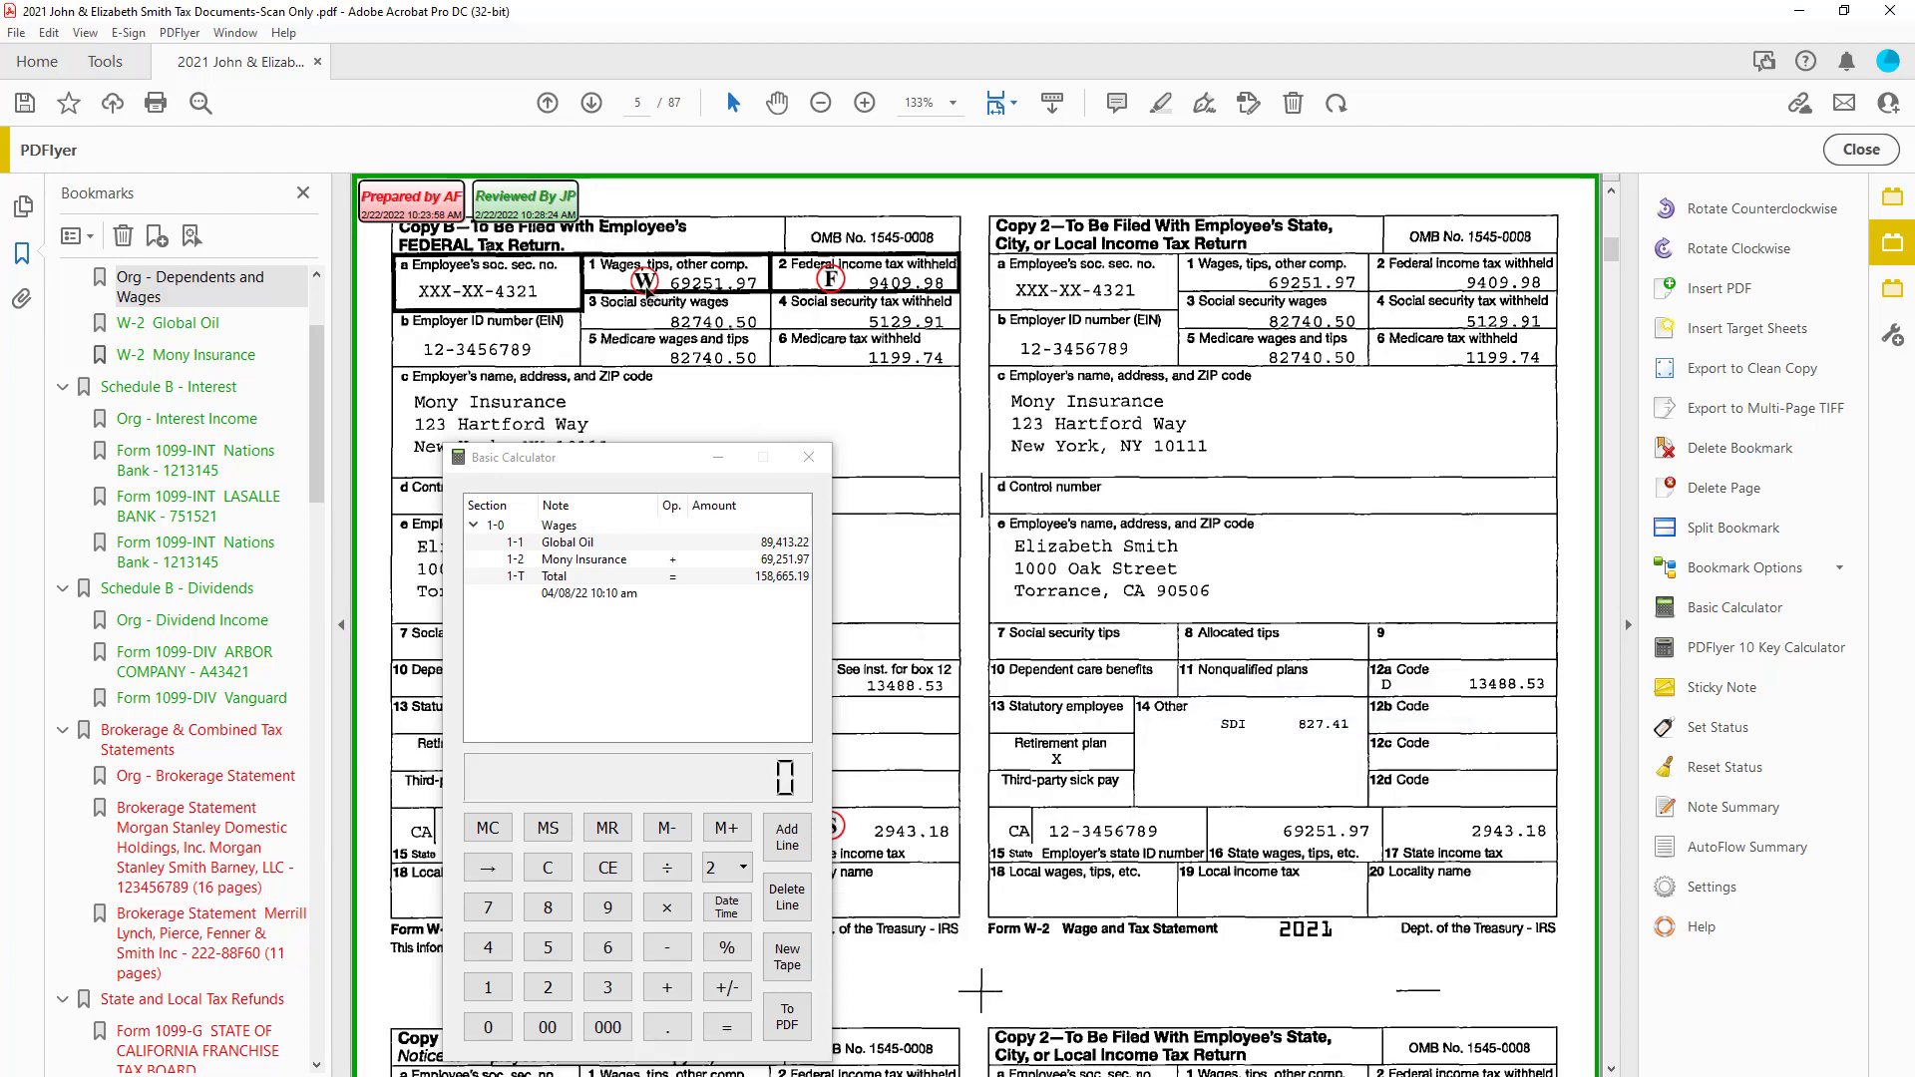
pyautogui.rightClick(643, 281)
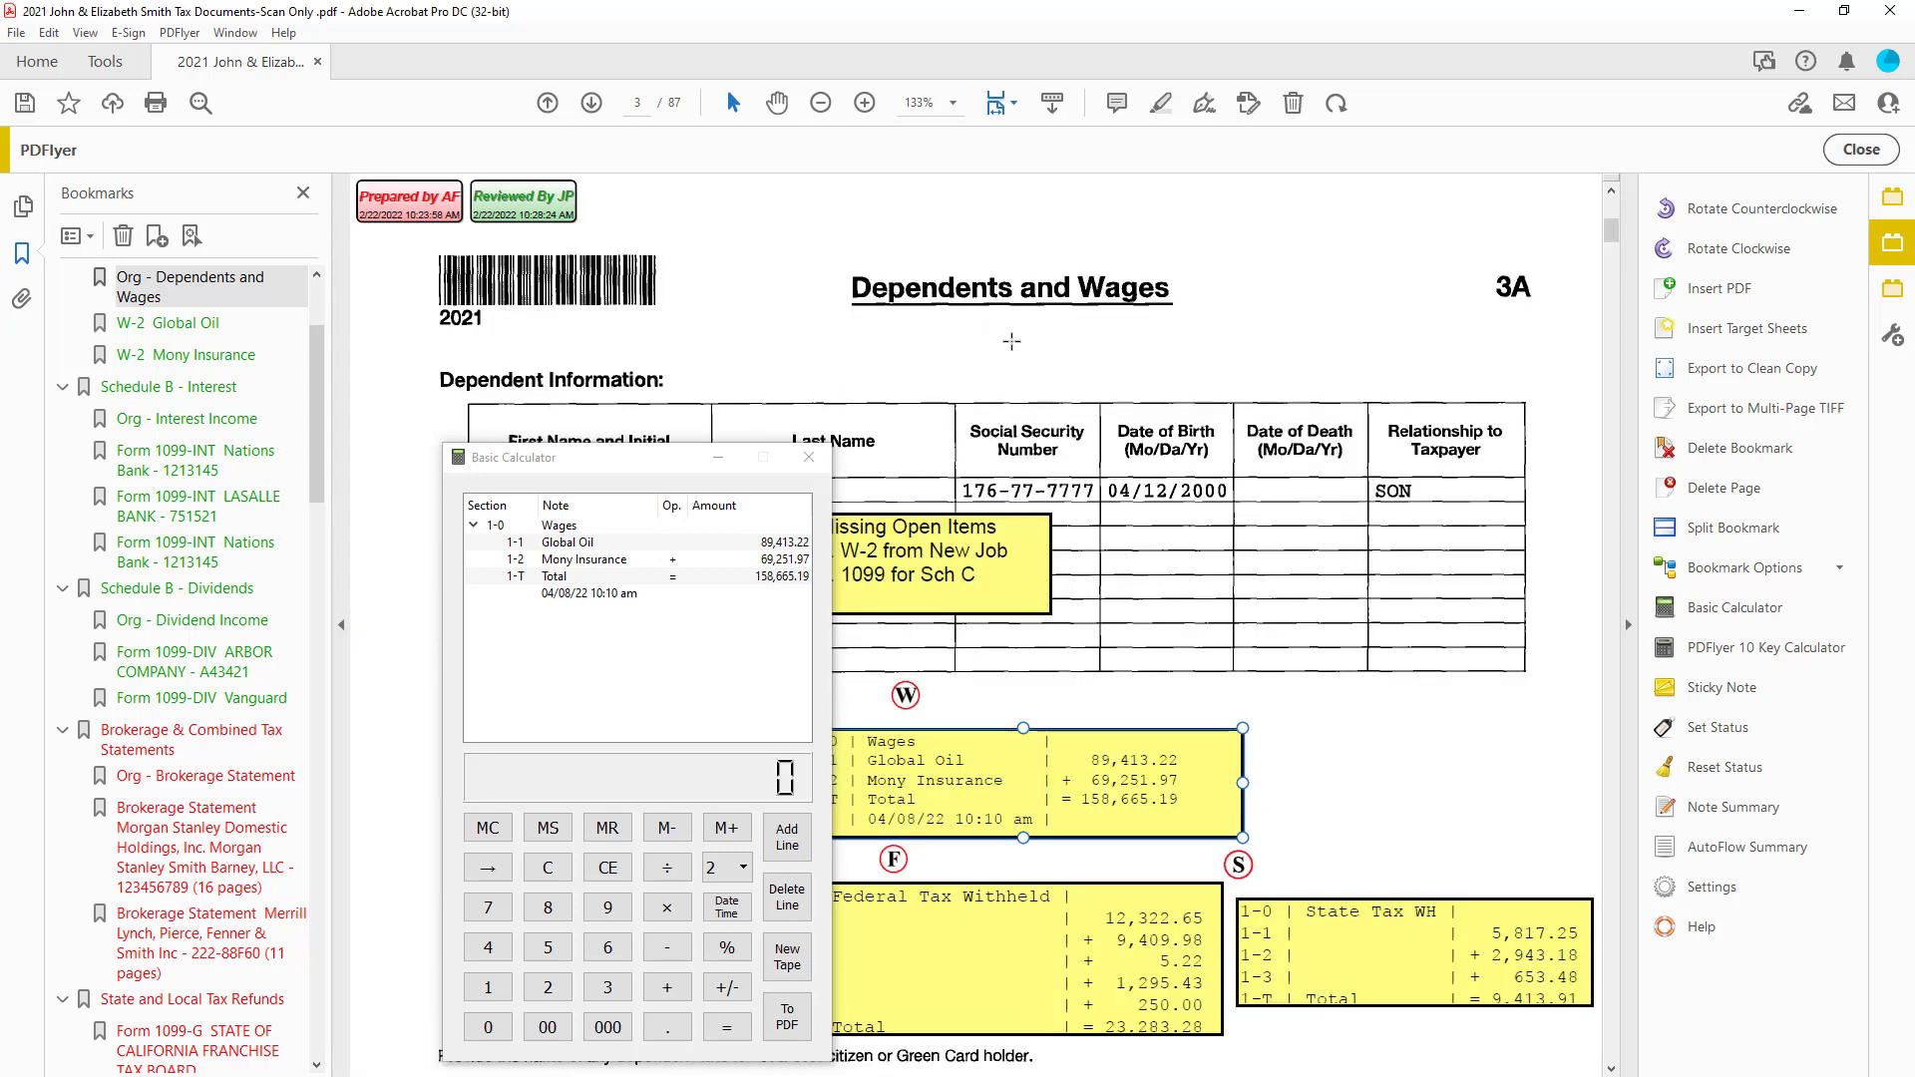
pyautogui.click(587, 558)
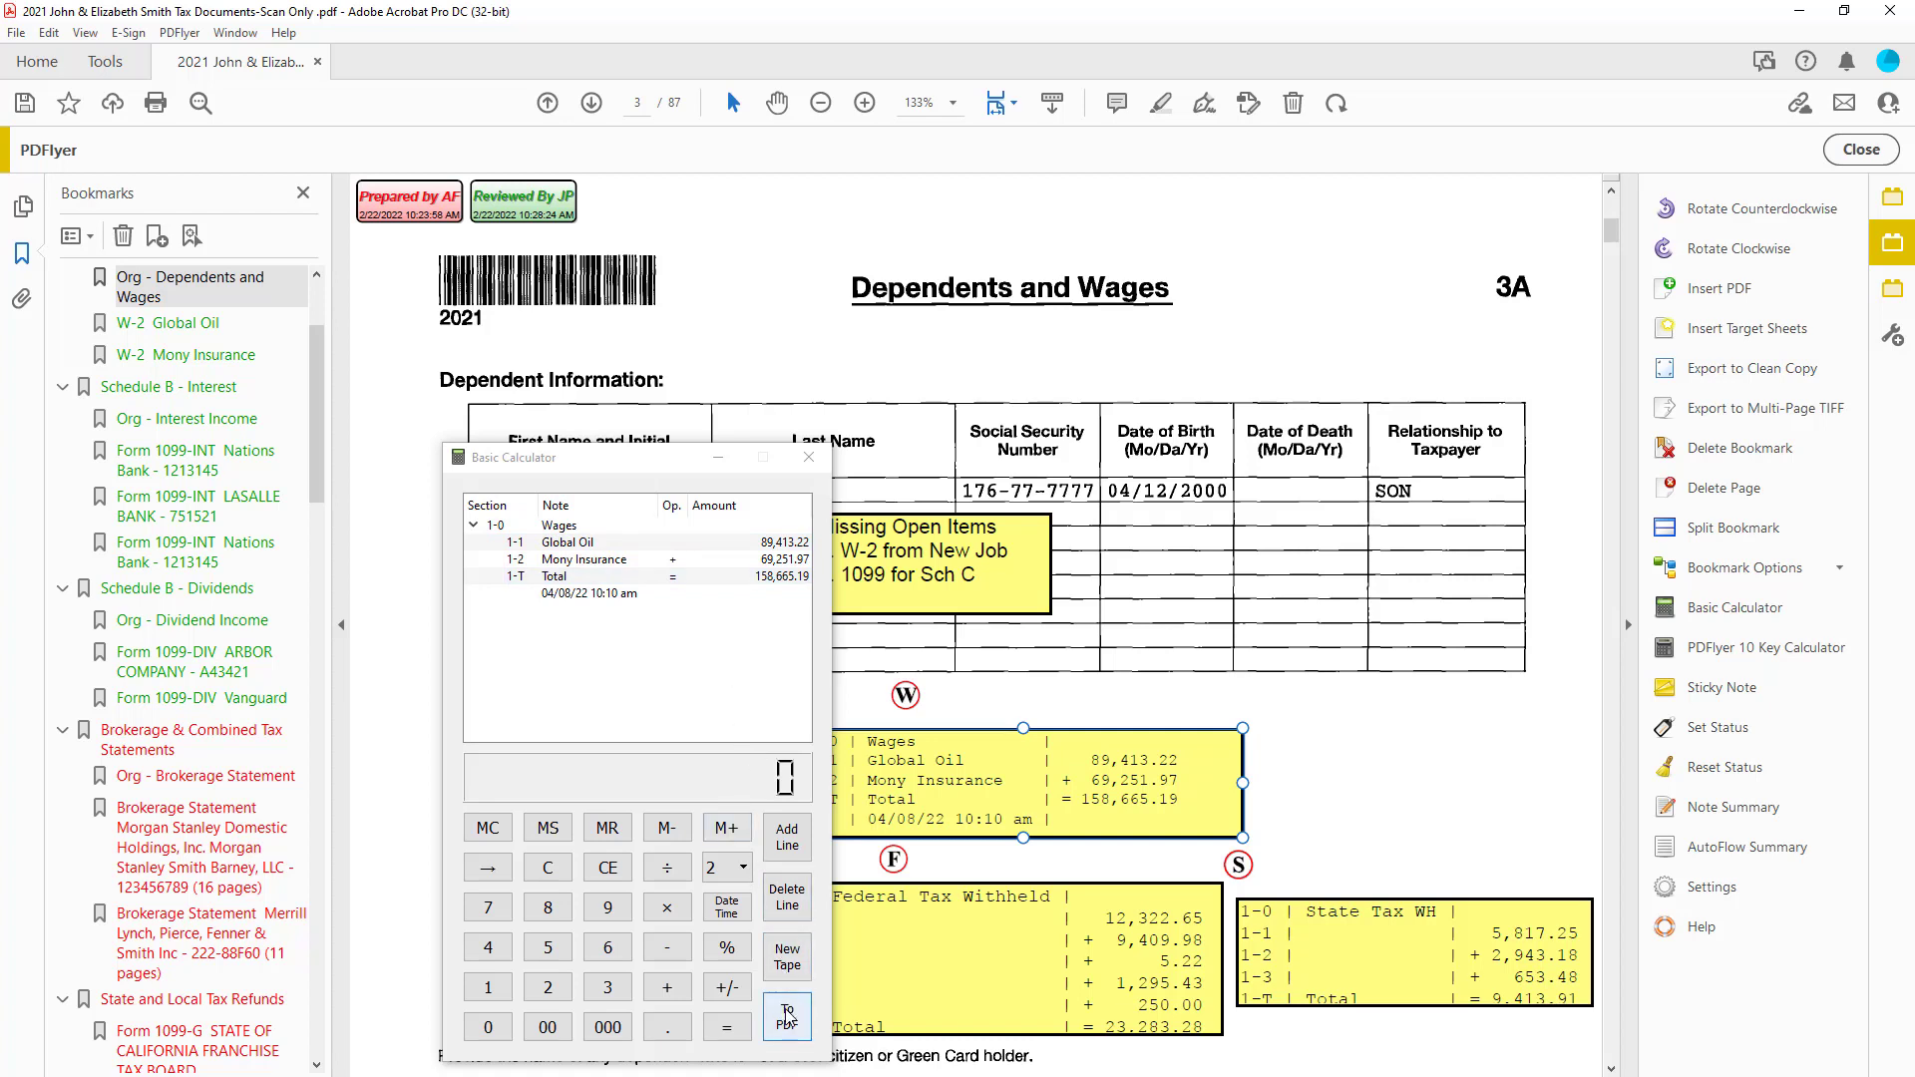
pyautogui.moveTo(786, 1013)
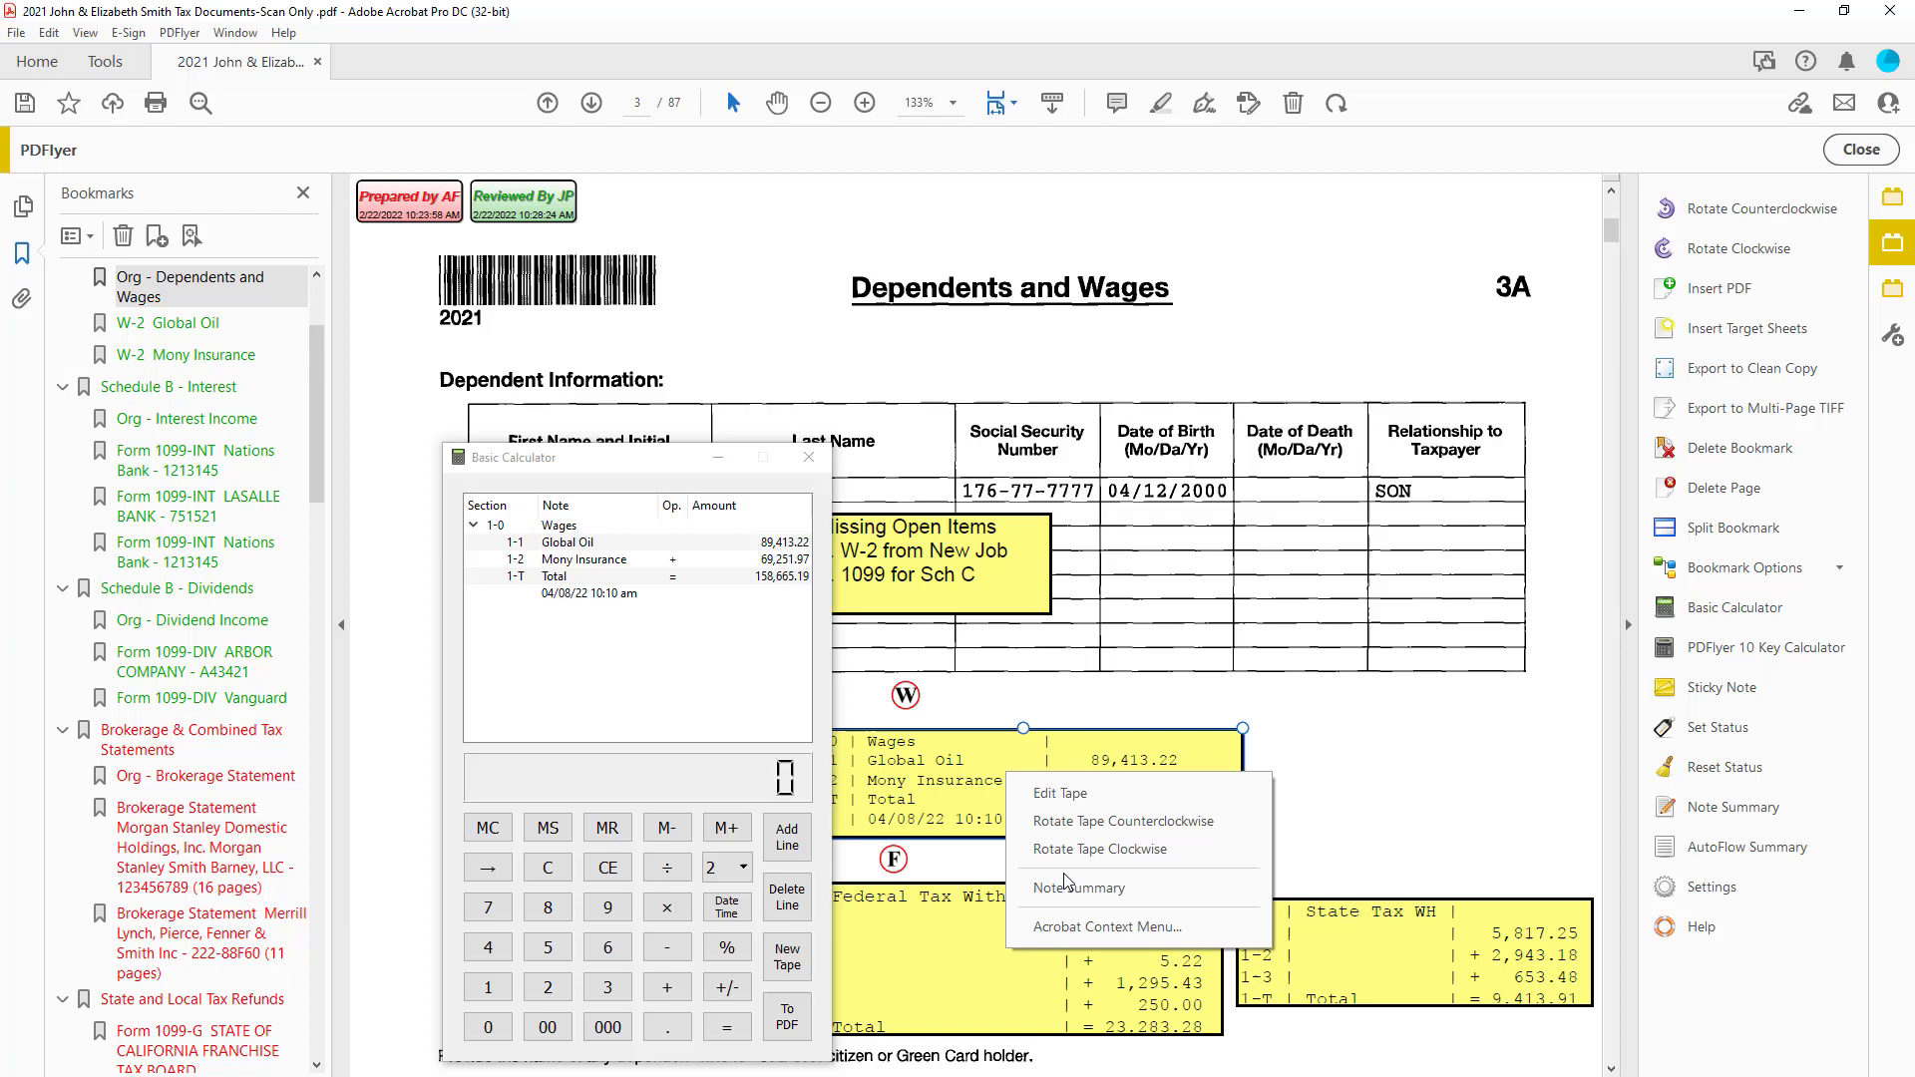
pyautogui.moveTo(1077, 888)
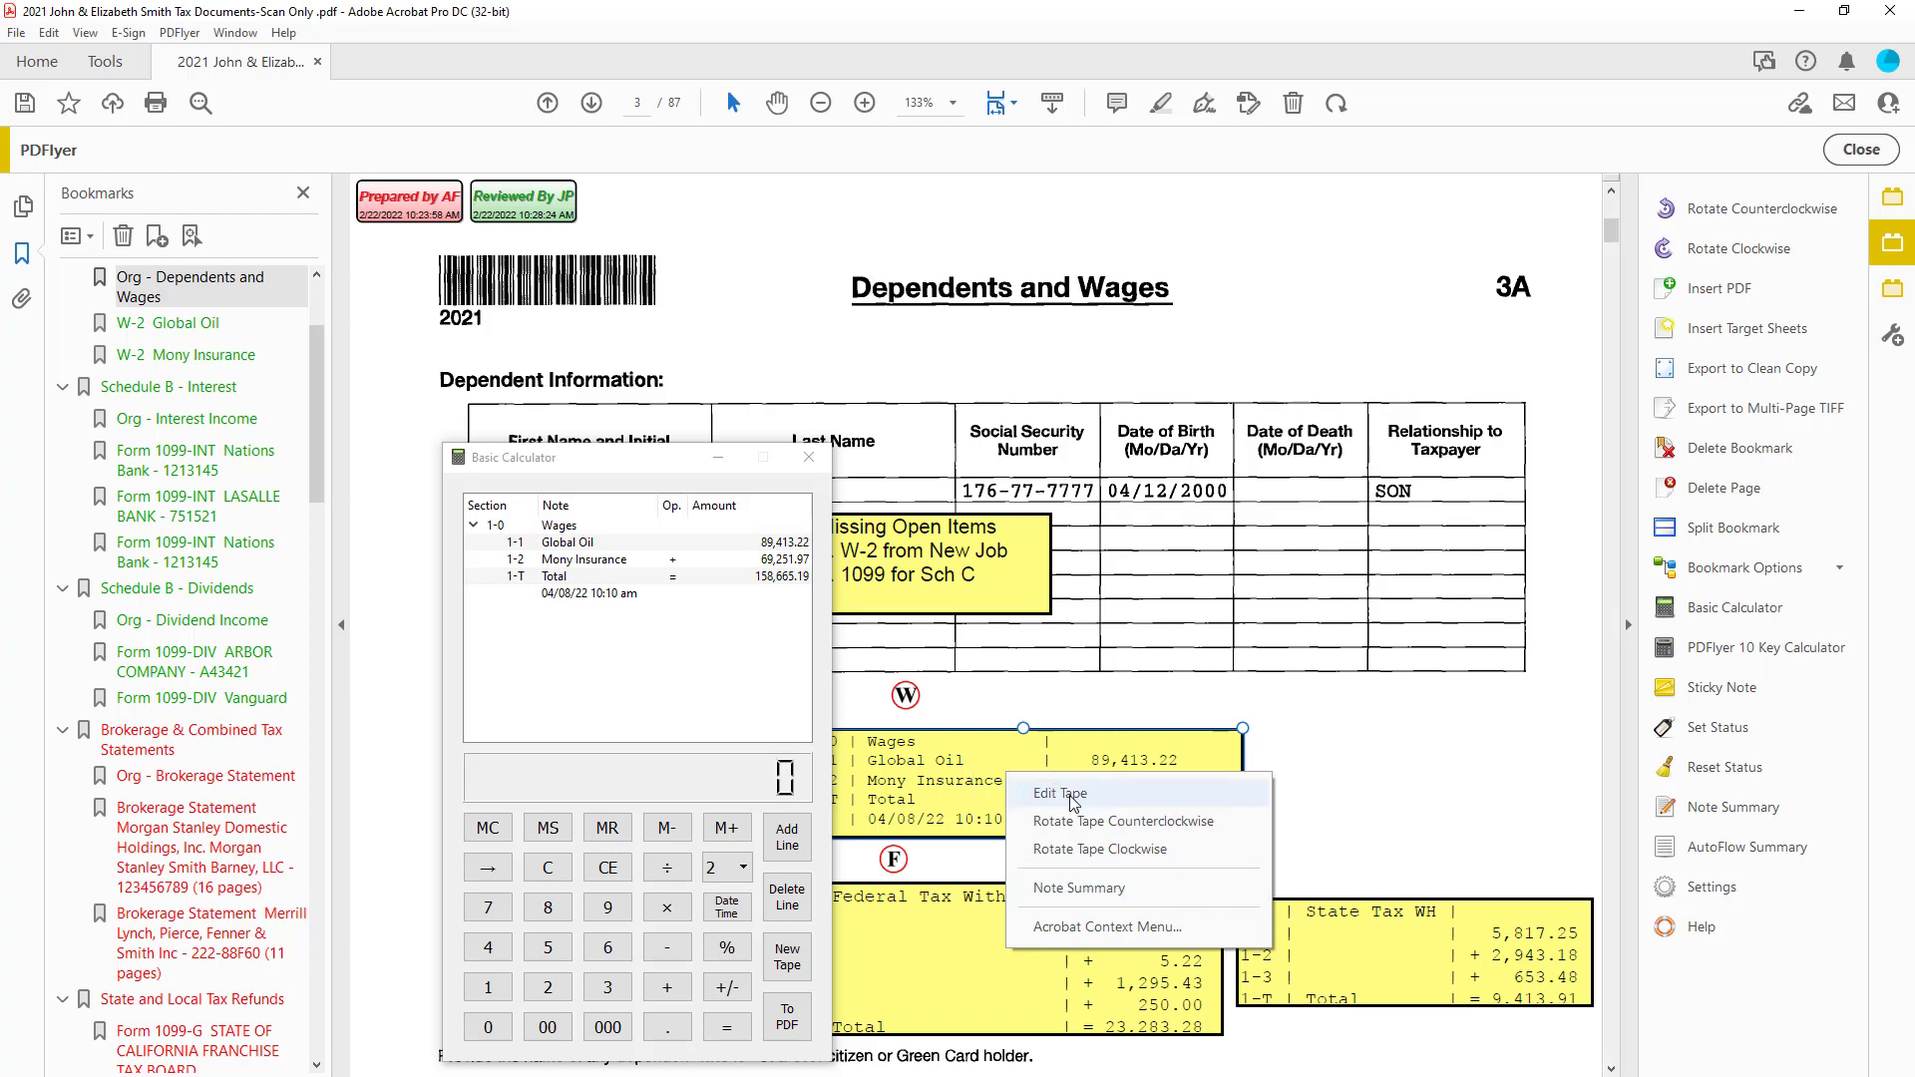
pyautogui.moveTo(925, 710)
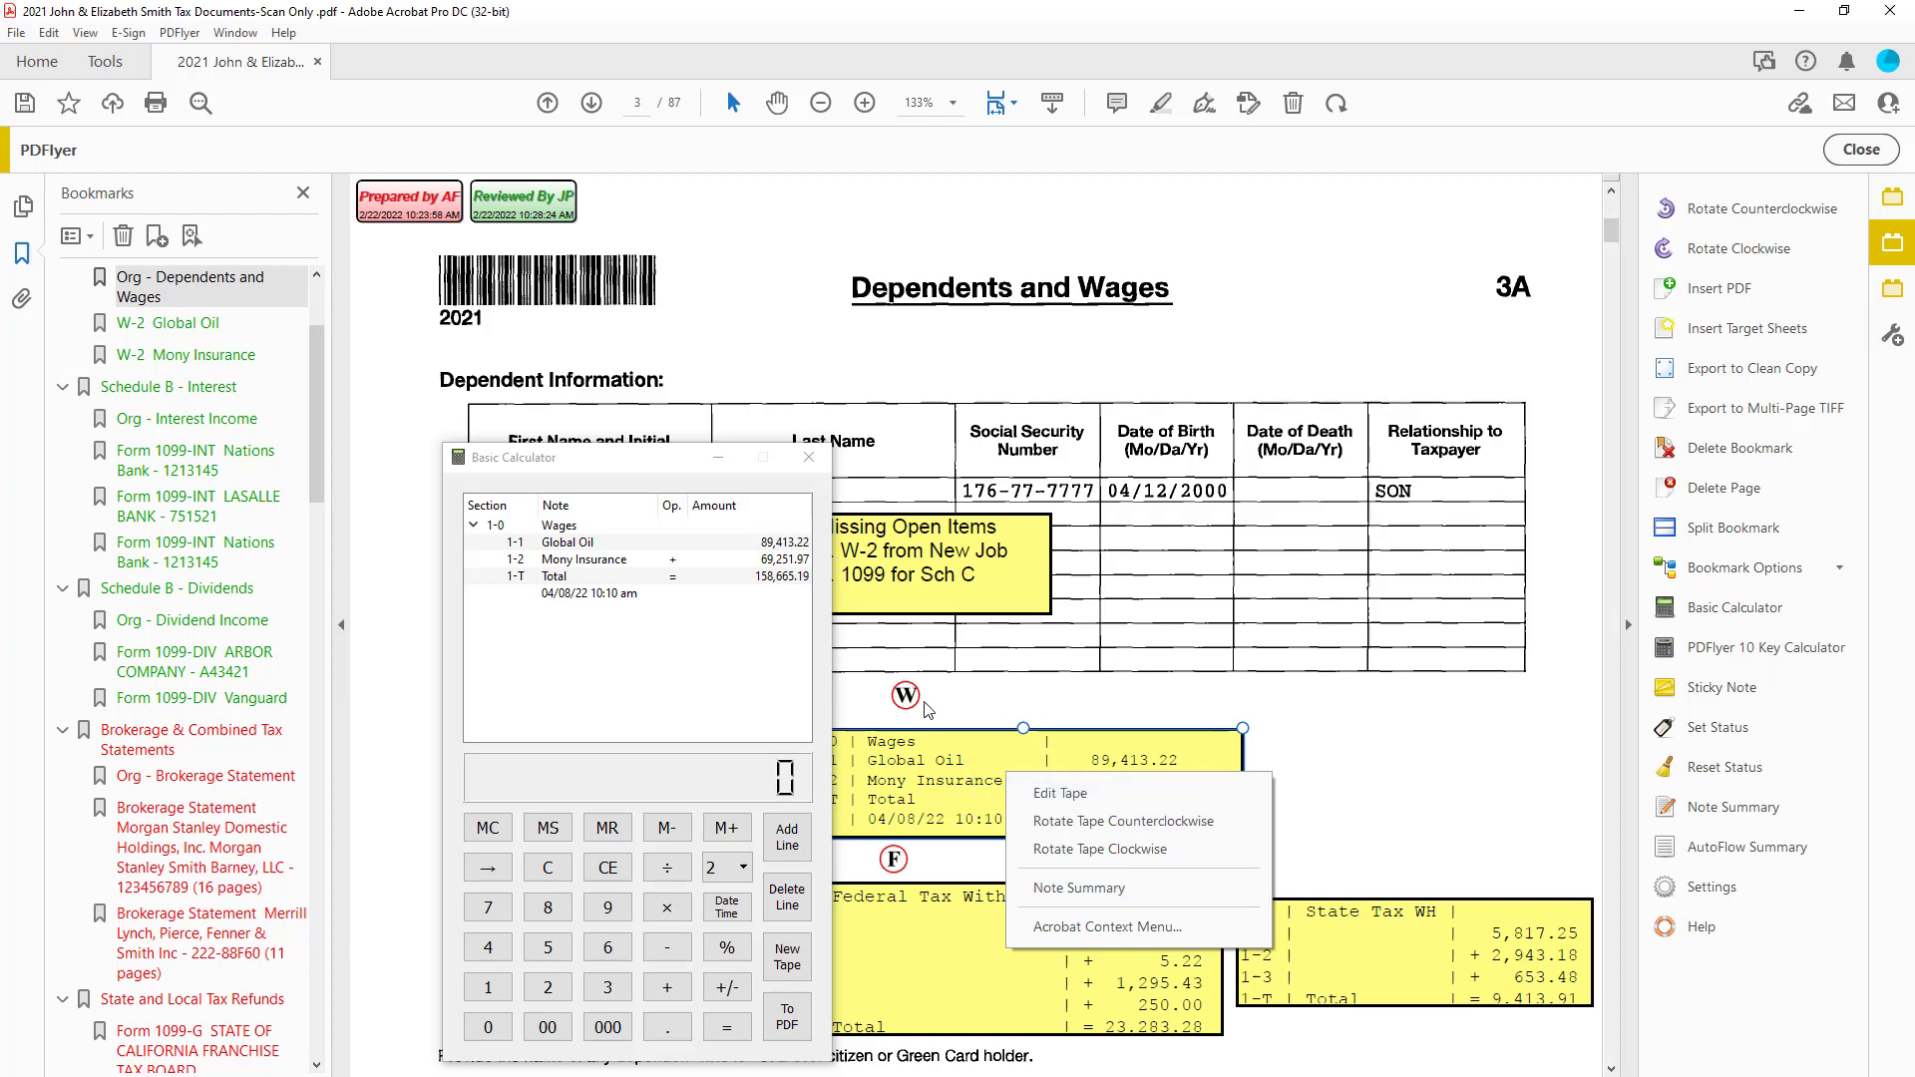
pyautogui.rightClick(906, 696)
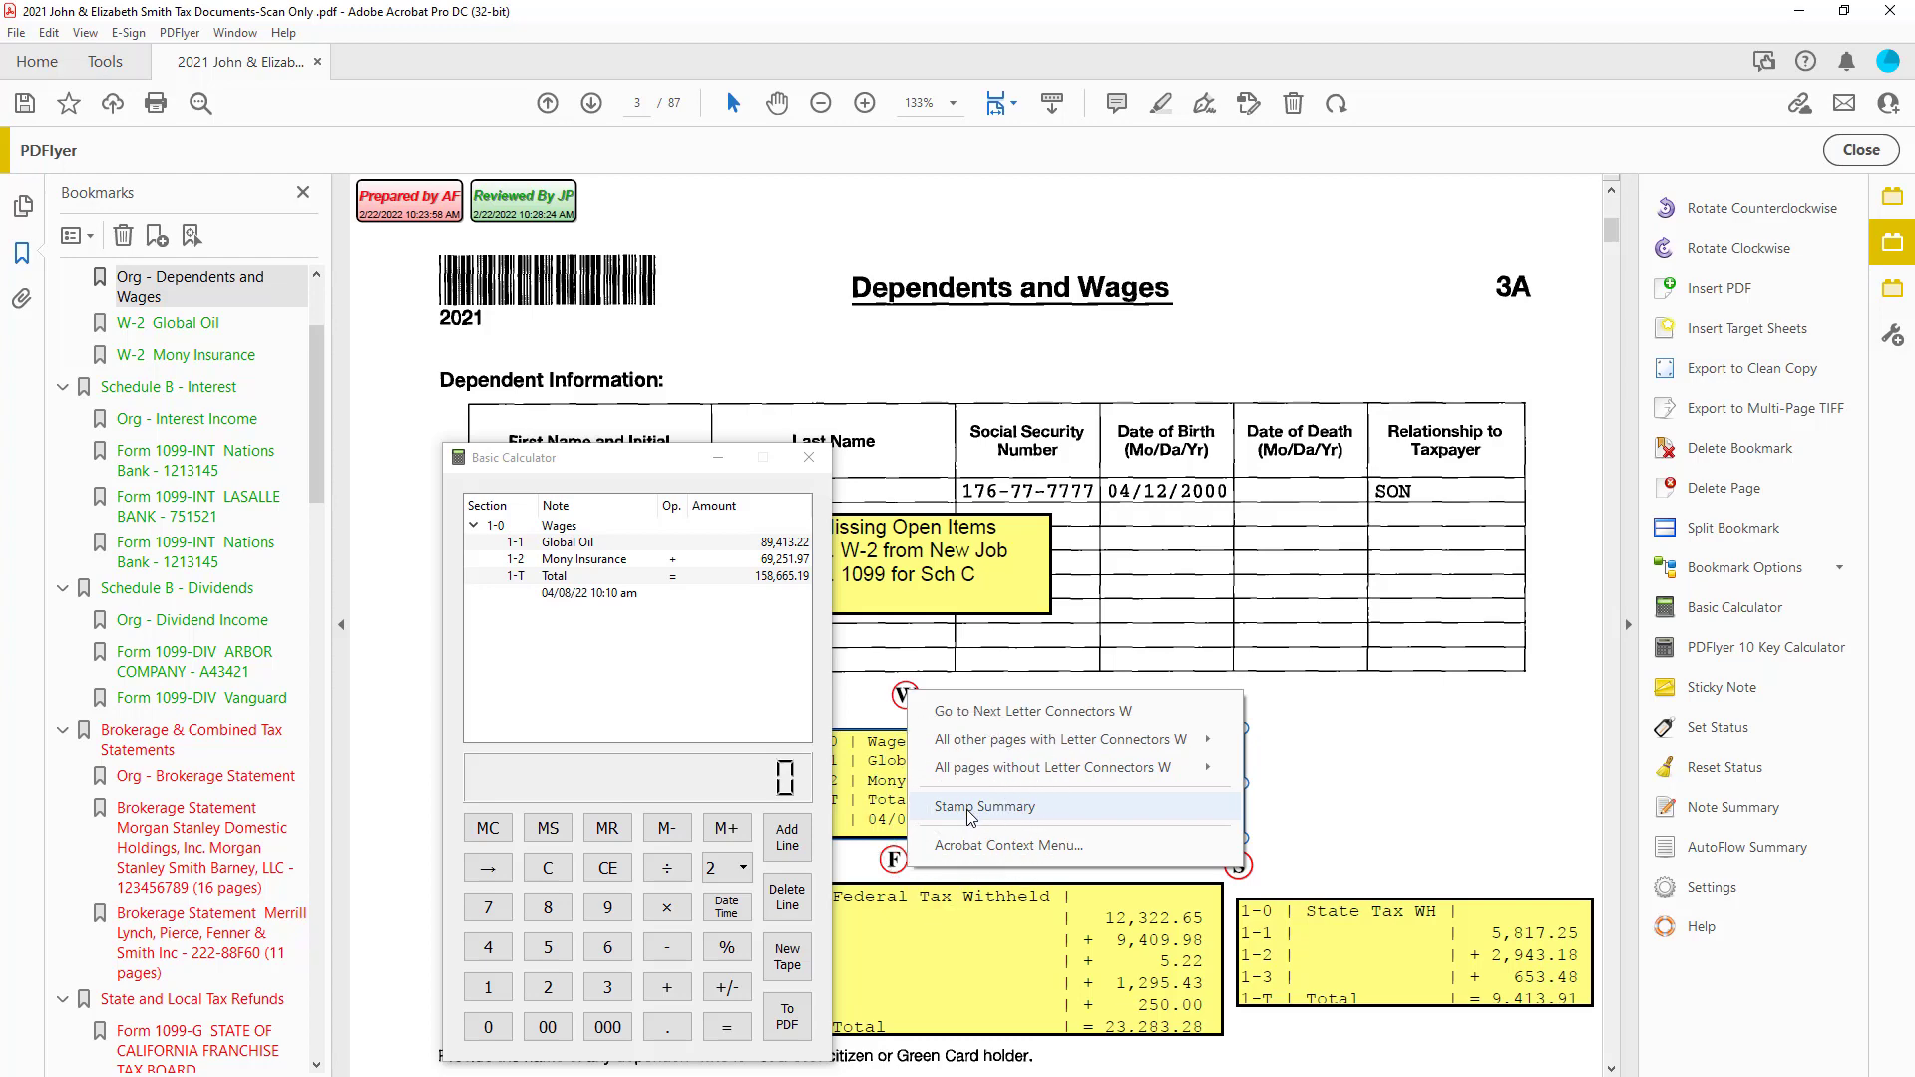
pyautogui.click(984, 806)
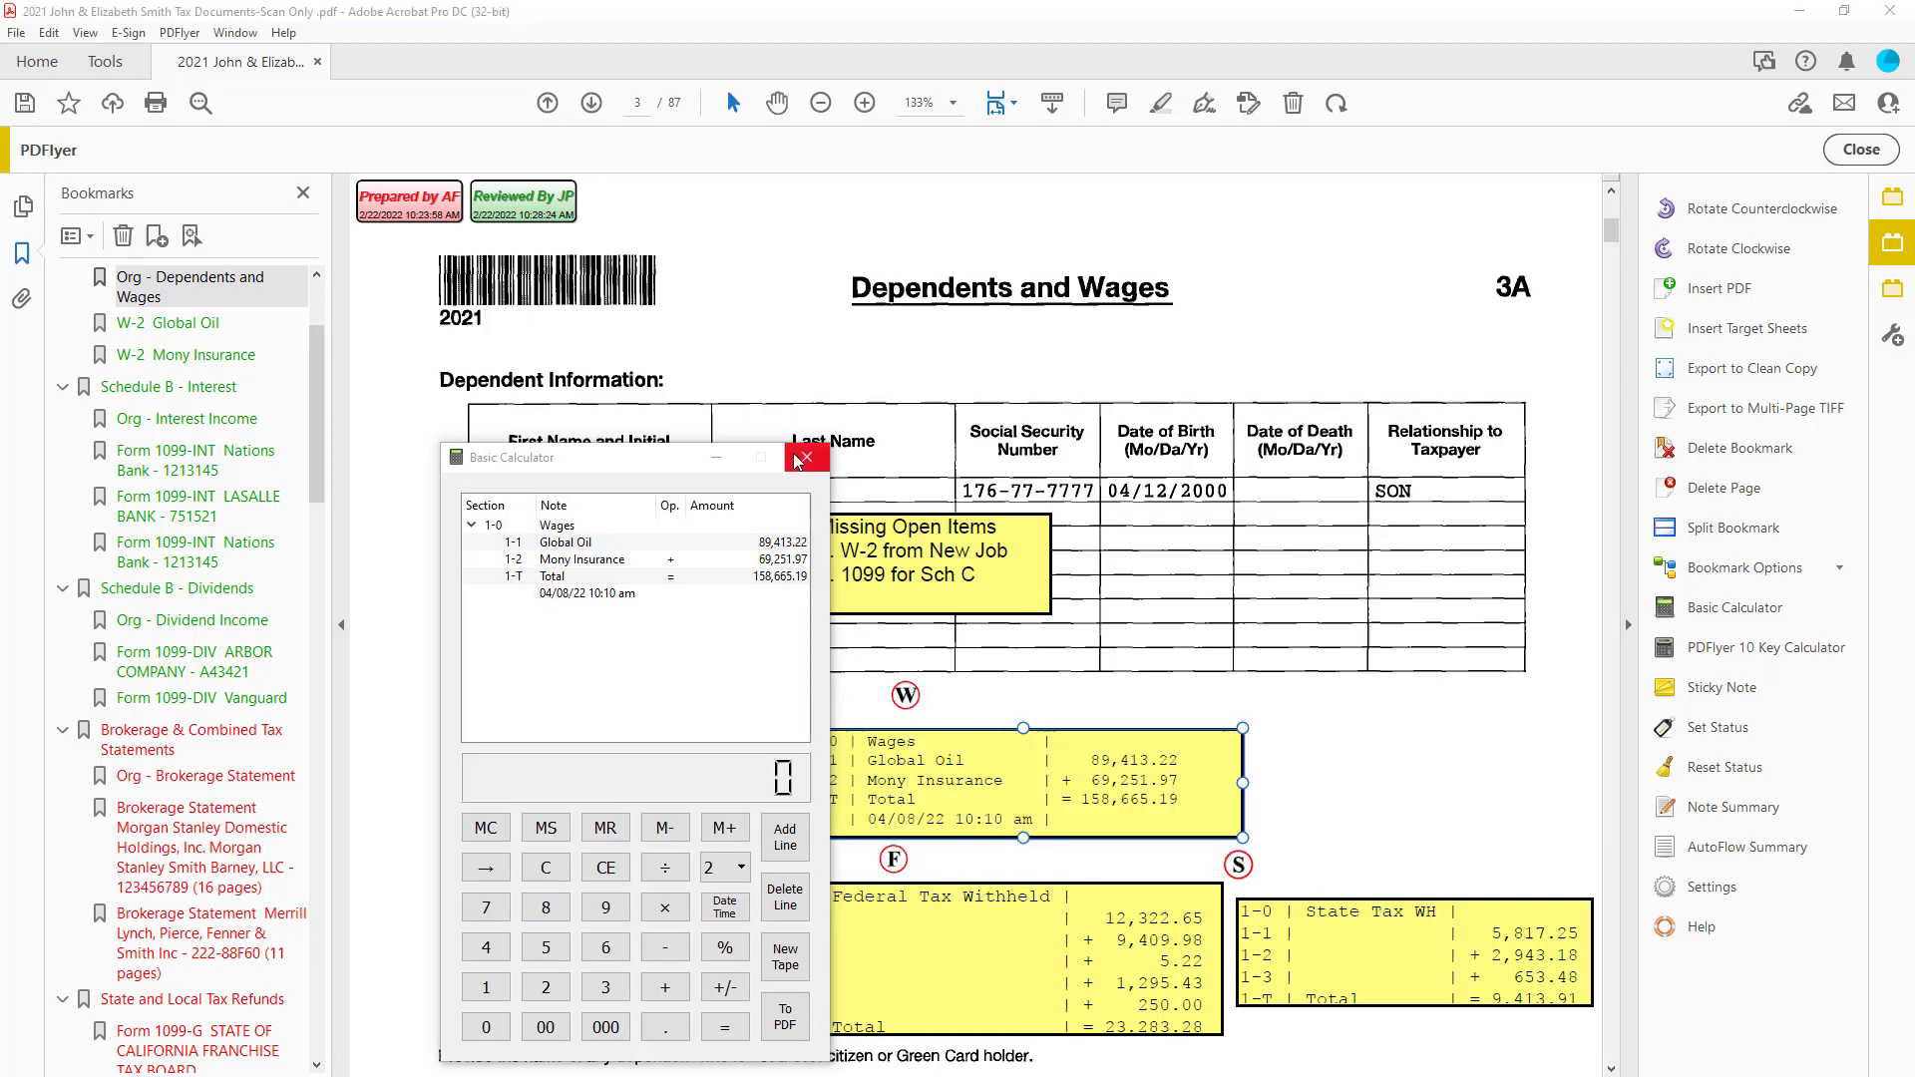
# Step: Close the Basic Calculator and show the PDFlyer Stamps tool pane
pyautogui.click(803, 459)
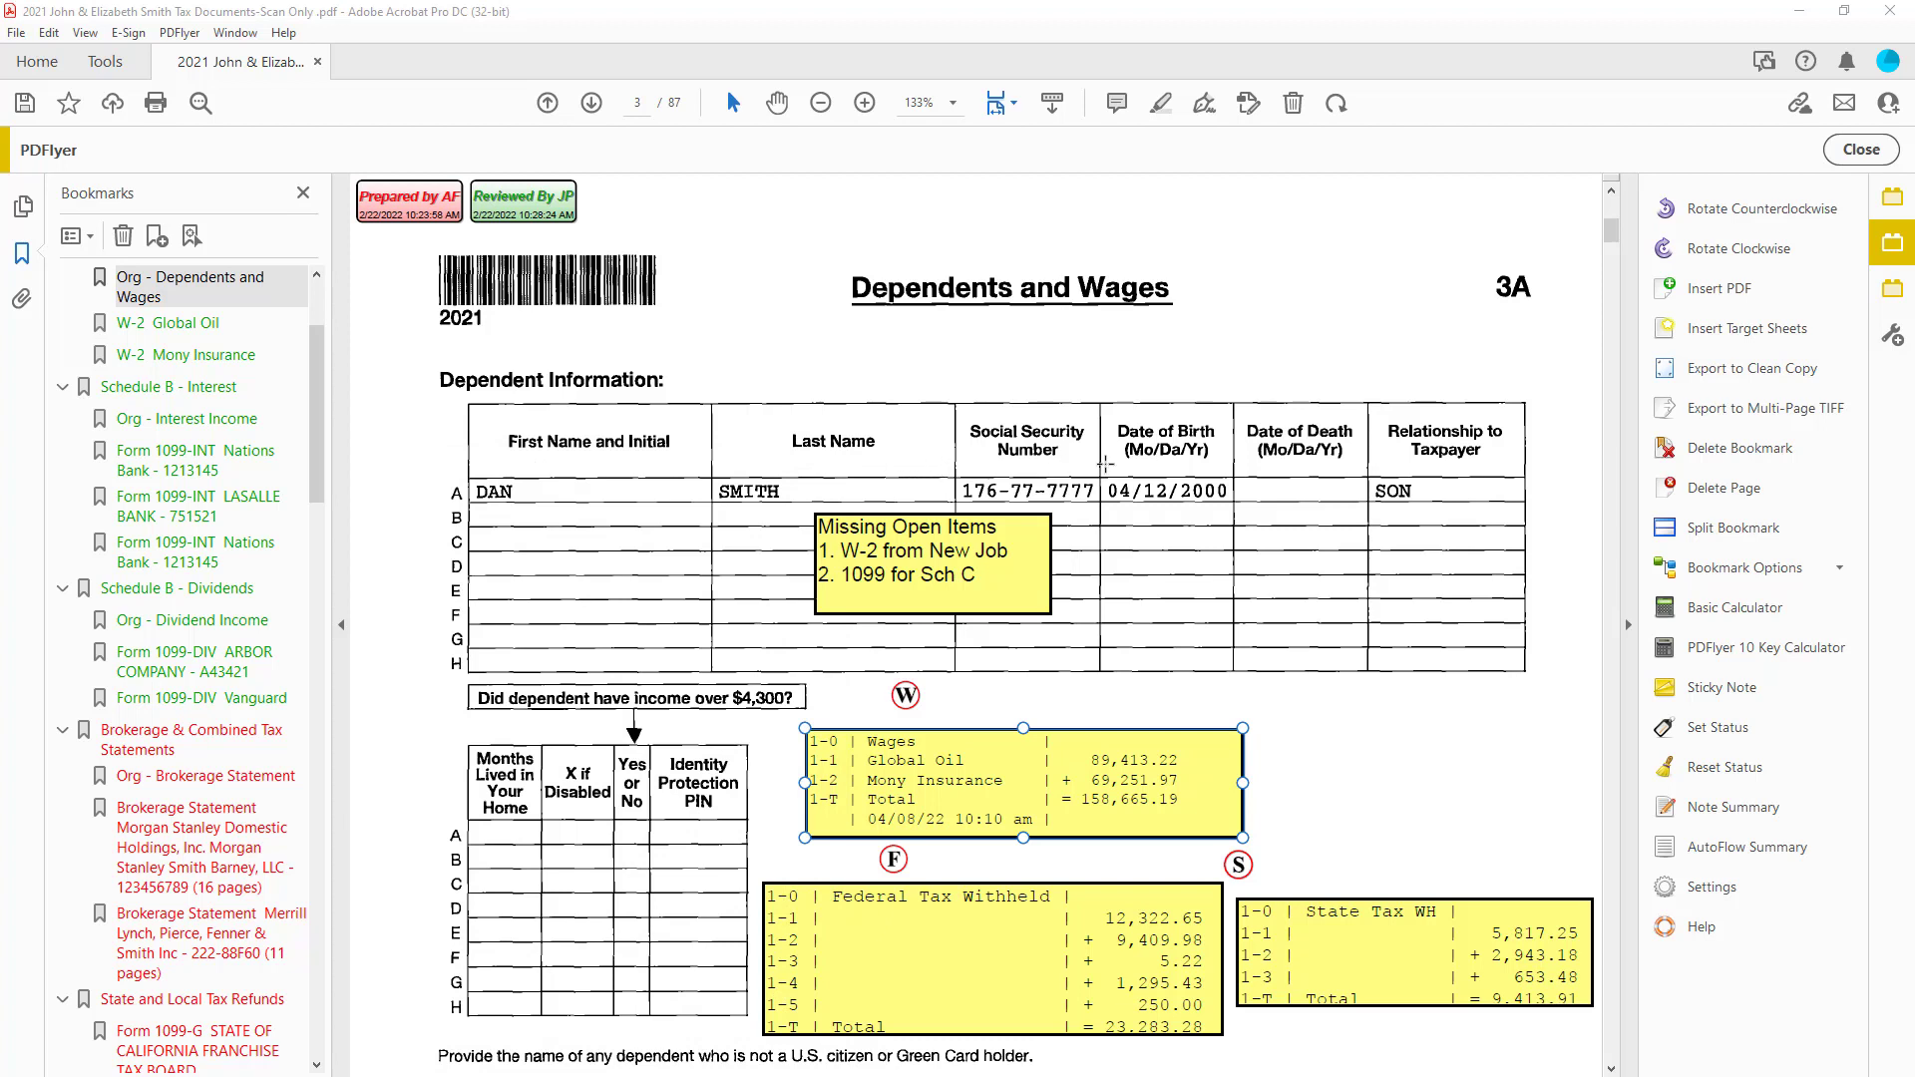
pyautogui.moveTo(1891, 289)
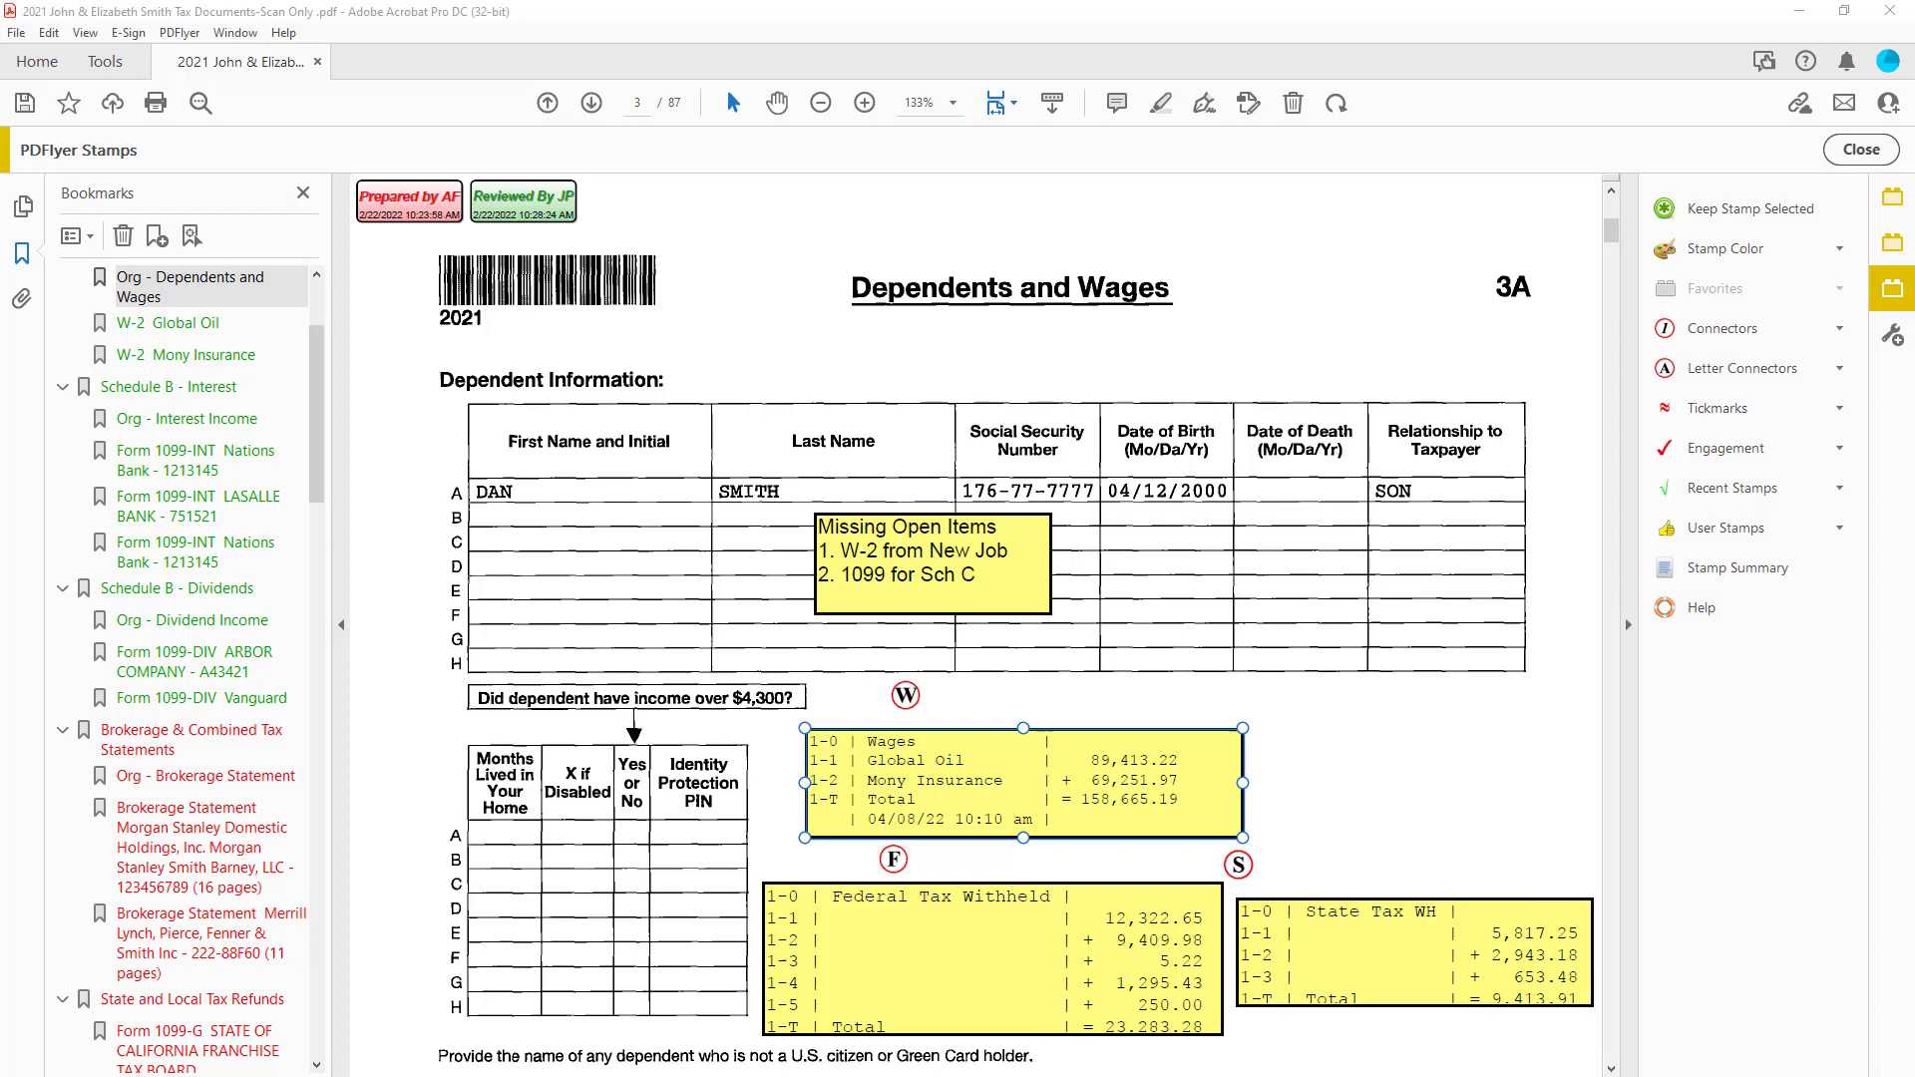
pyautogui.moveTo(1744, 427)
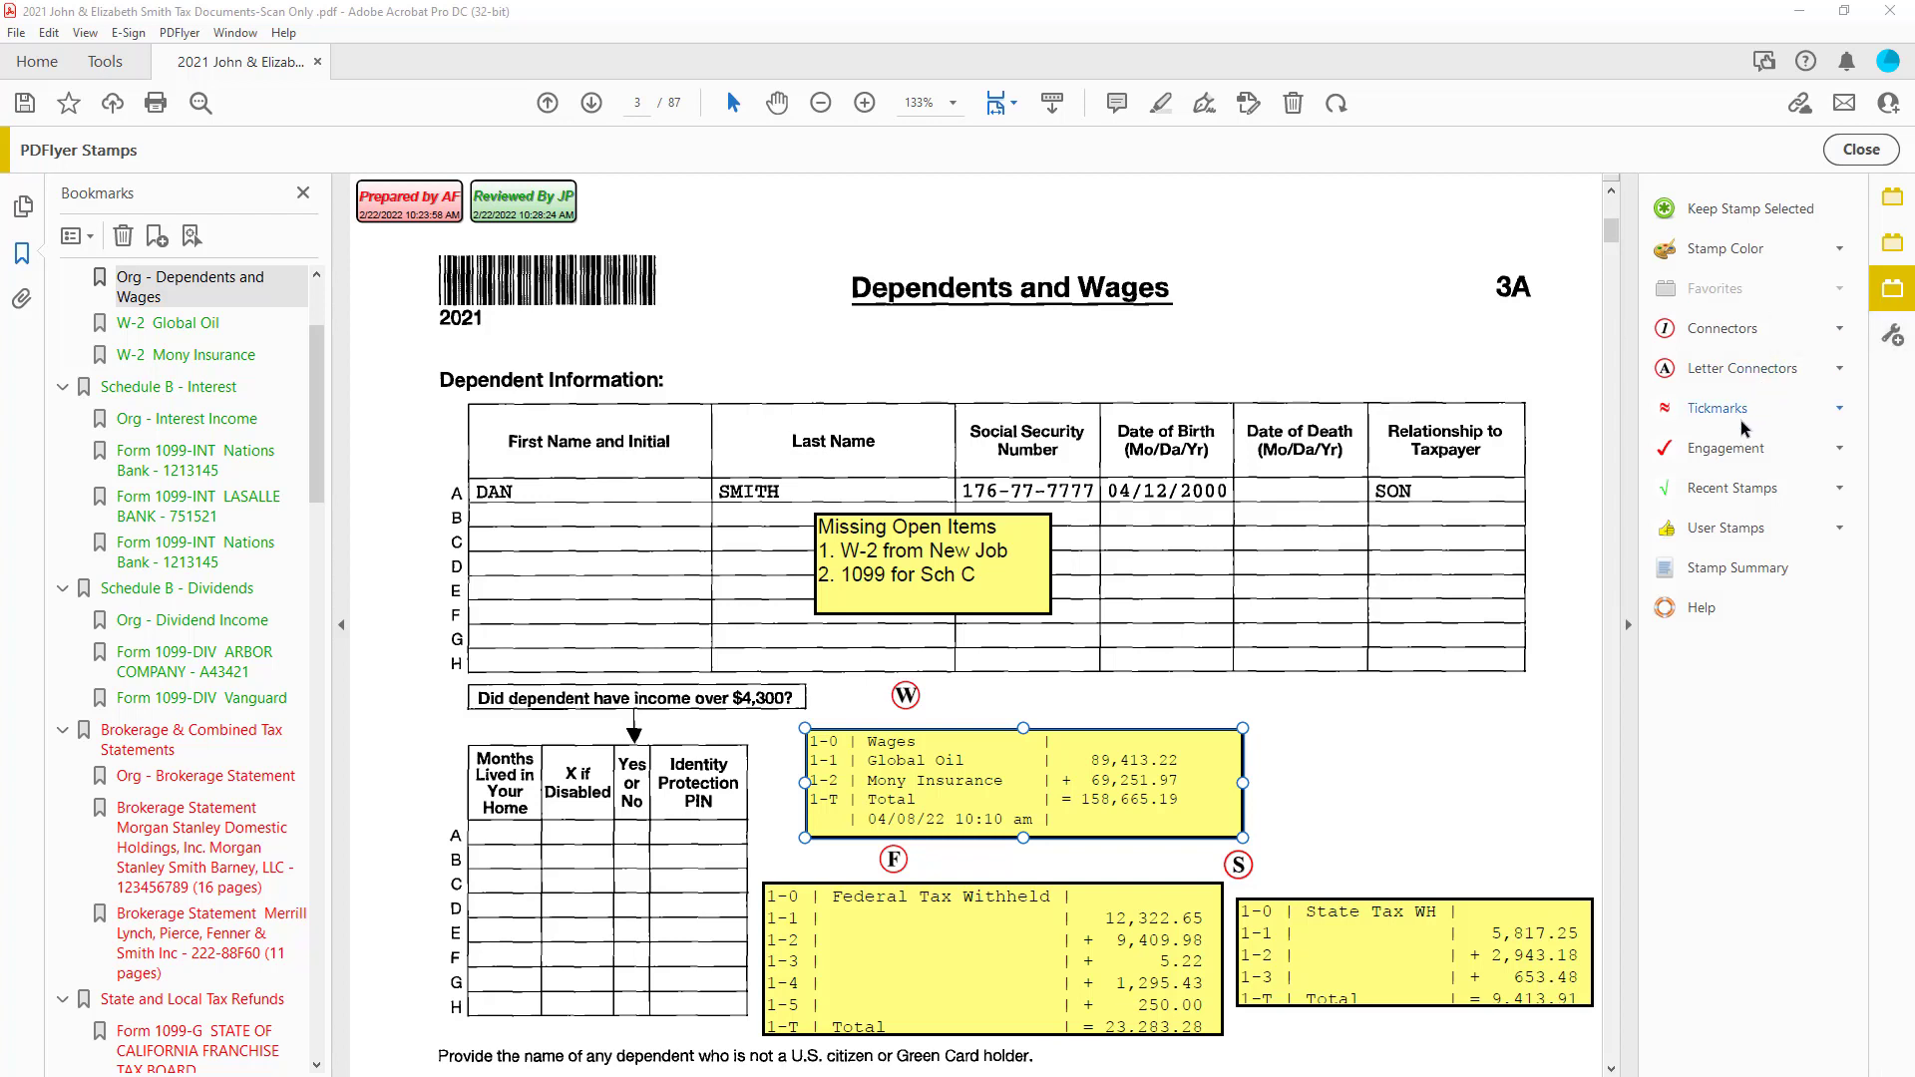
pyautogui.click(1732, 448)
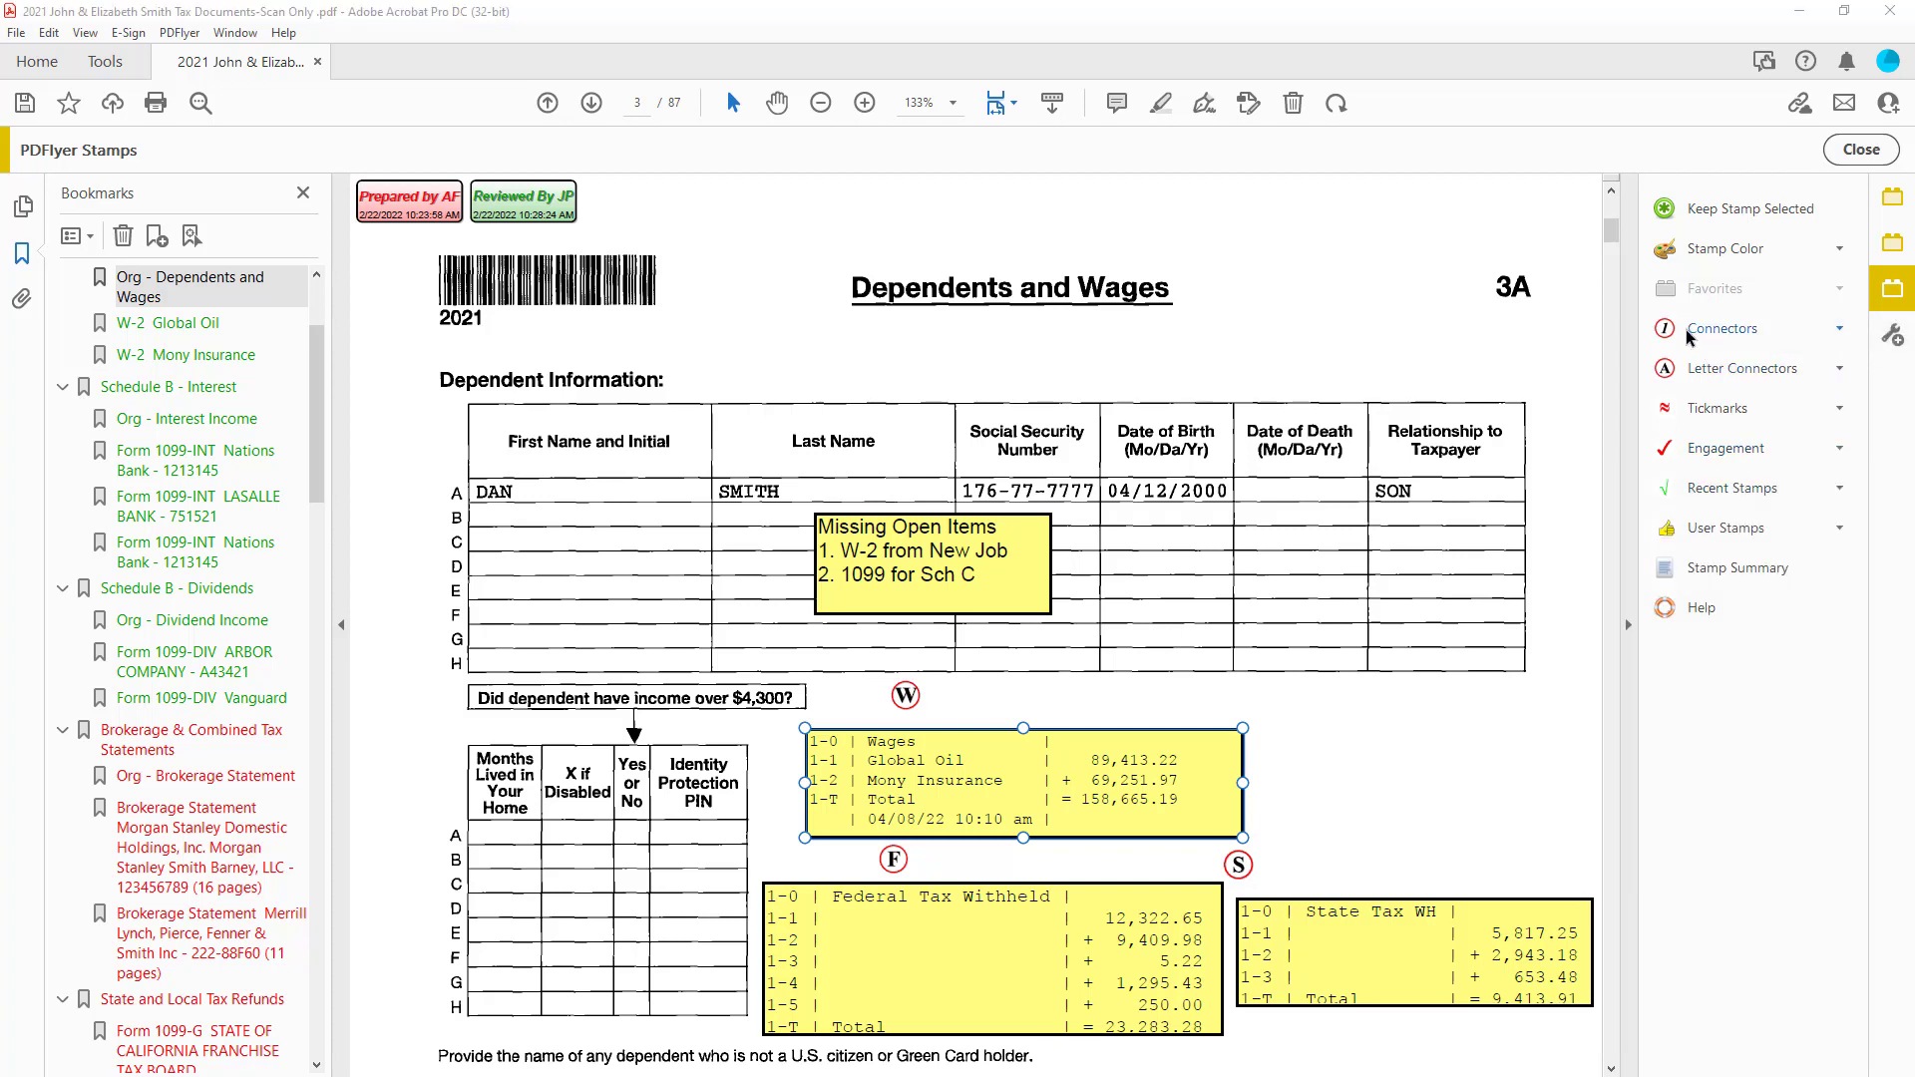
pyautogui.moveTo(1706, 415)
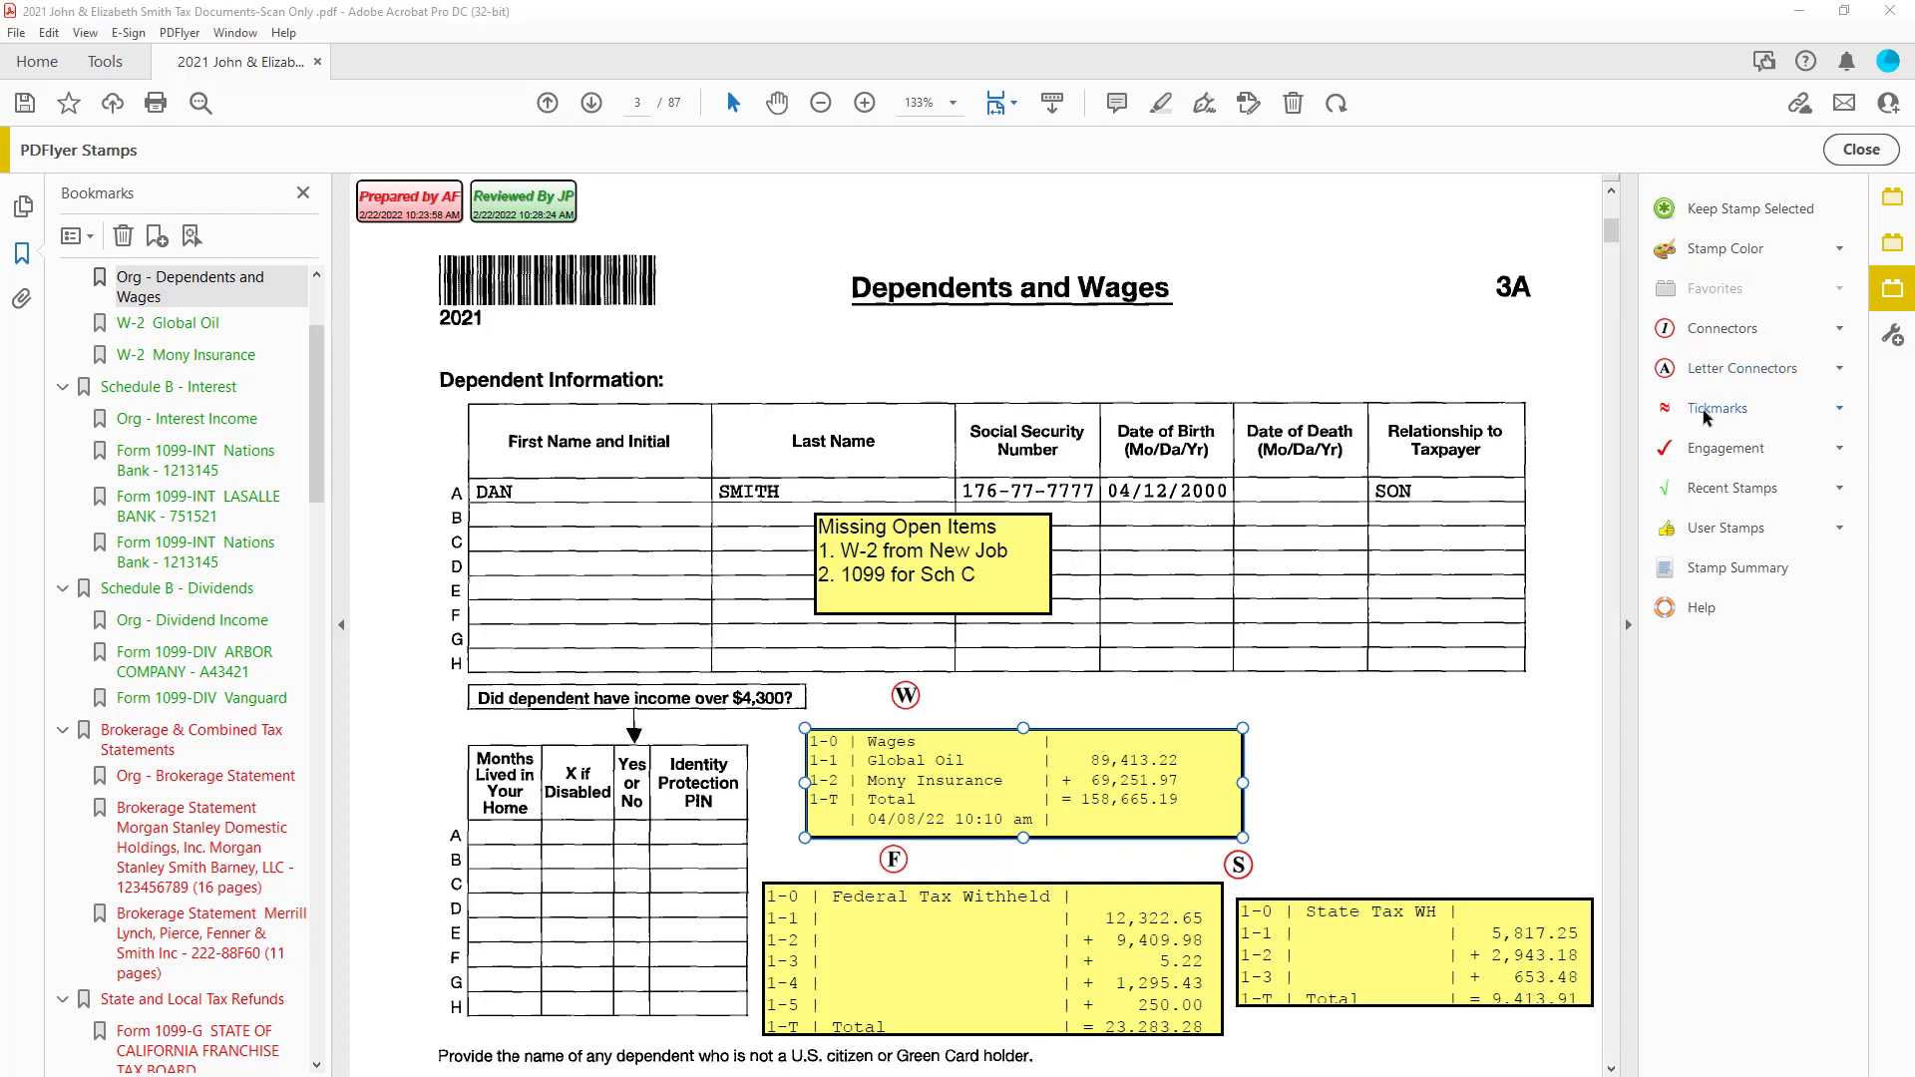
pyautogui.moveTo(1727, 448)
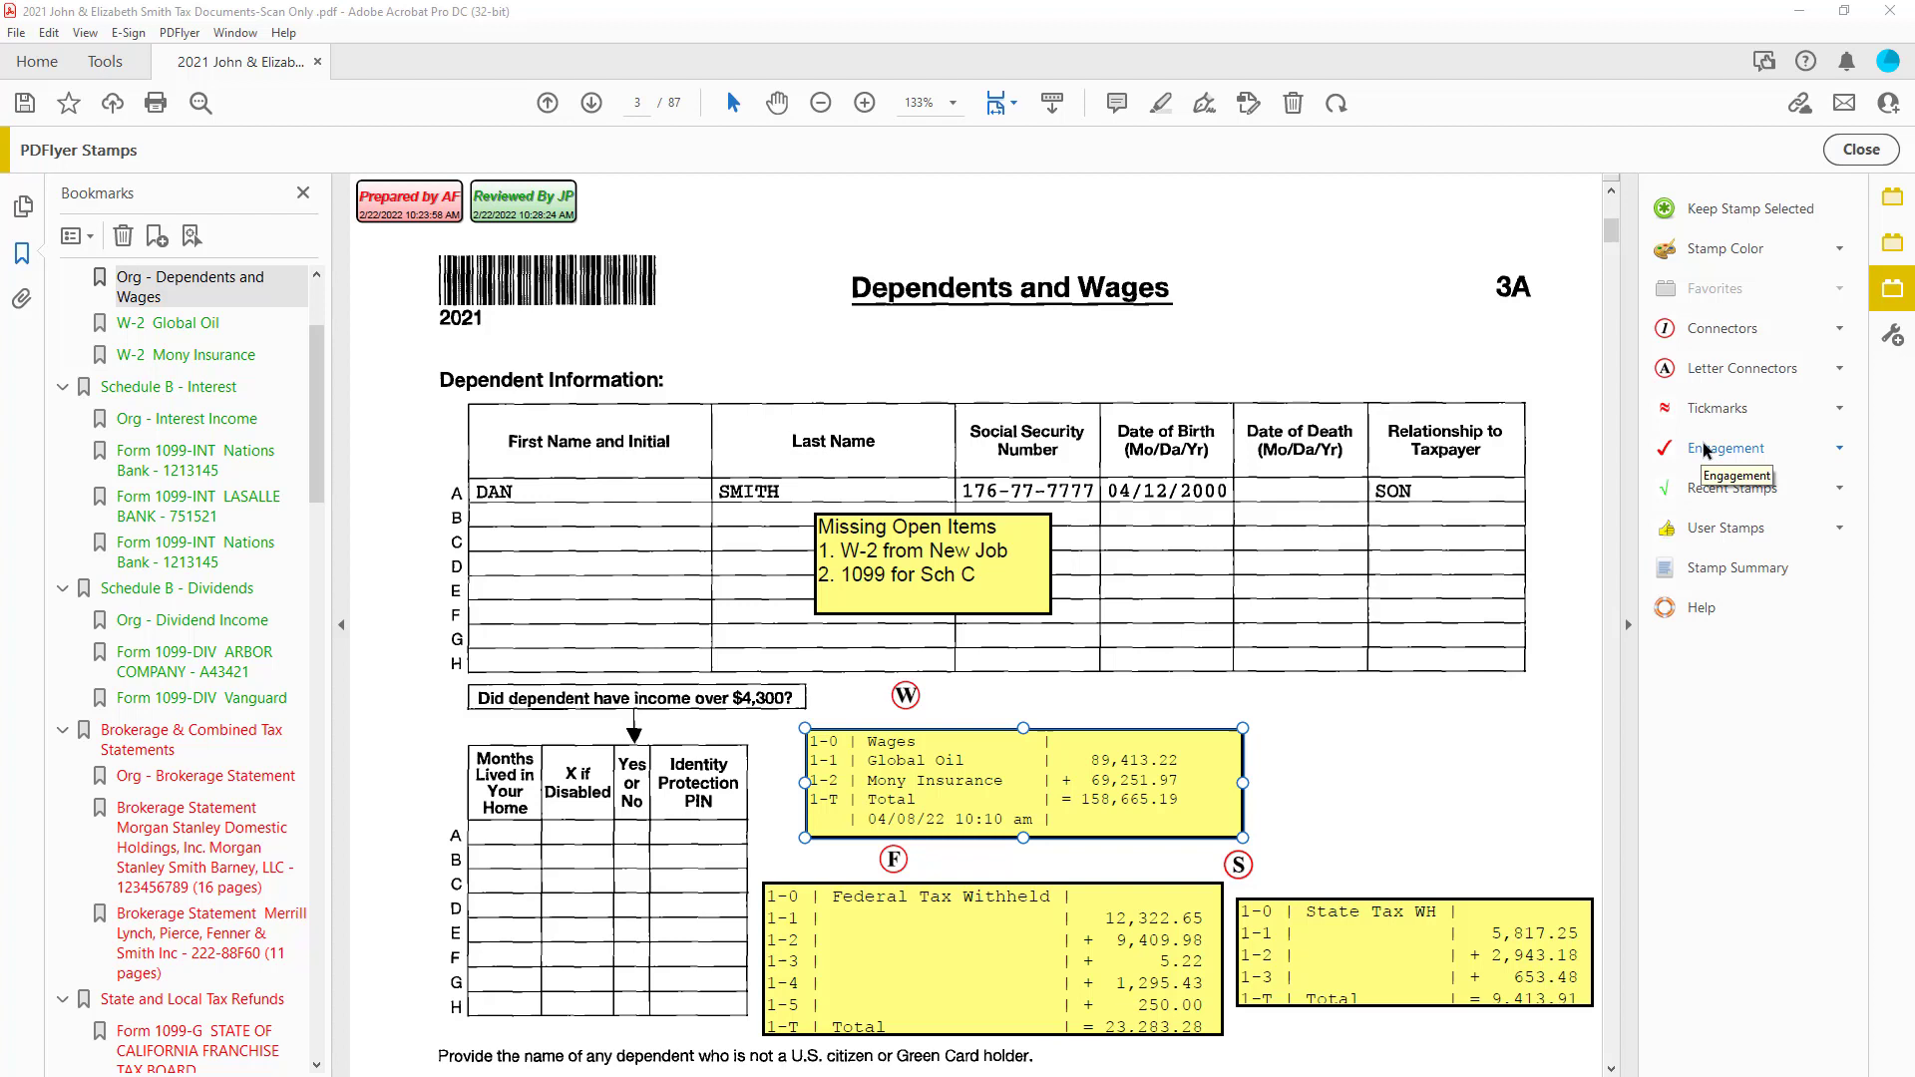
pyautogui.click(1726, 248)
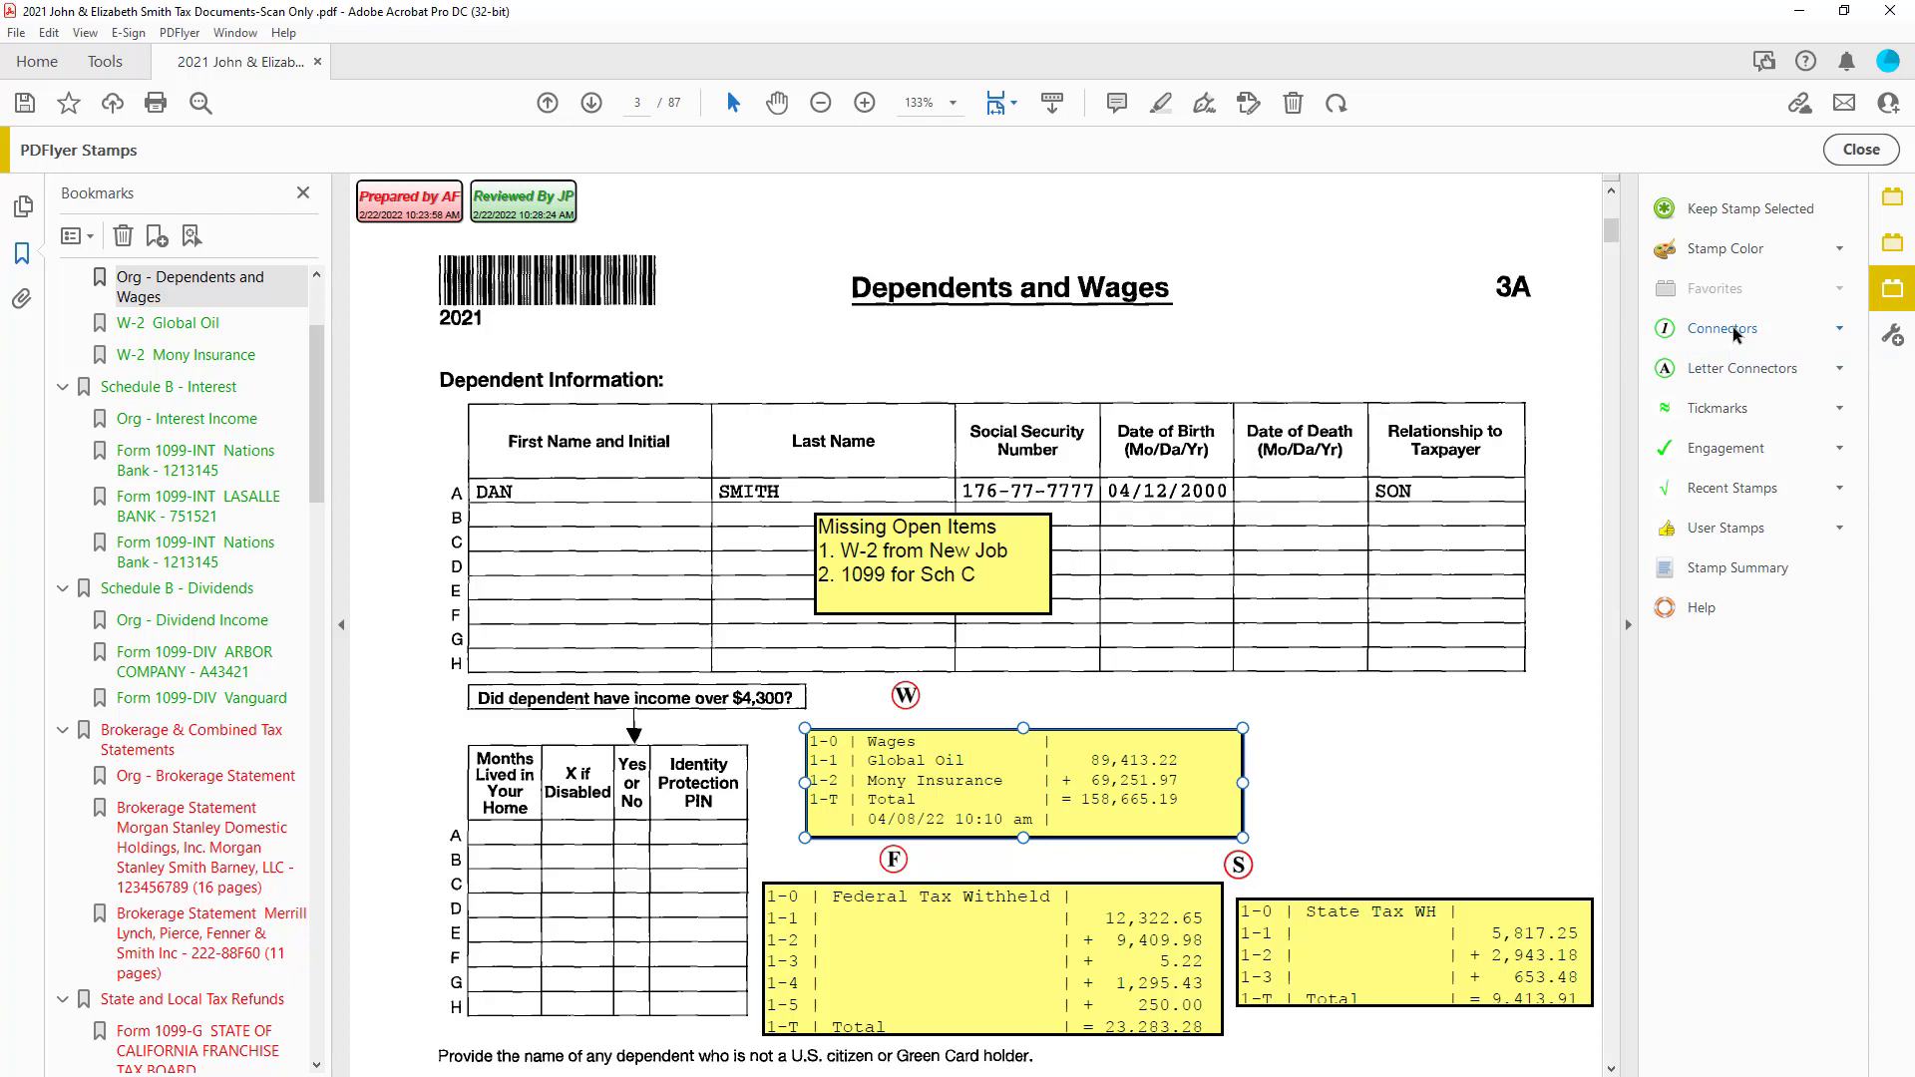
# Step: View the Stamp Color choices, then show the Stamp Summary grouped by type with usage counts
pyautogui.click(1756, 247)
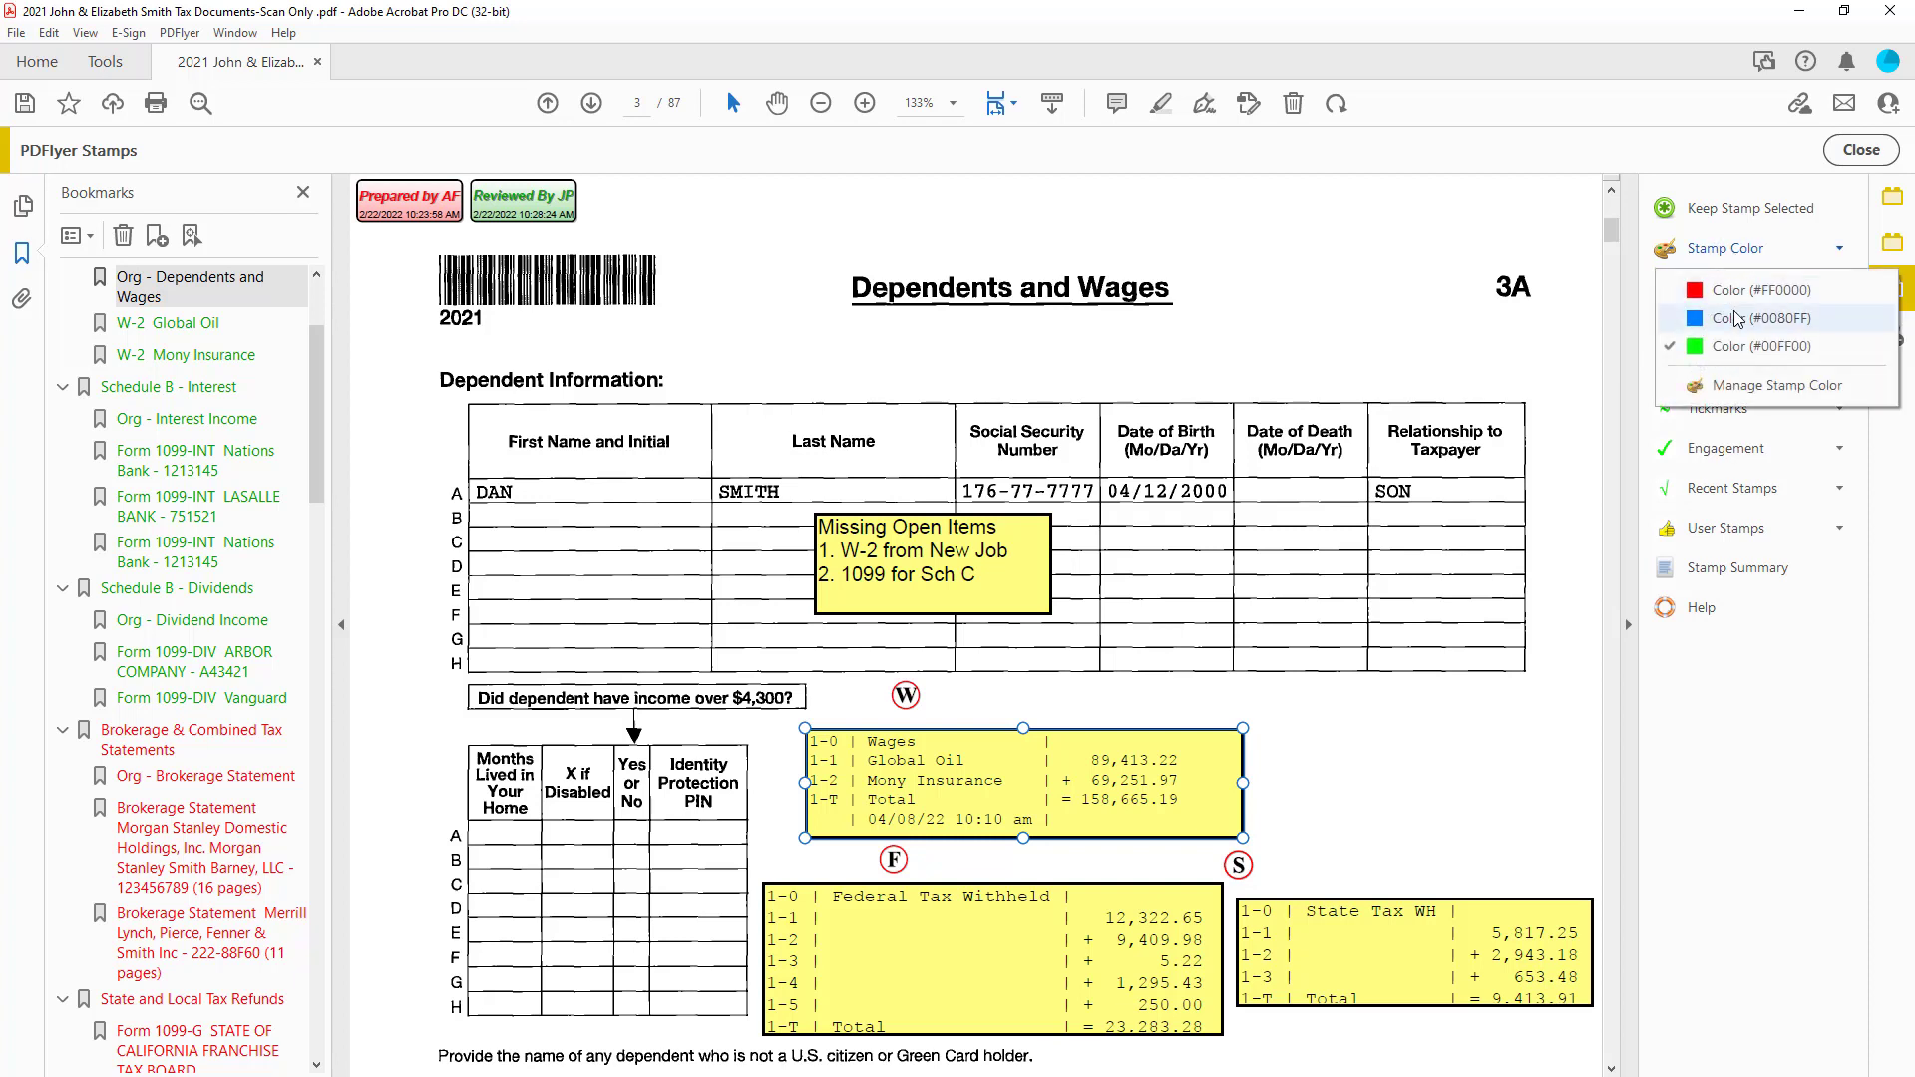
pyautogui.moveTo(1774, 385)
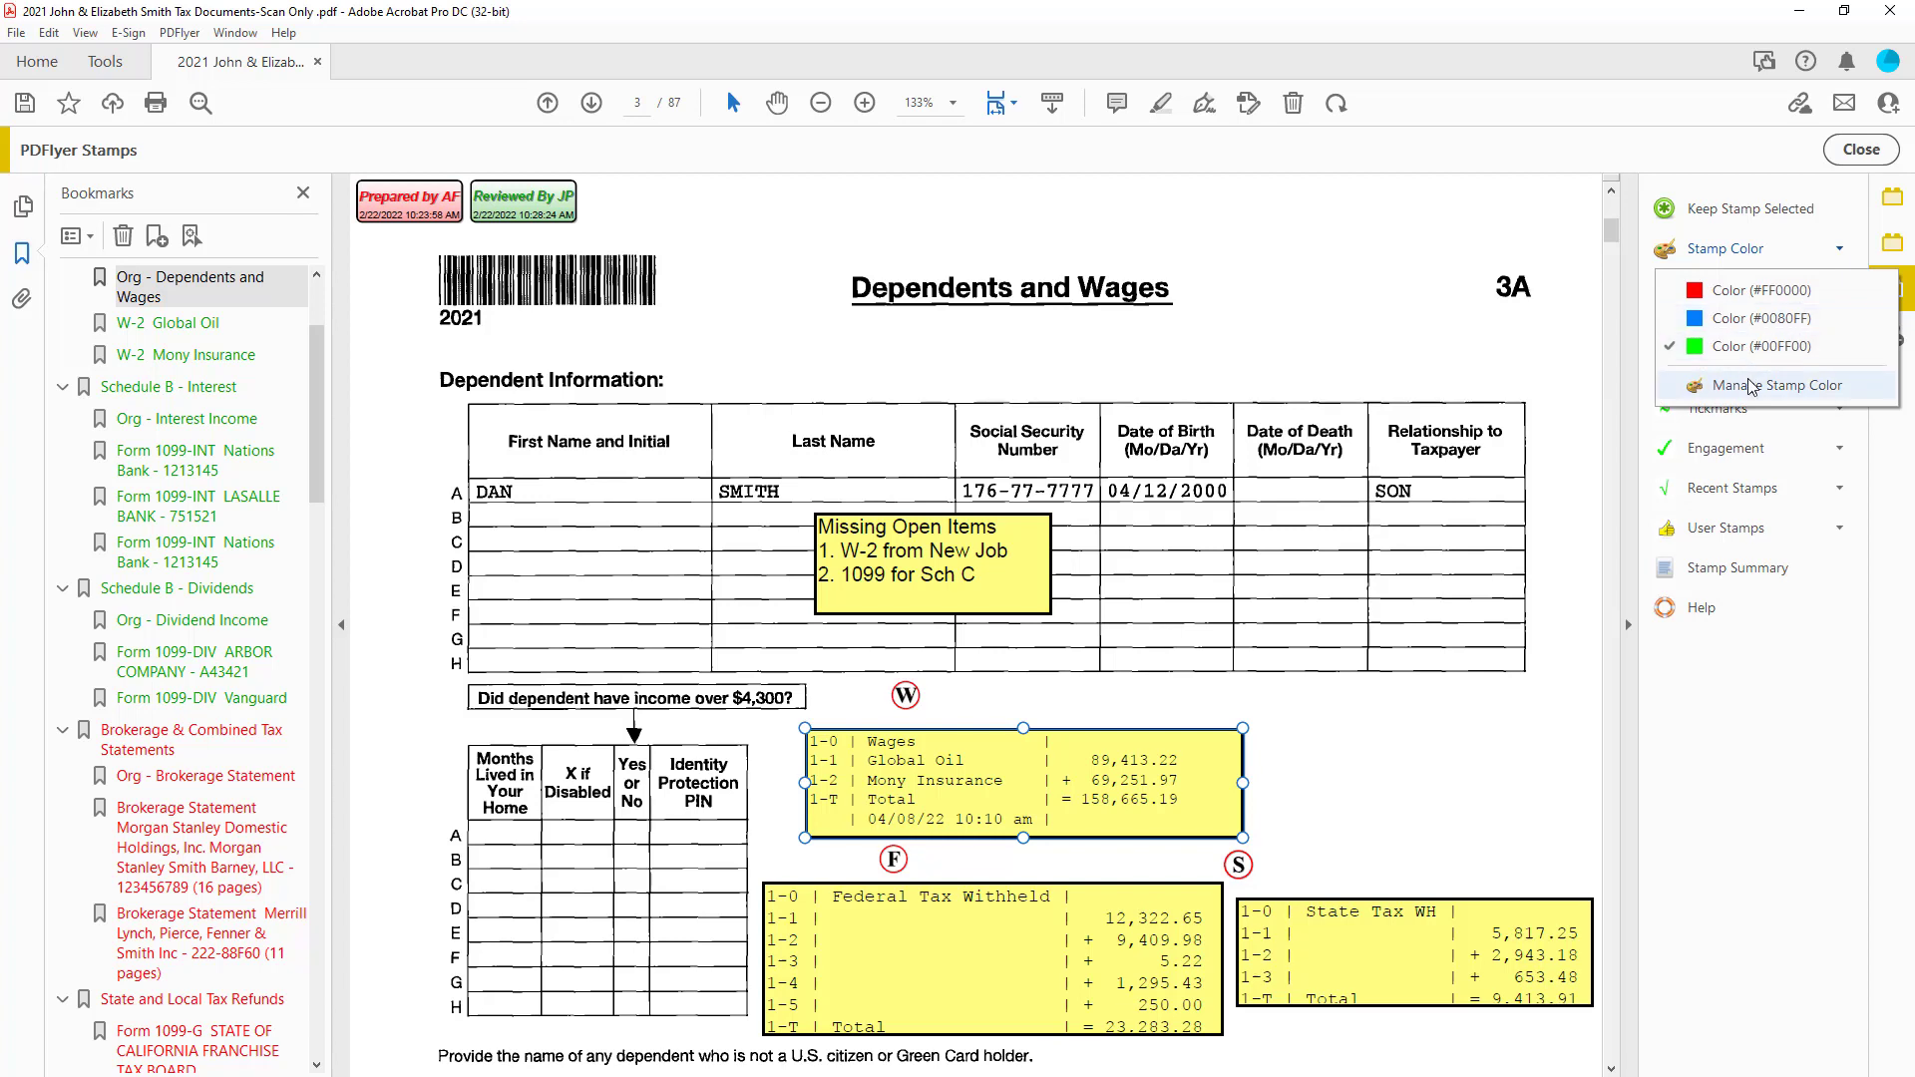
pyautogui.moveTo(1756, 395)
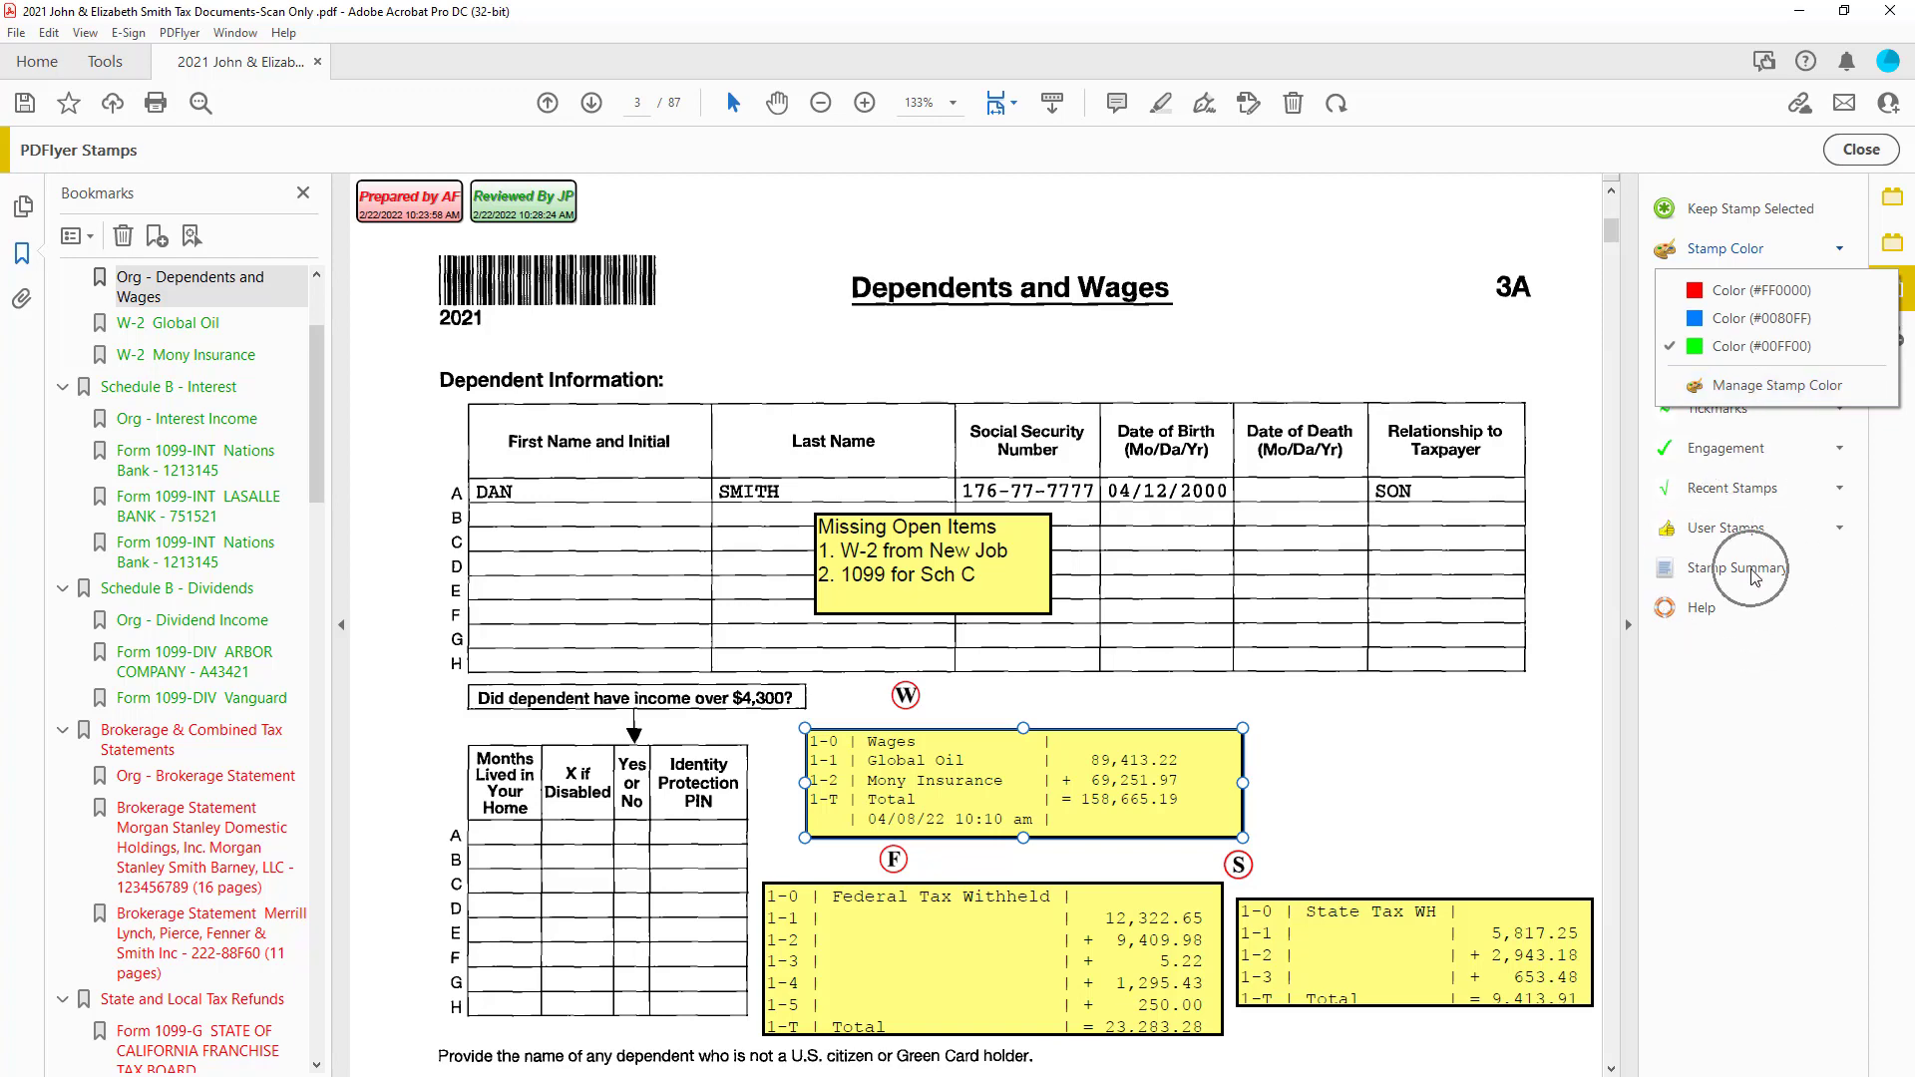
pyautogui.click(1740, 569)
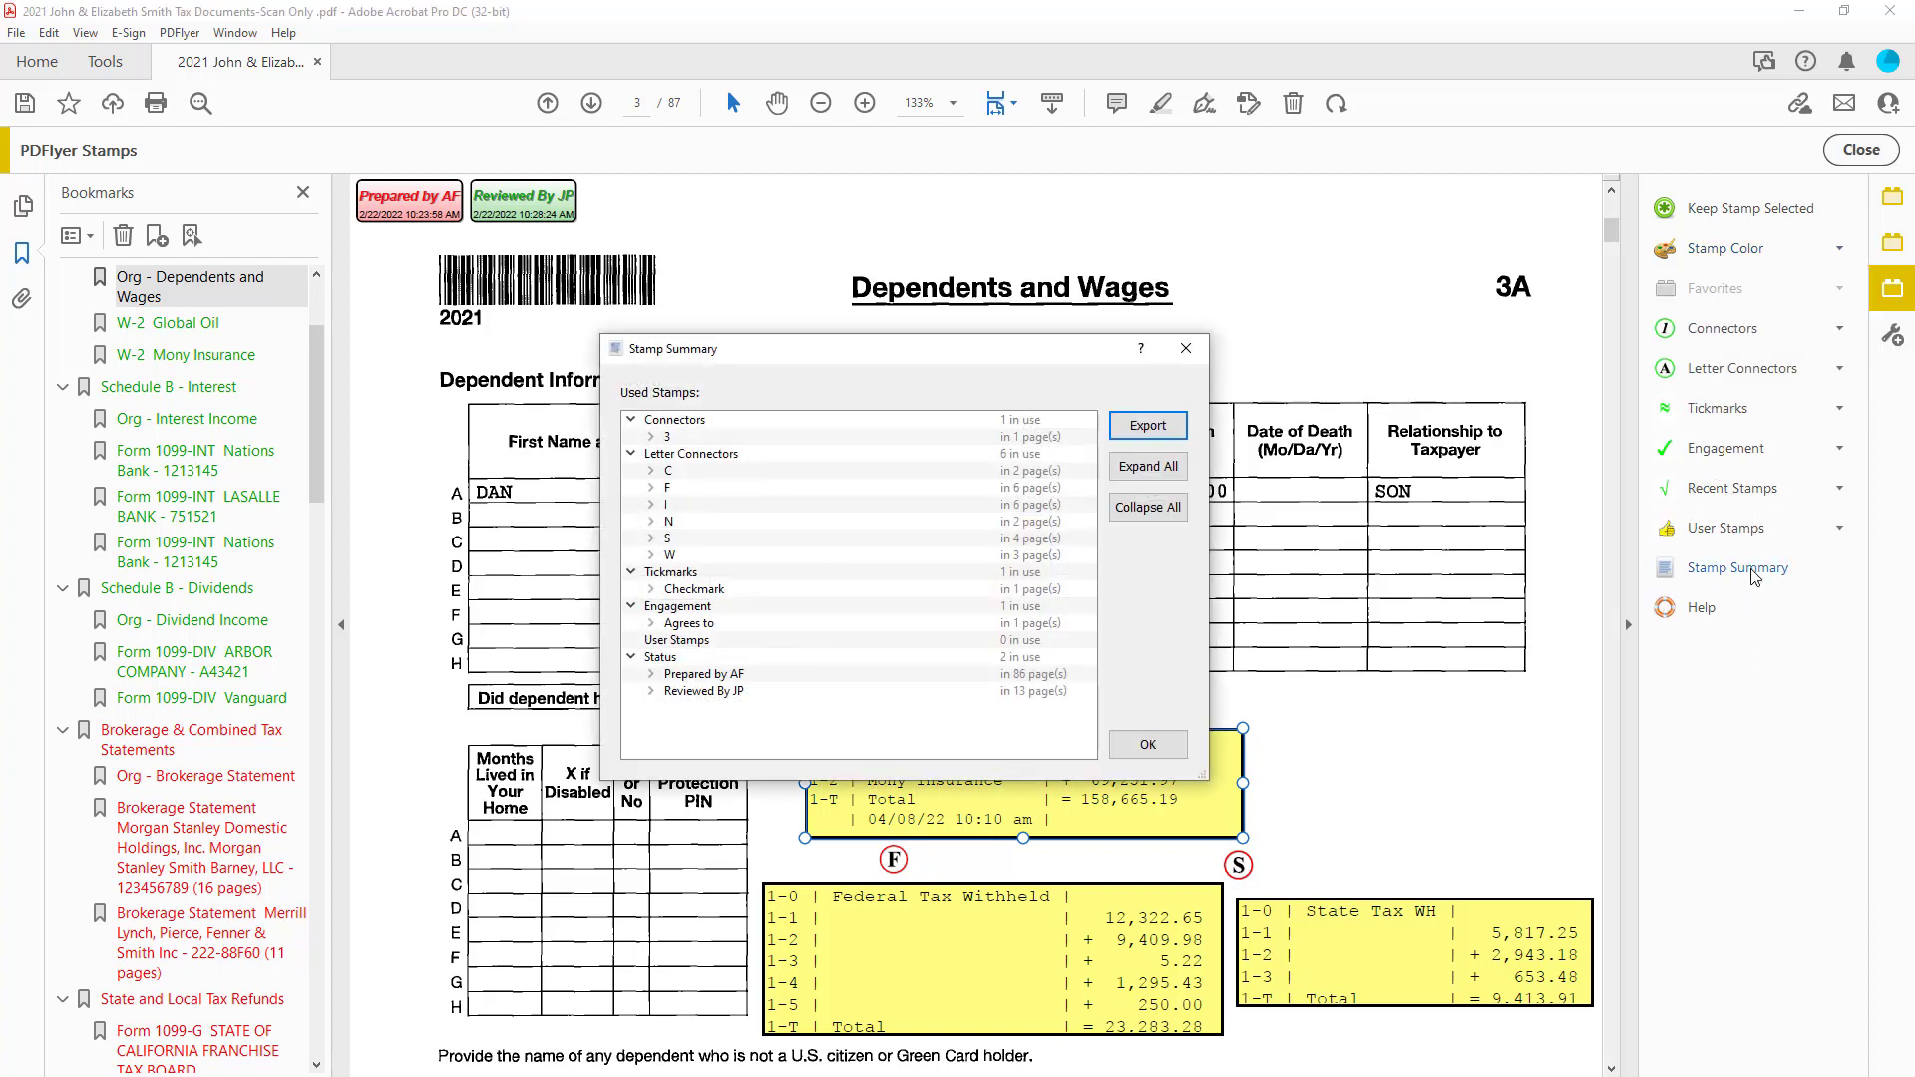